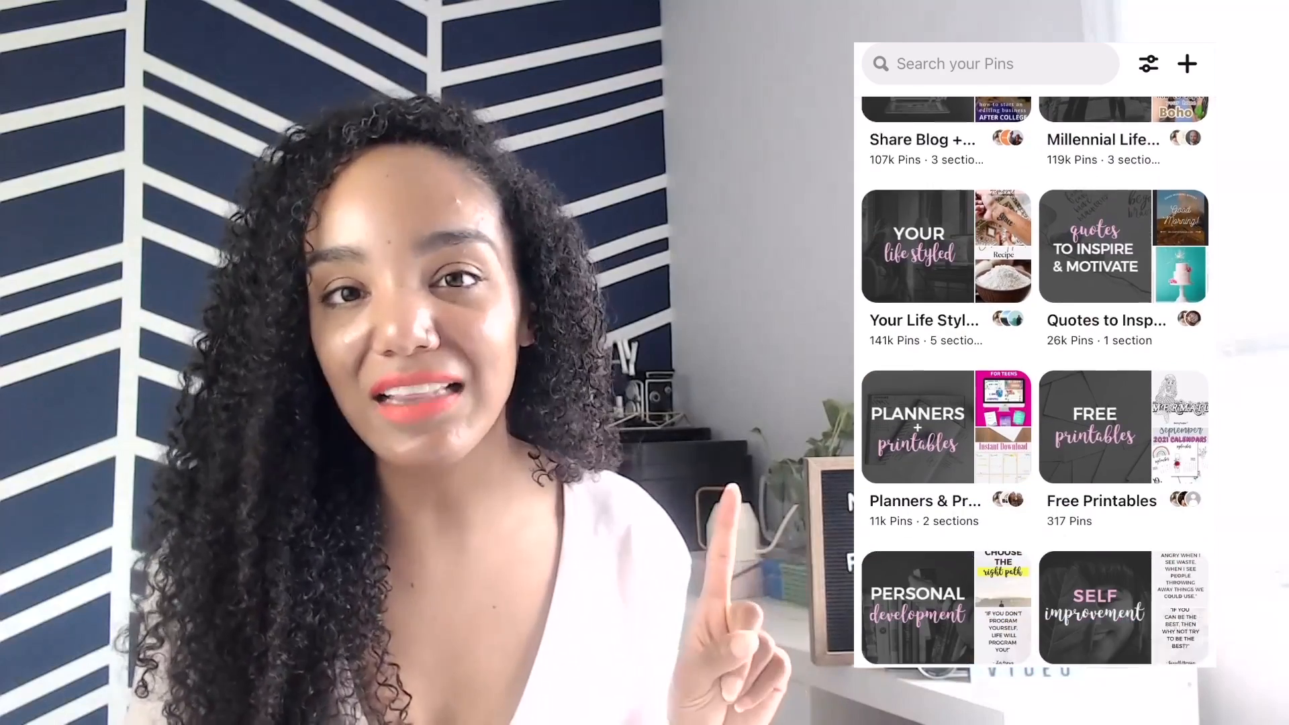
Scroll through your own topic boards in the Pinterest mobile app
{"action": "scroll", "scroll_direction": "down", "scroll_amount": 3}
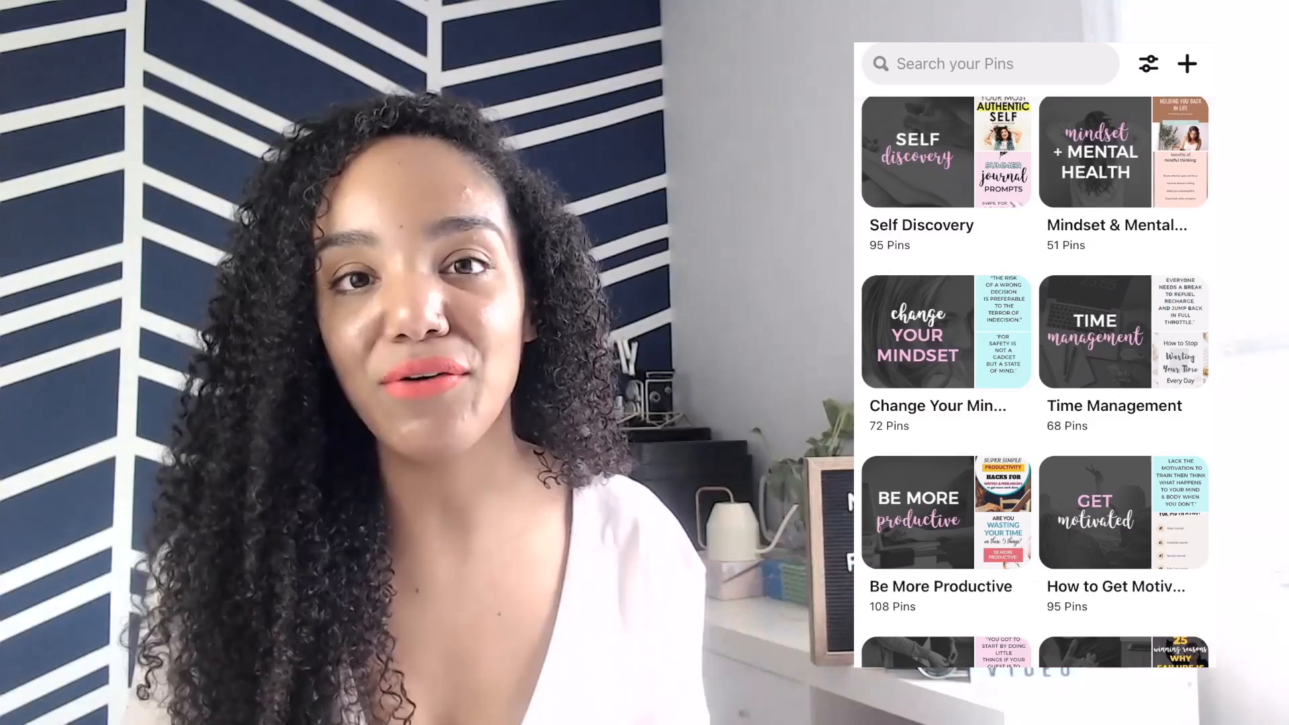
{"action": "scroll", "scroll_direction": "down", "scroll_amount": 3}
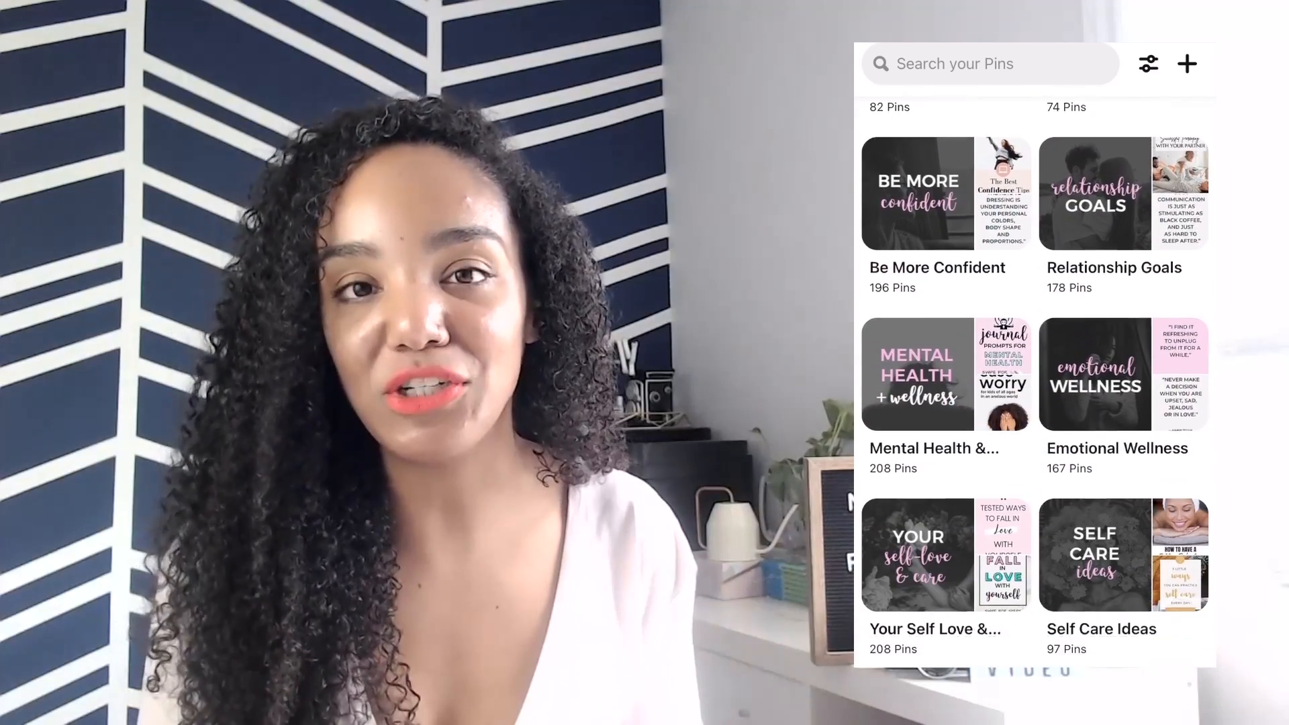
{"action": "scroll", "scroll_direction": "down", "scroll_amount": 3}
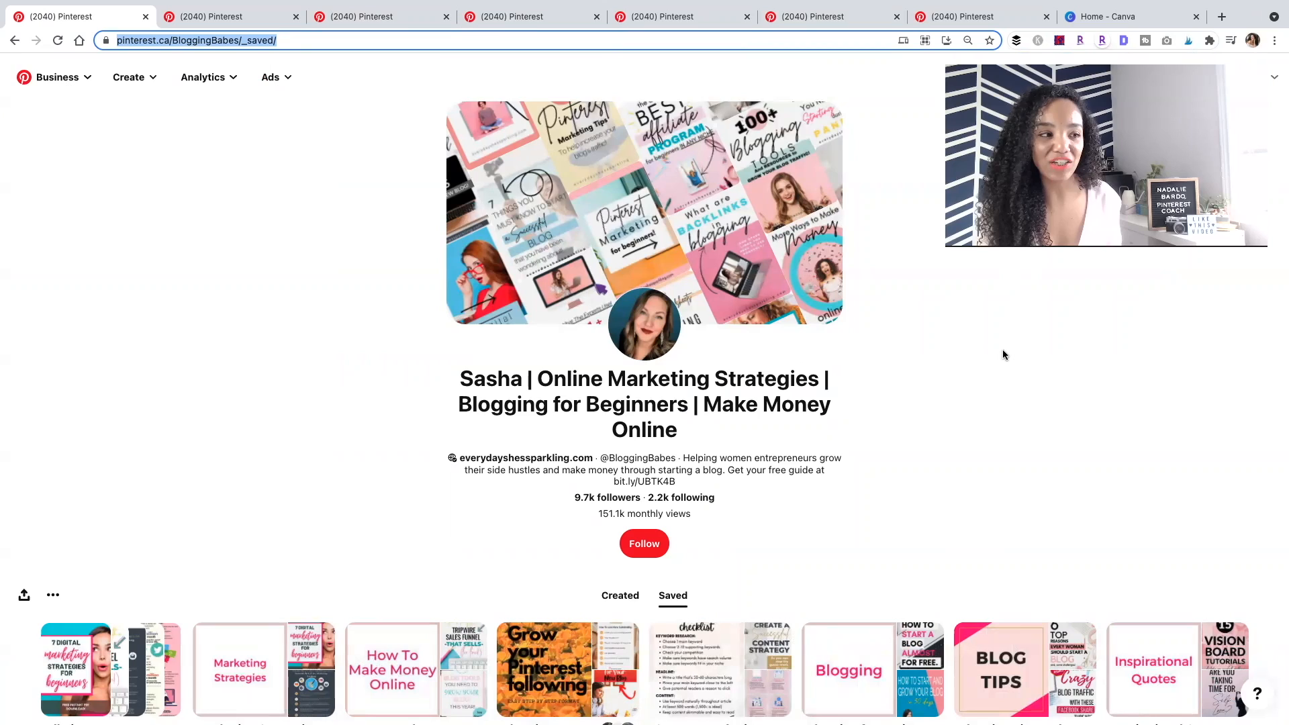
Scroll BloggingBabes' boards, then switch to another creator's profile and browse its branded pins
{"action": "scroll", "scroll_direction": "down", "scroll_amount": 3}
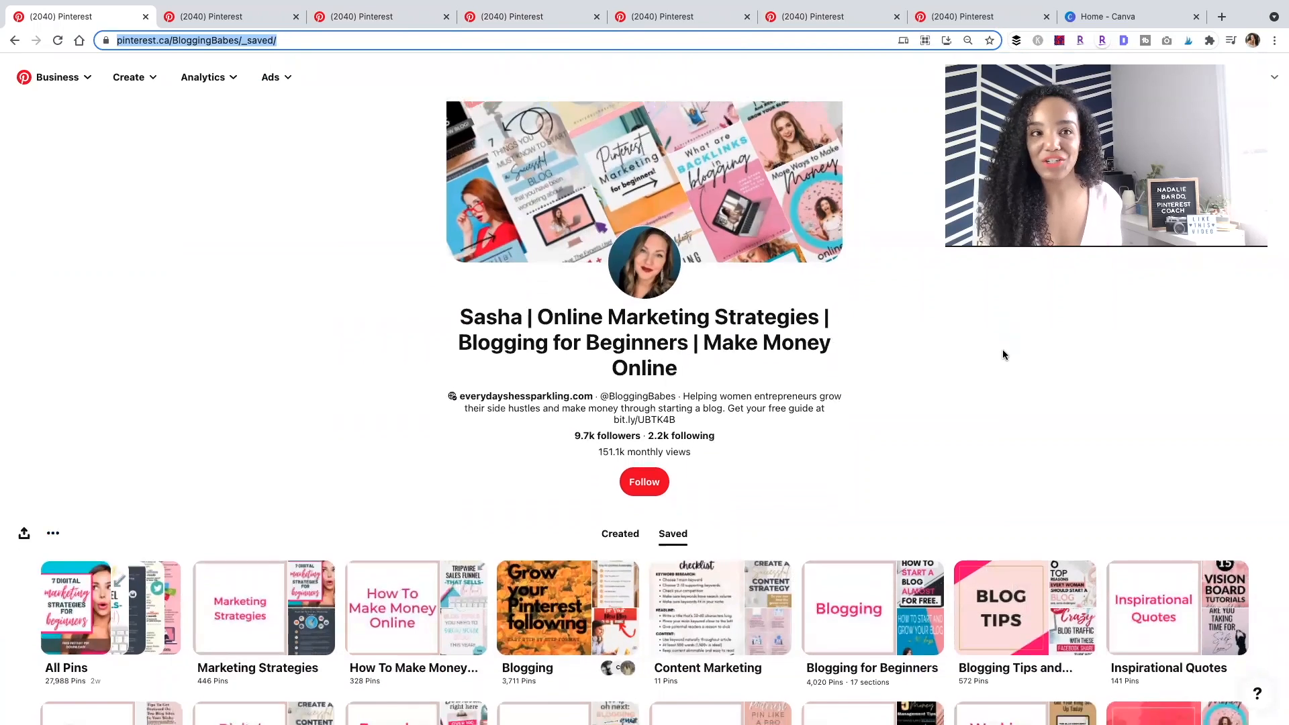
{"action": "scroll", "scroll_direction": "down", "scroll_amount": 3}
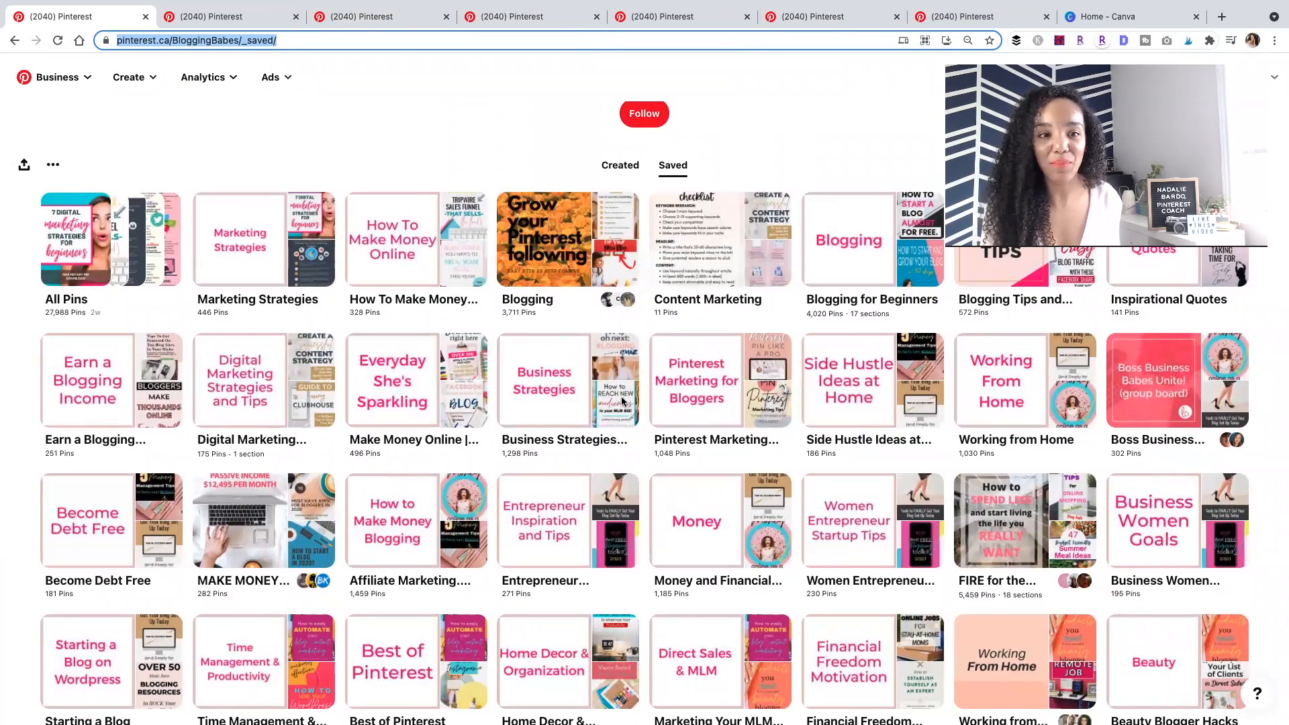
{"action": "scroll", "scroll_direction": "down", "scroll_amount": 3}
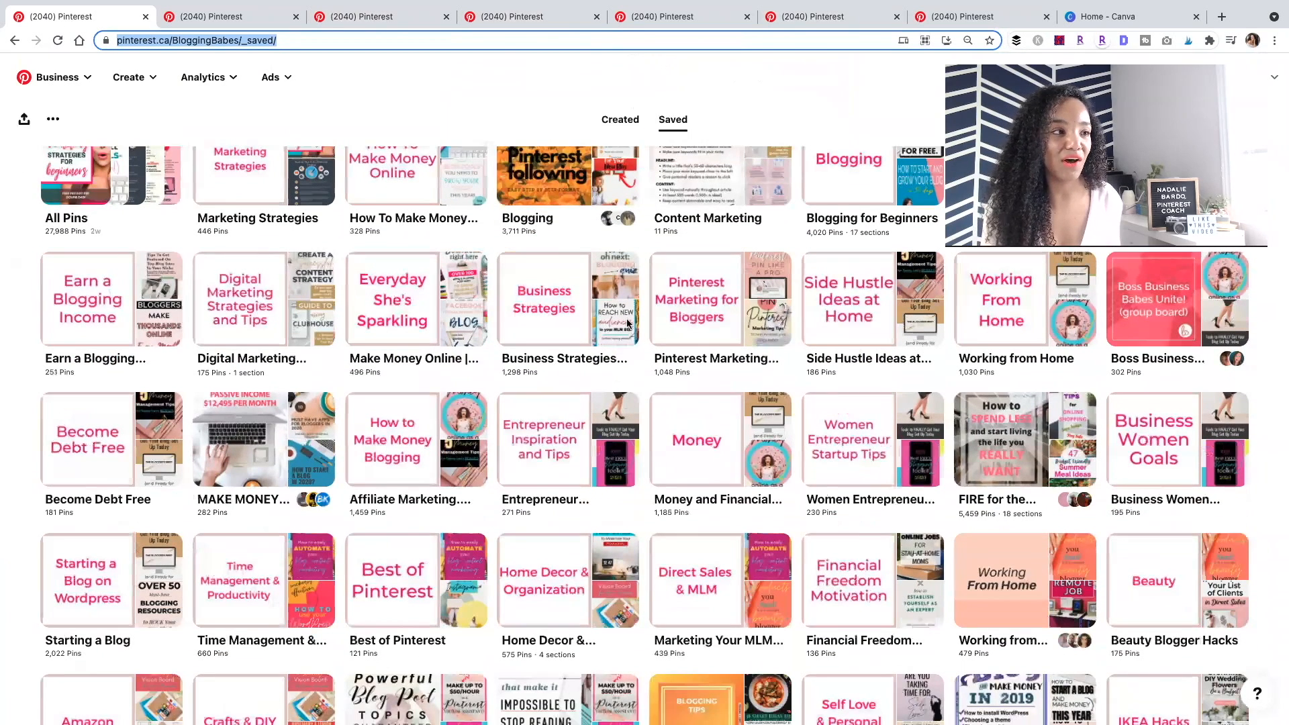
{"action": "left_click", "coordinate": [230, 16]}
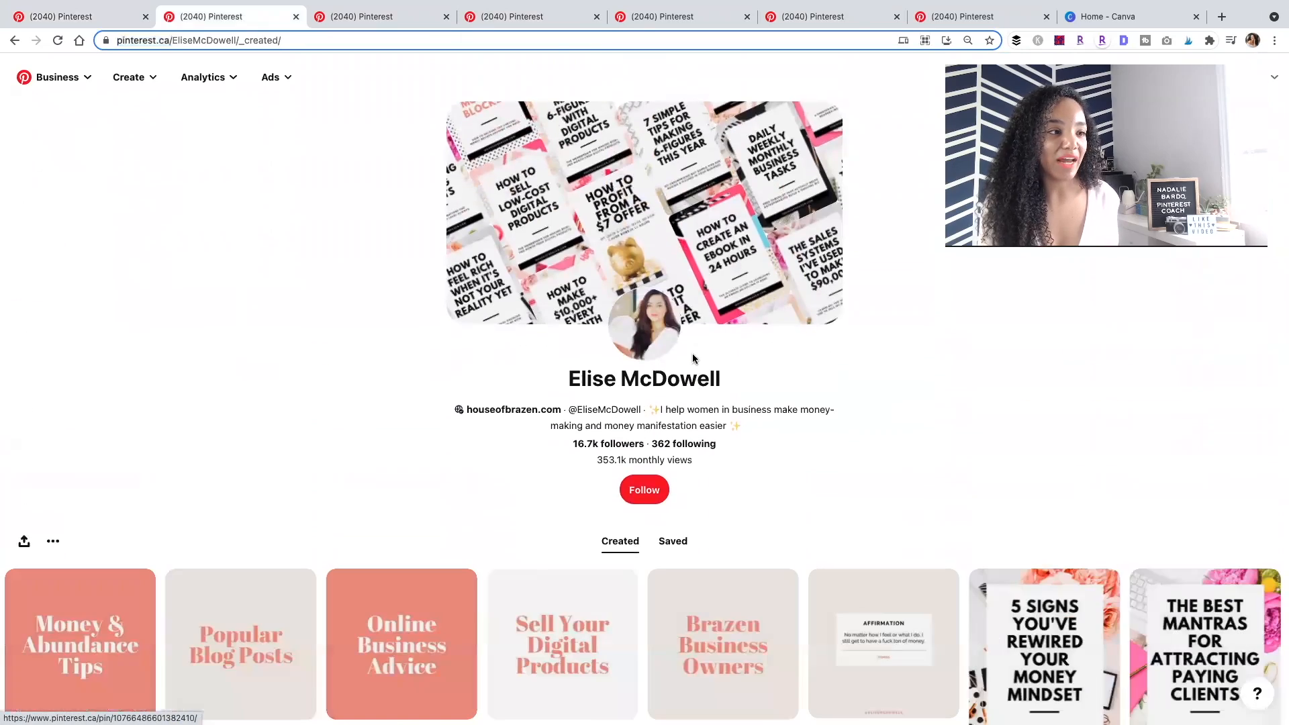
{"action": "scroll", "scroll_direction": "down", "scroll_amount": 3}
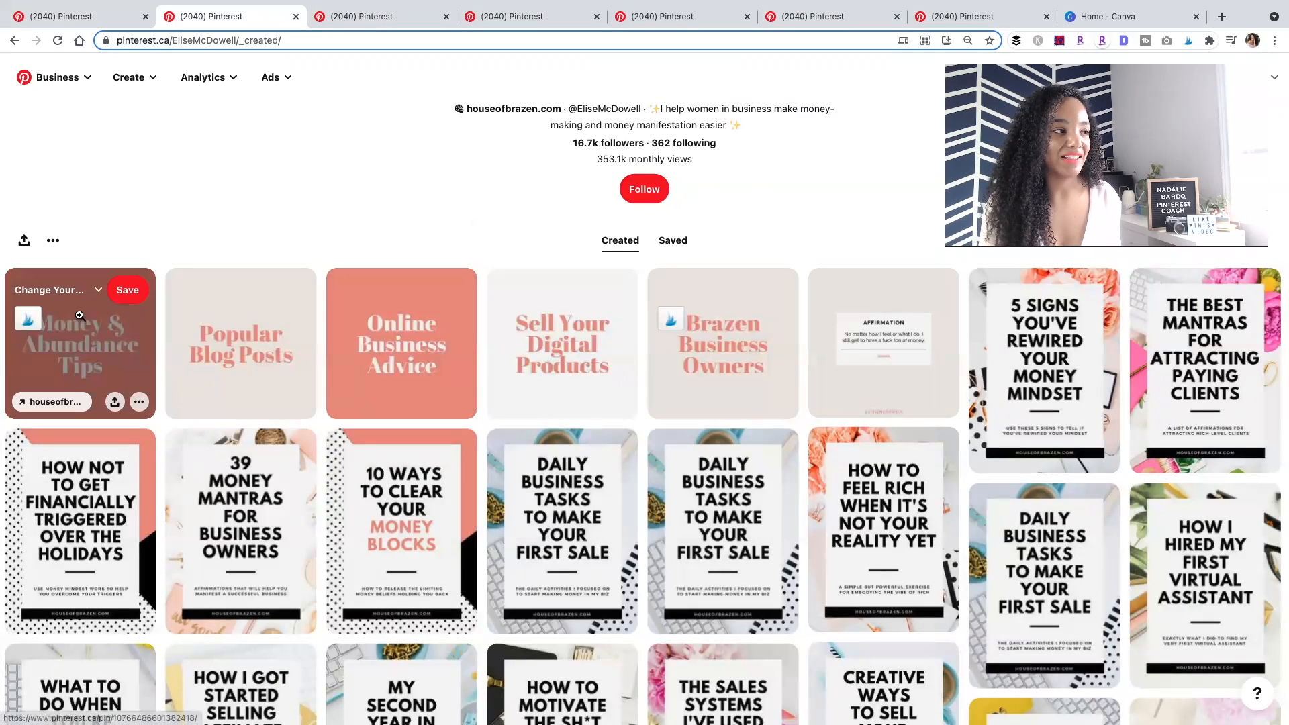
{"action": "mouse_move", "coordinate": [721, 343]}
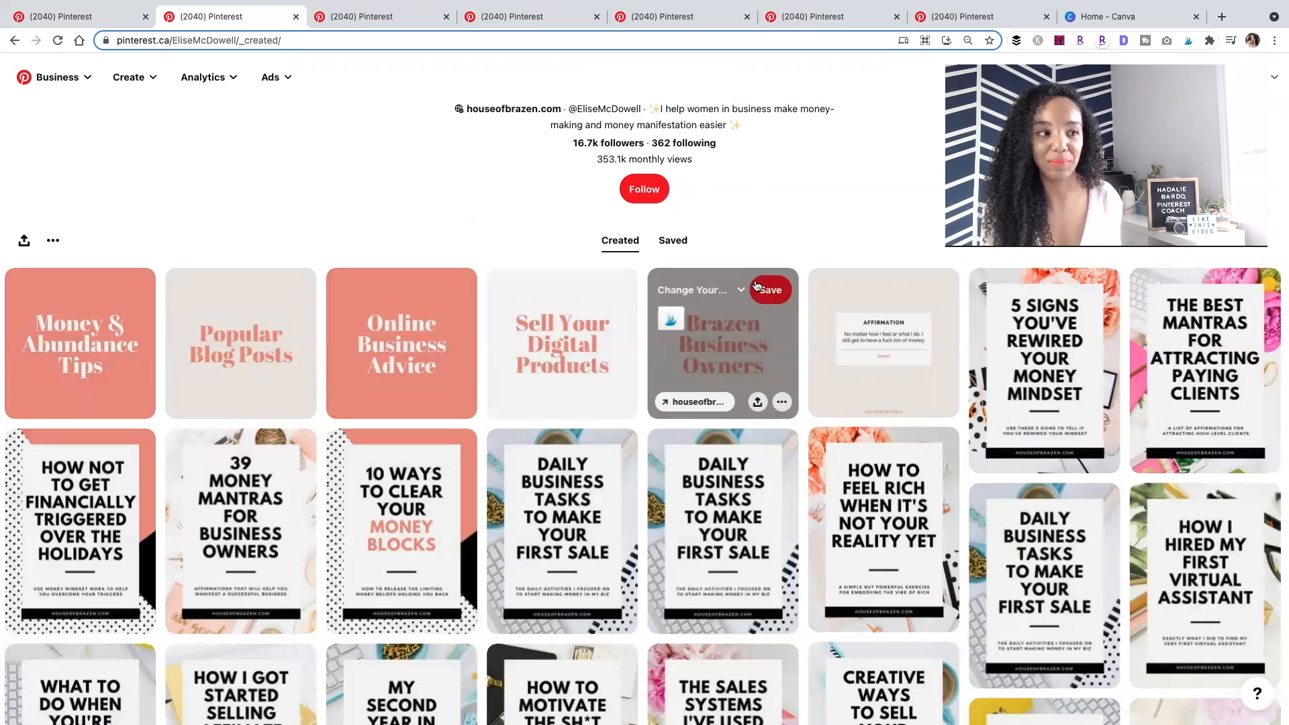
{"action": "mouse_move", "coordinate": [80, 342]}
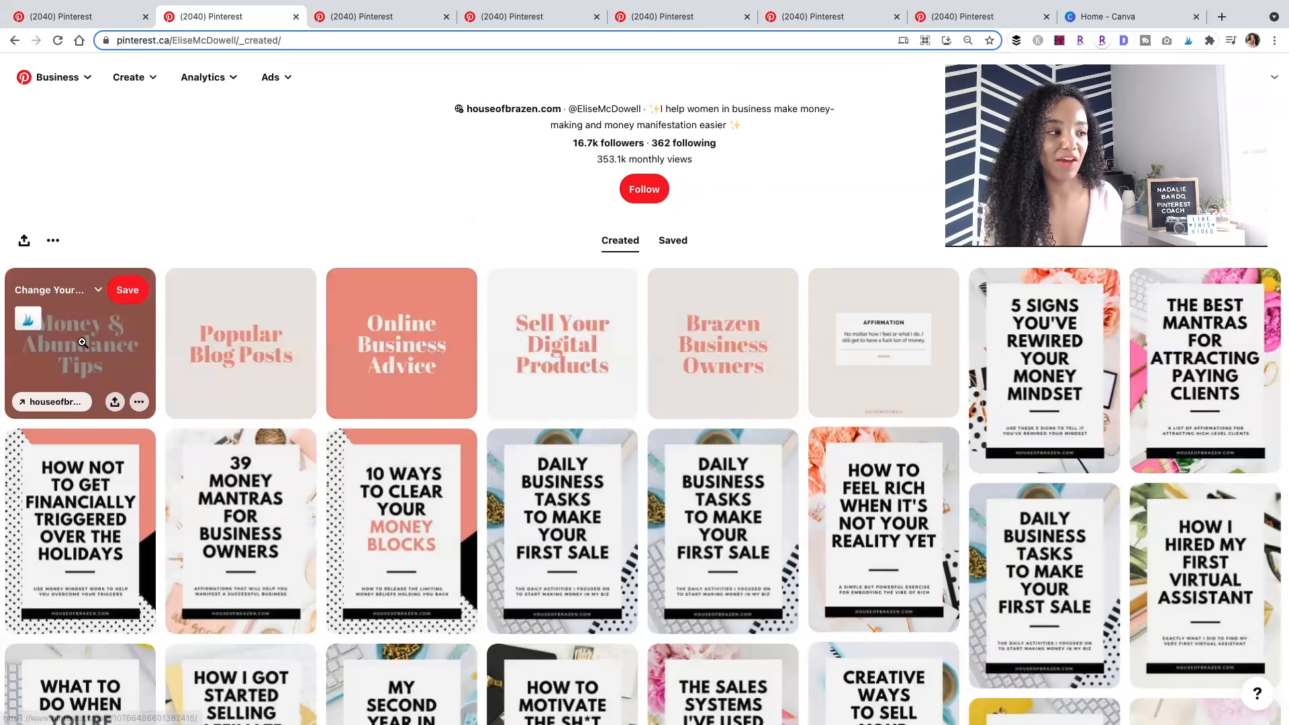
{"action": "scroll", "scroll_direction": "down", "scroll_amount": 3}
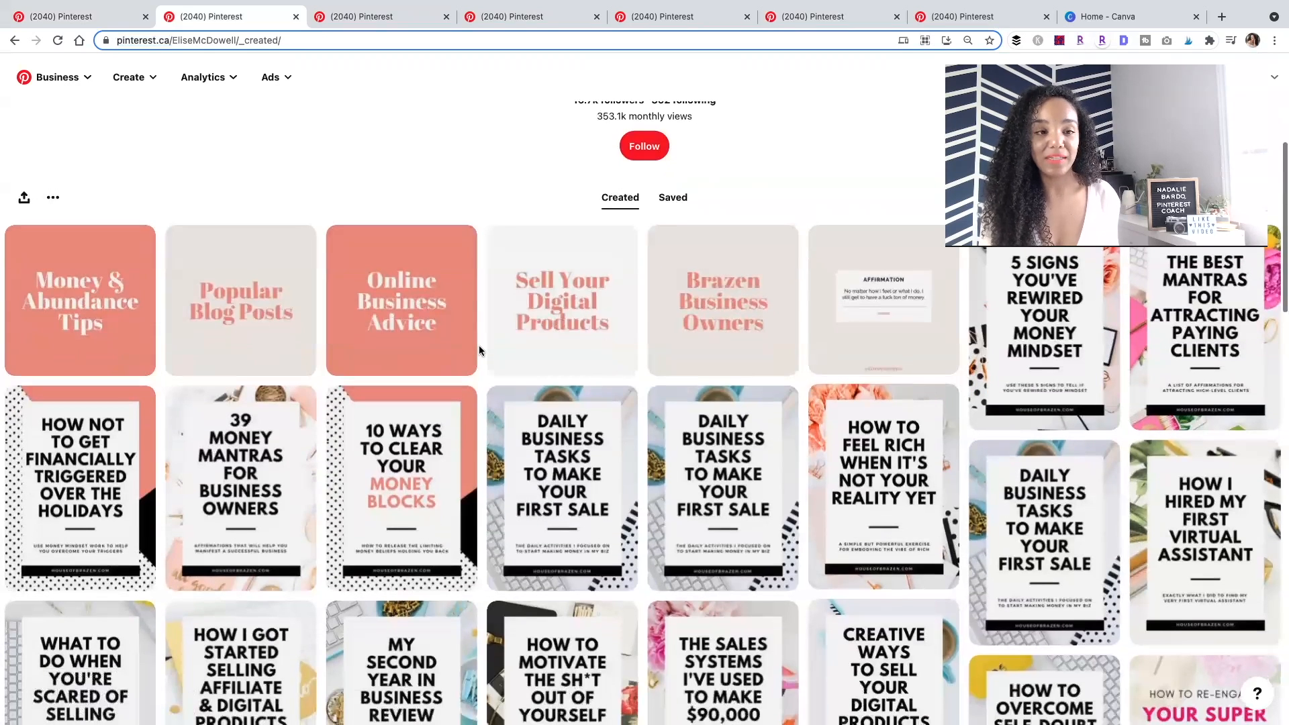
{"action": "mouse_move", "coordinate": [241, 487]}
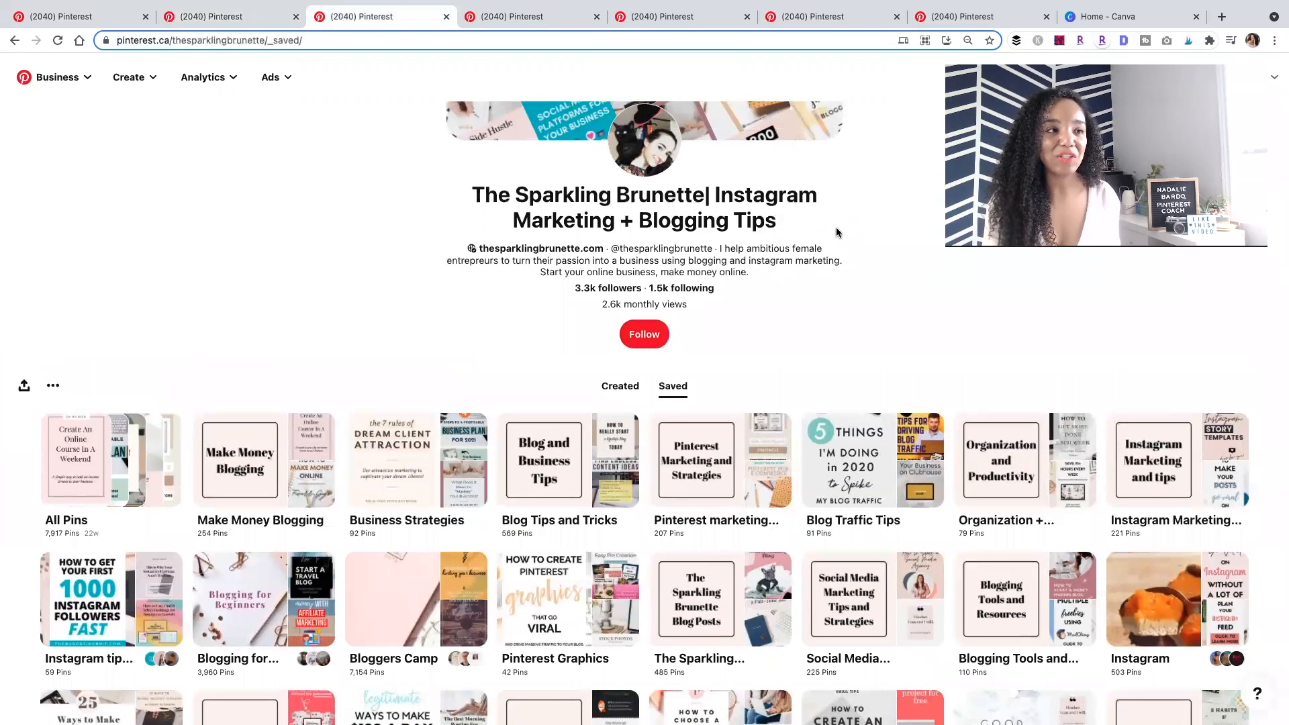
Scroll down The Sparkling Brunette's saved boards to reveal its topic and group boards
{"action": "scroll", "scroll_direction": "down", "scroll_amount": 3}
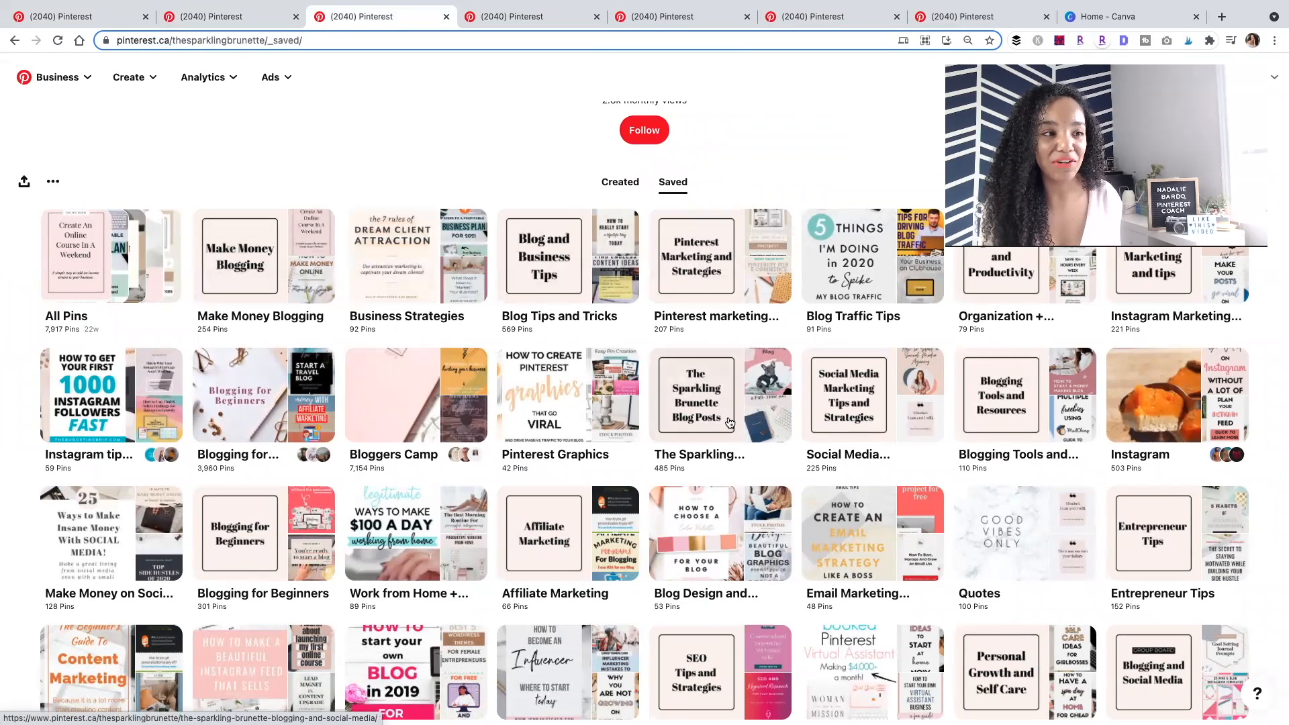
{"action": "mouse_move", "coordinate": [818, 411]}
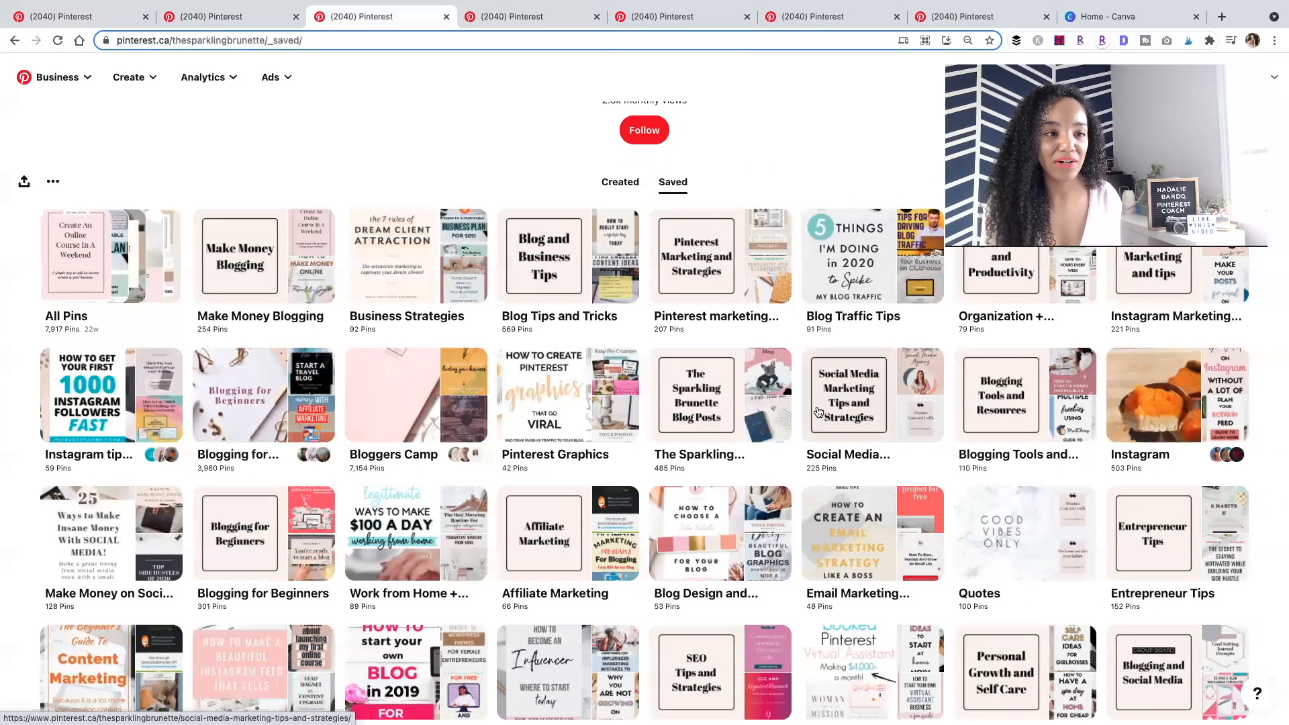
{"action": "mouse_move", "coordinate": [230, 491]}
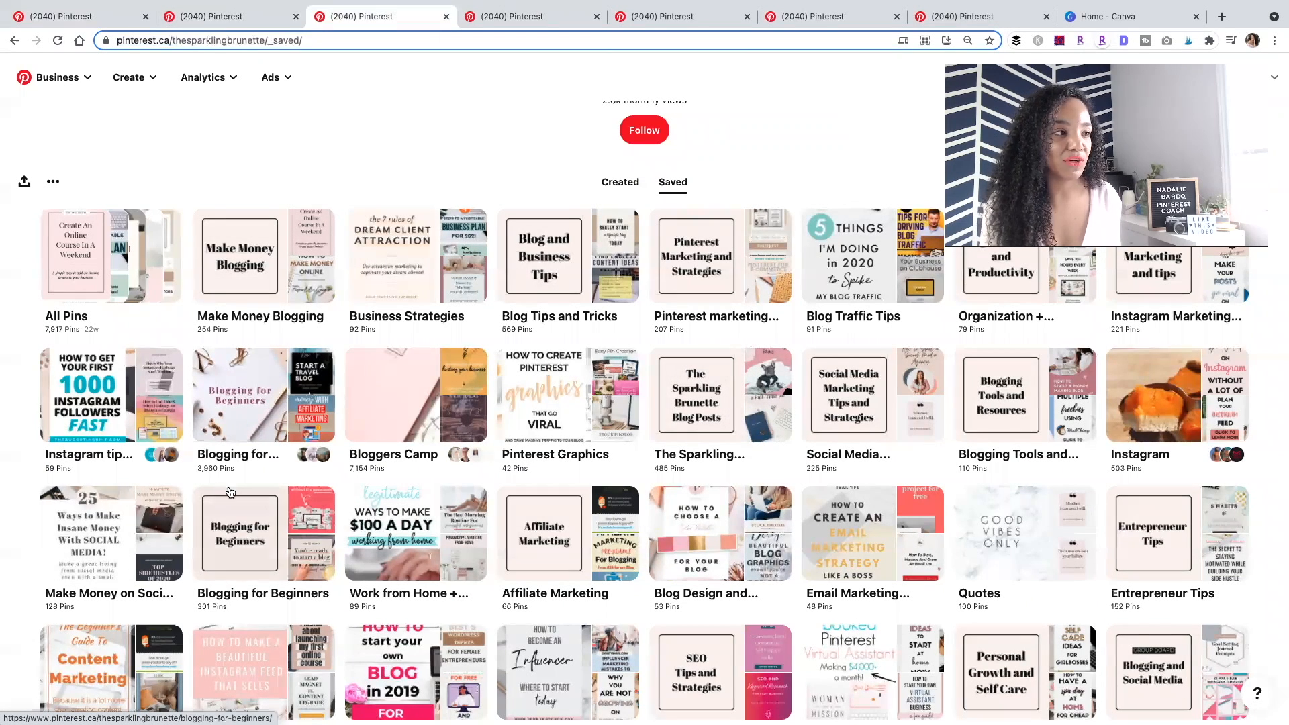
{"action": "scroll", "scroll_direction": "down", "scroll_amount": 3}
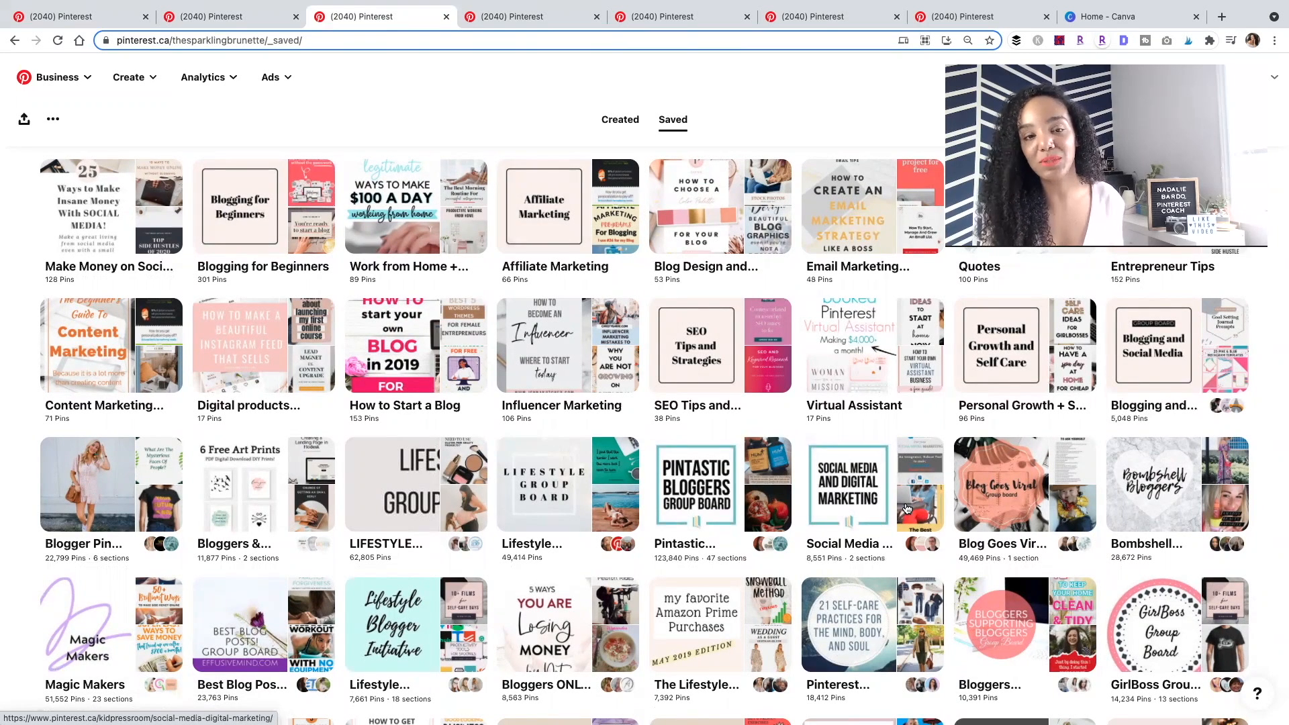
{"action": "mouse_move", "coordinate": [1162, 509]}
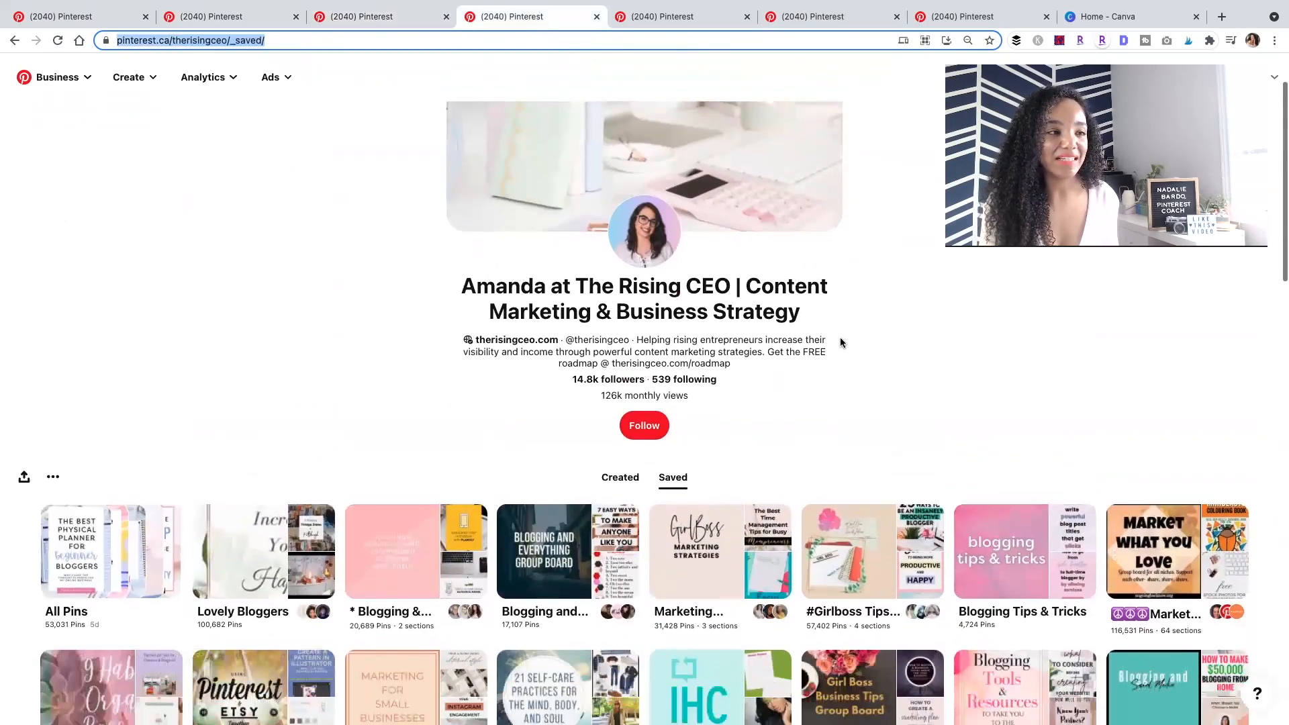
Scroll therisingceo's boards, then move to the next creator's profile and browse its boards
{"action": "scroll", "scroll_direction": "down", "scroll_amount": 3}
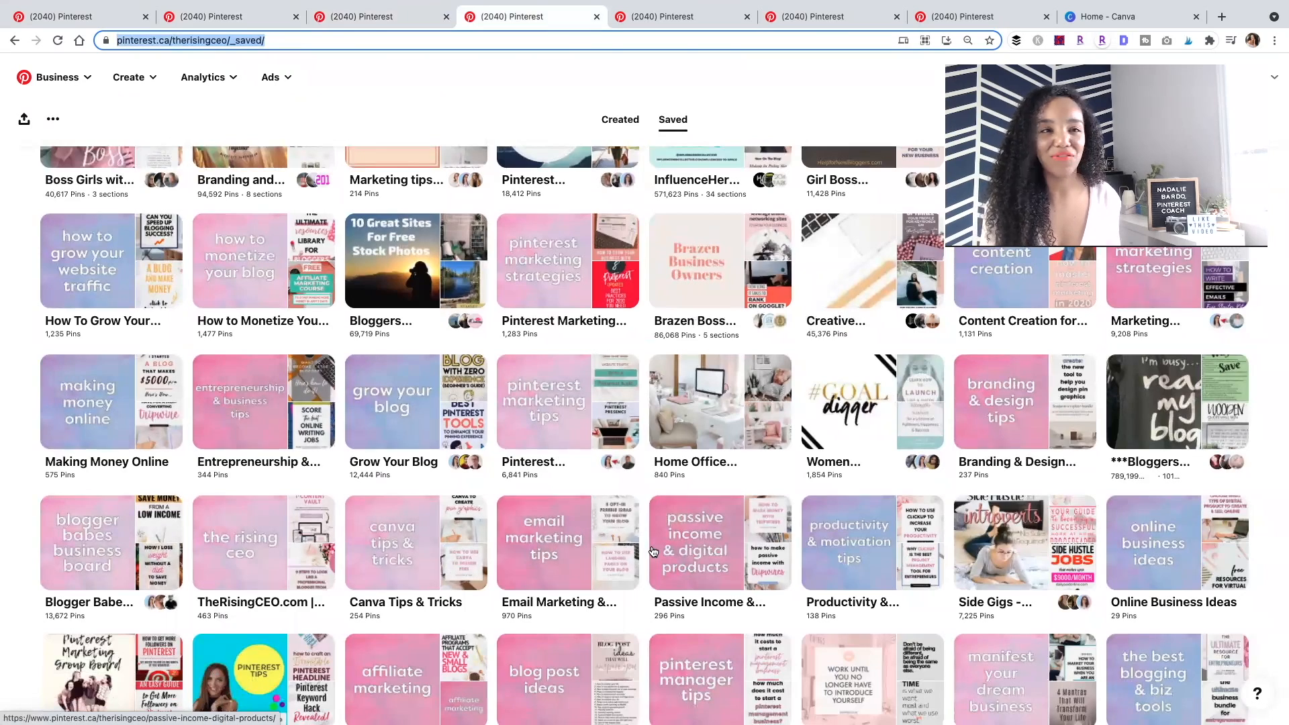
{"action": "scroll", "scroll_direction": "down", "scroll_amount": 3}
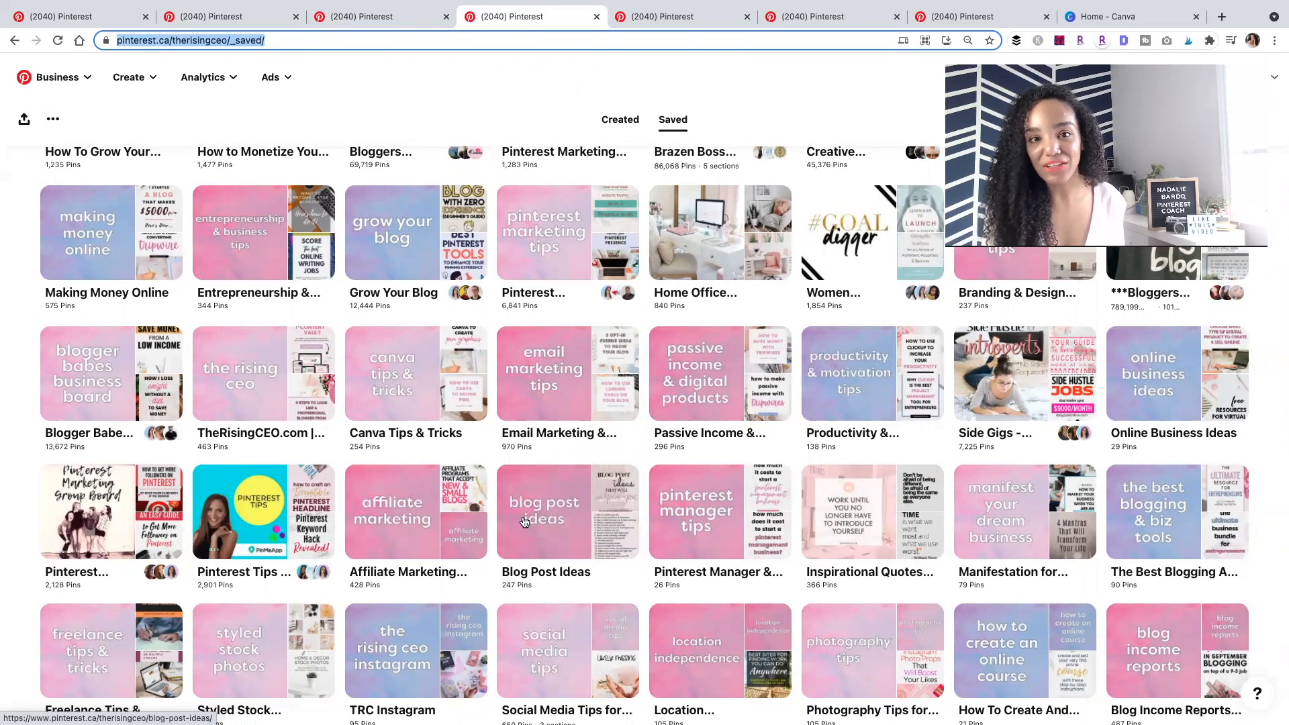
{"action": "mouse_move", "coordinate": [685, 504]}
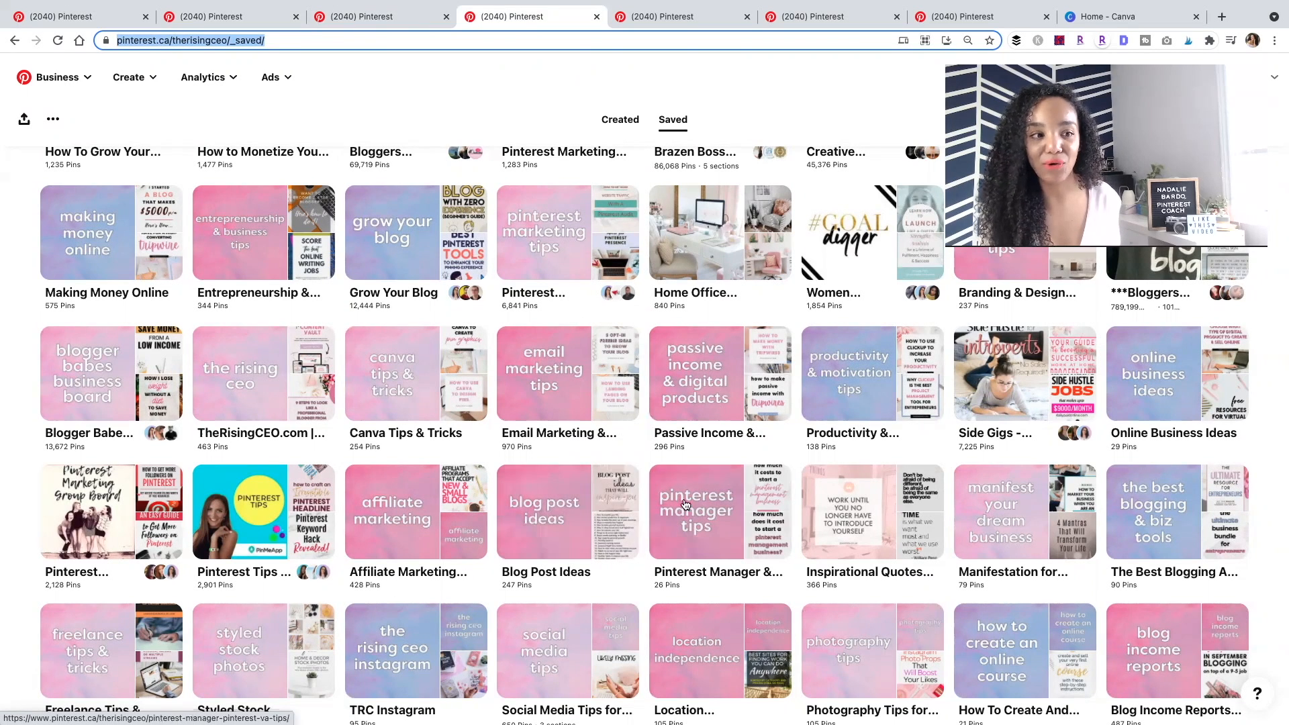
{"action": "left_click", "coordinate": [681, 16]}
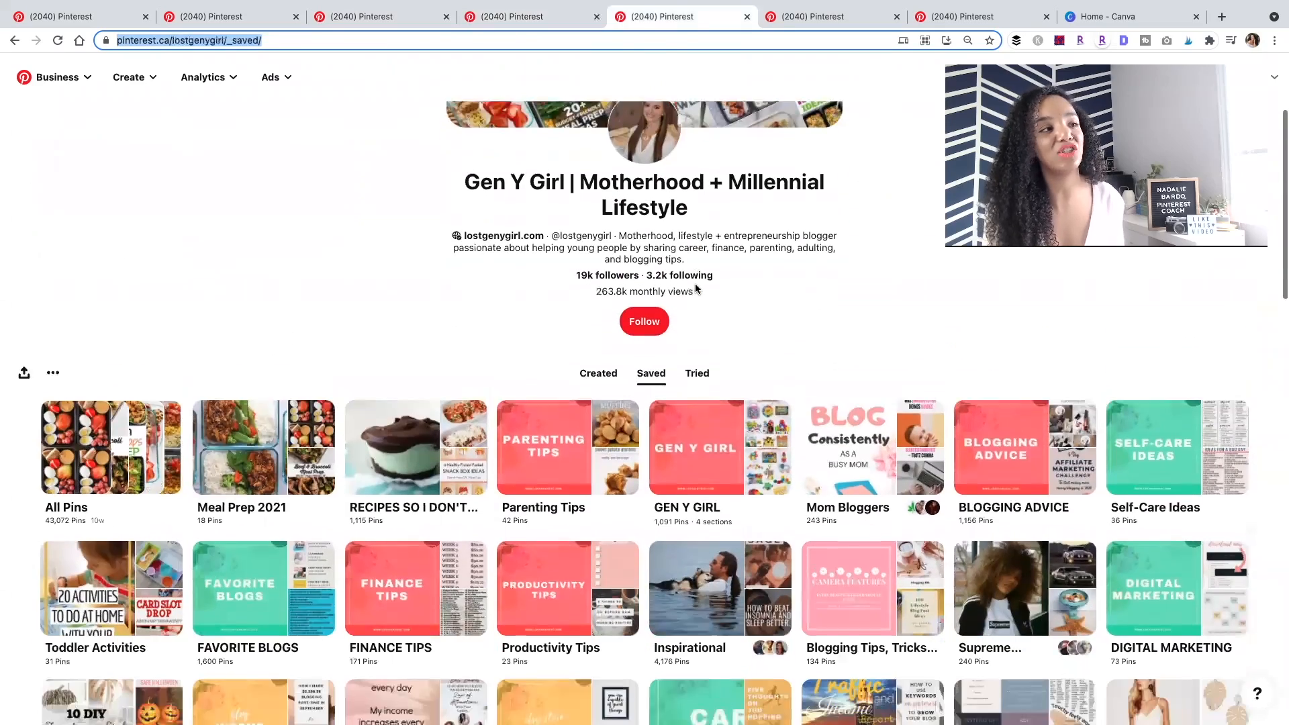
{"action": "scroll", "scroll_direction": "down", "scroll_amount": 3}
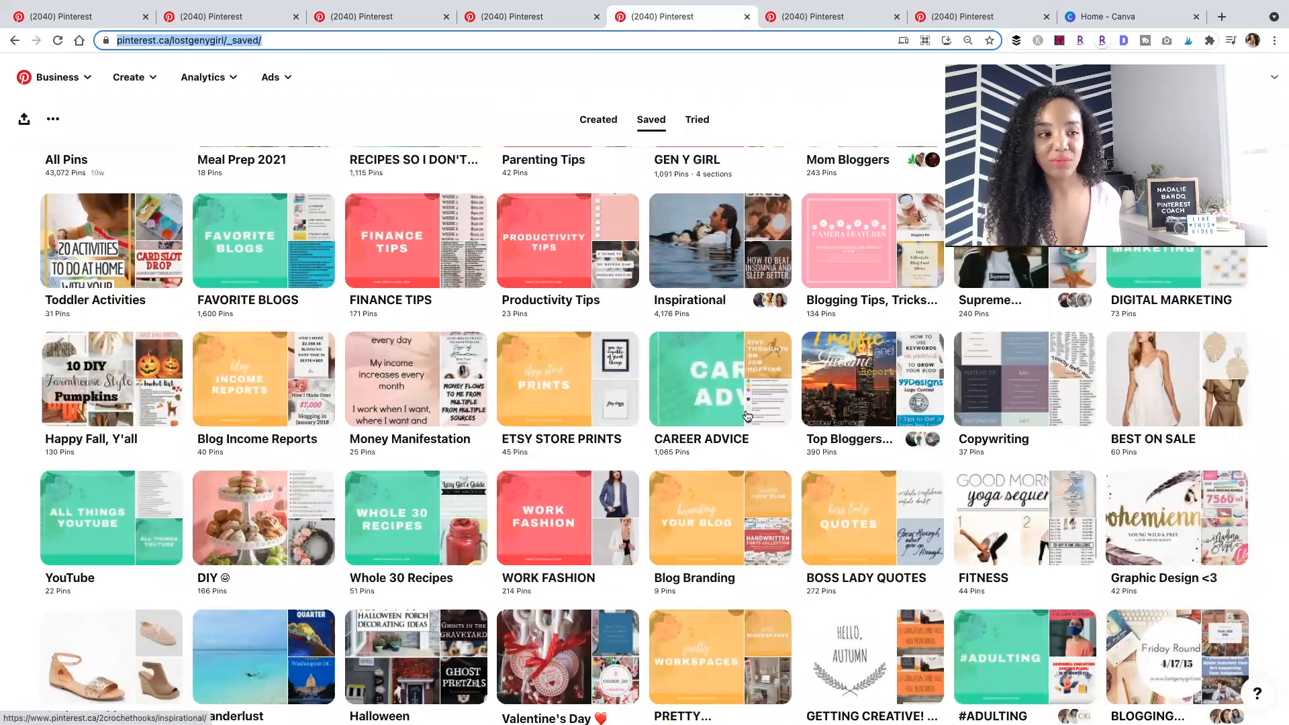
{"action": "mouse_move", "coordinate": [429, 543]}
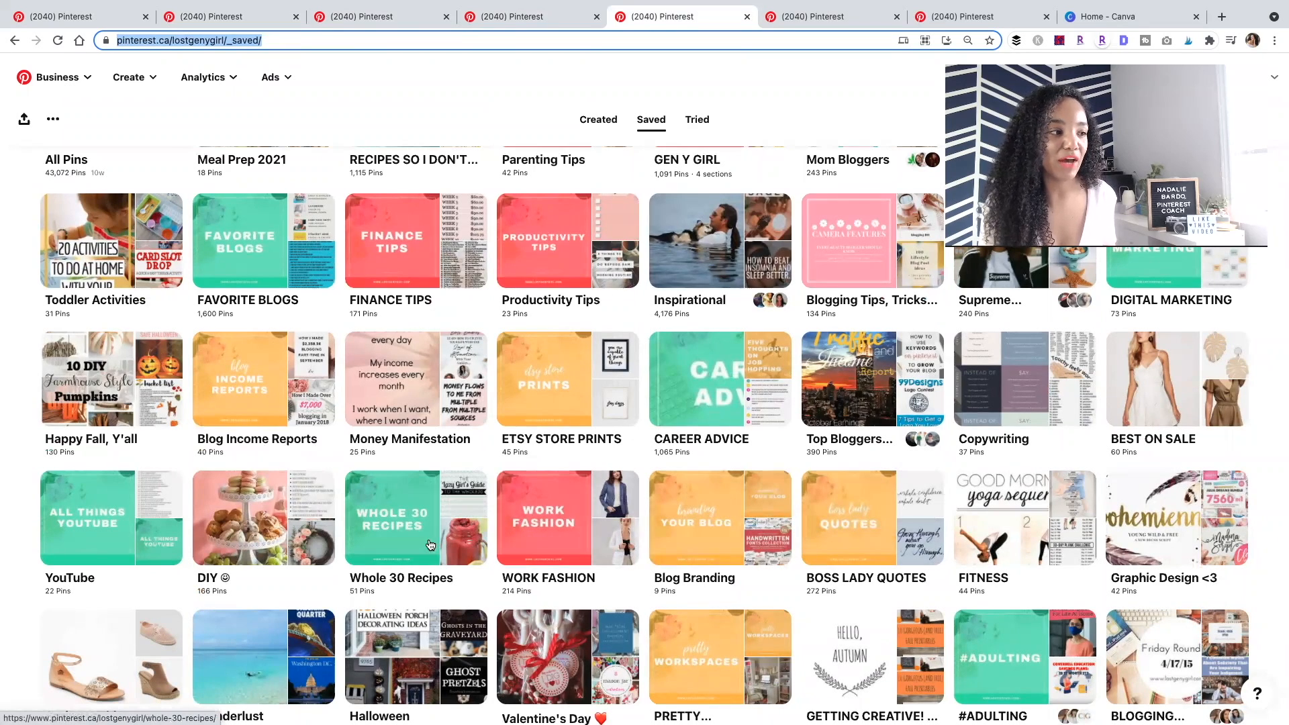
{"action": "scroll", "scroll_direction": "down", "scroll_amount": 3}
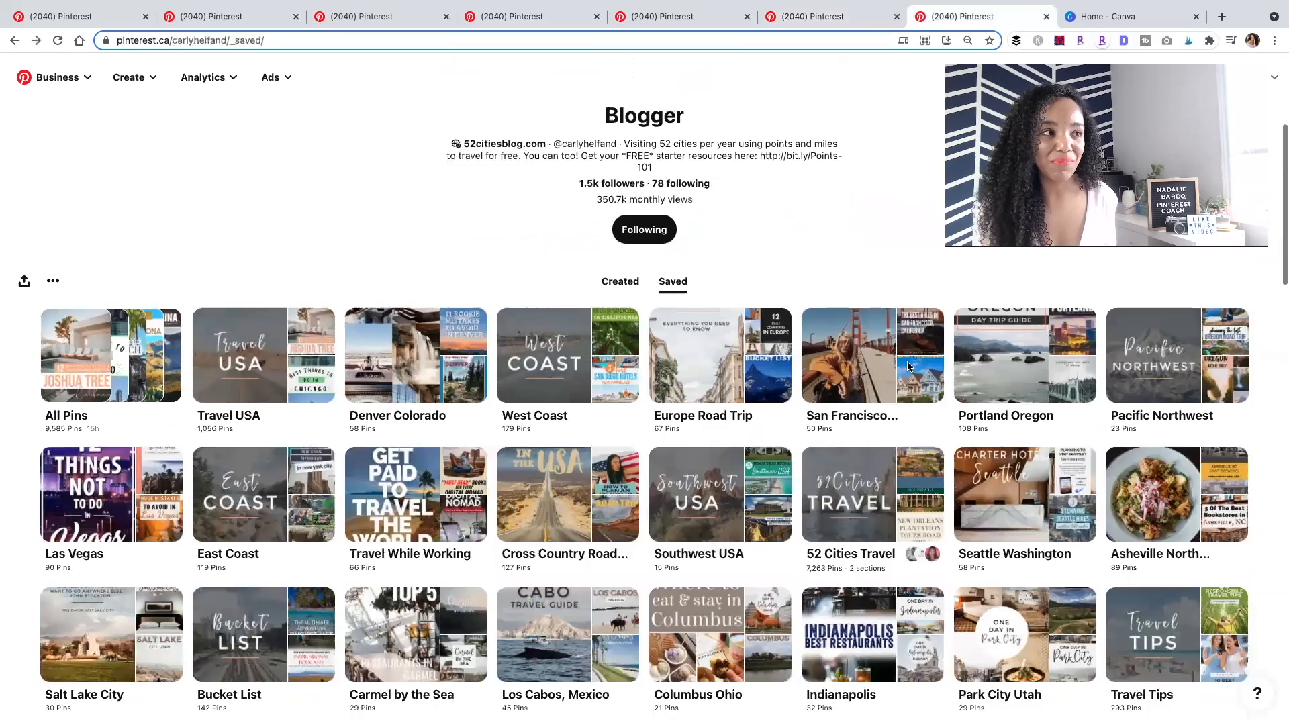
{"action": "scroll", "scroll_direction": "down", "scroll_amount": 3}
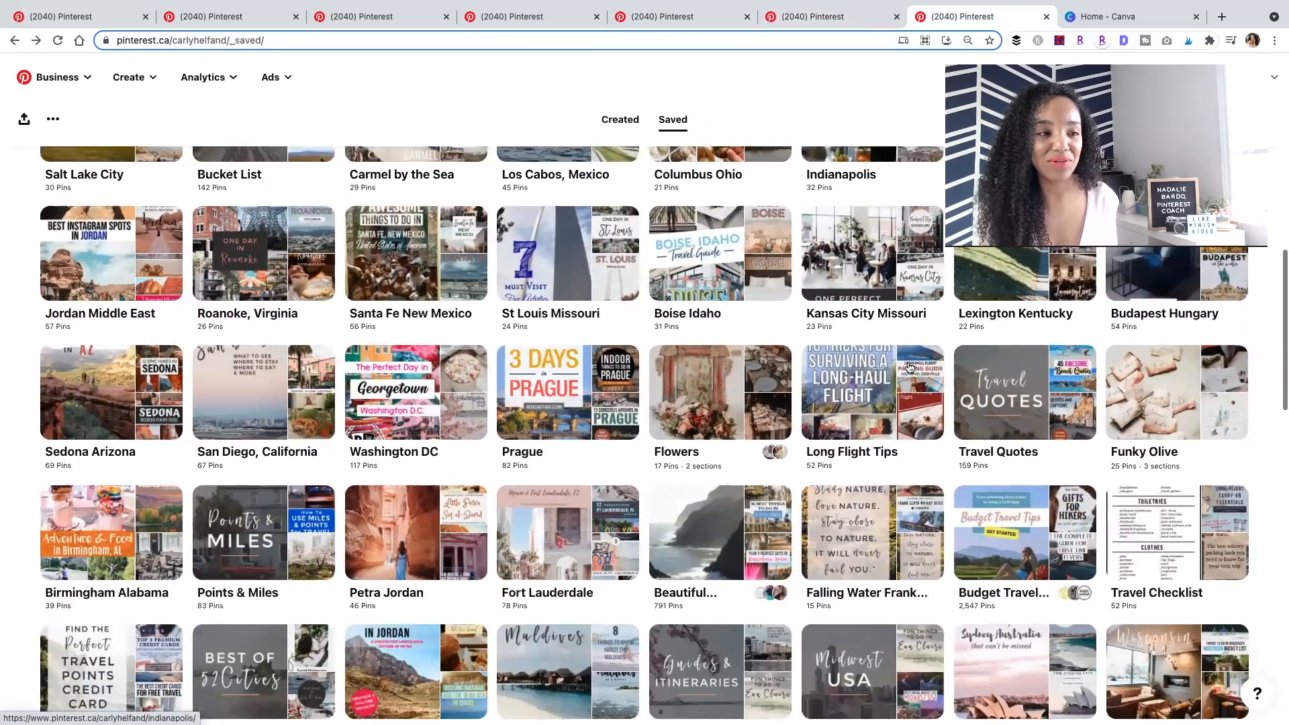
{"action": "scroll", "scroll_direction": "down", "scroll_amount": 3}
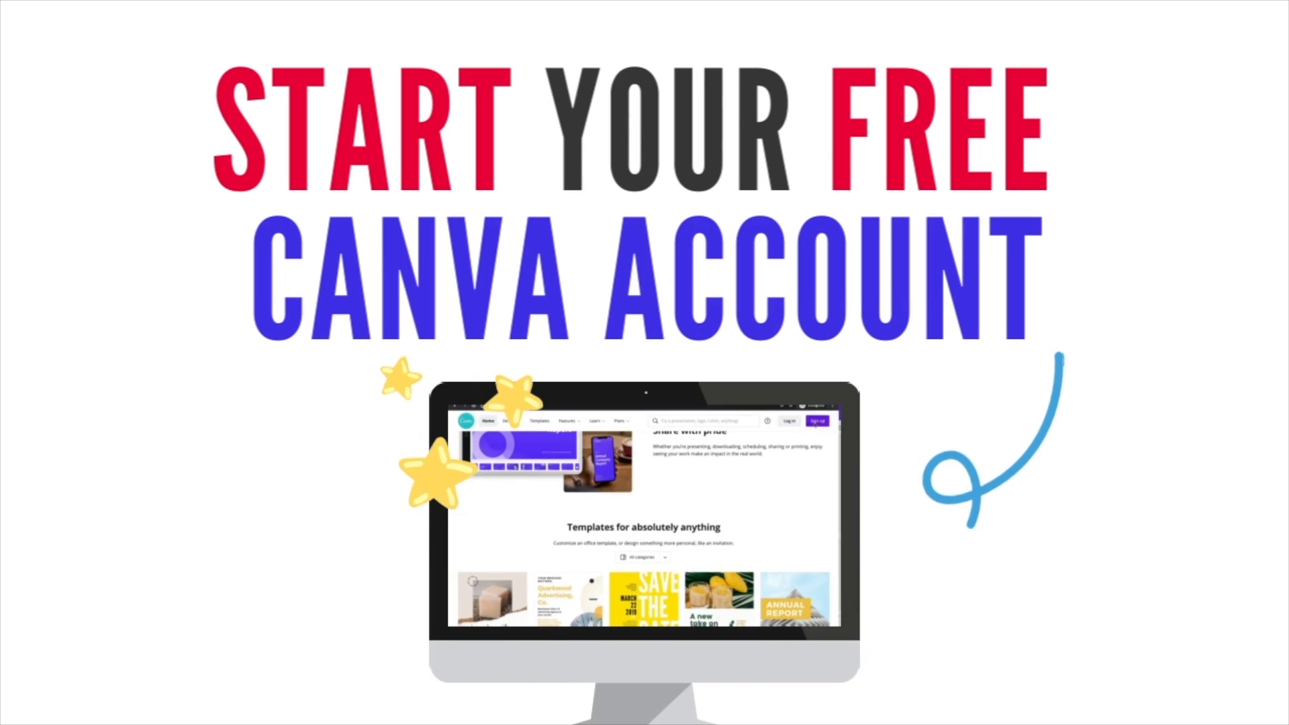
Create a new 1000 × 1000 px custom-size design from the Canva home page
{"action": "left_click", "coordinate": [816, 420]}
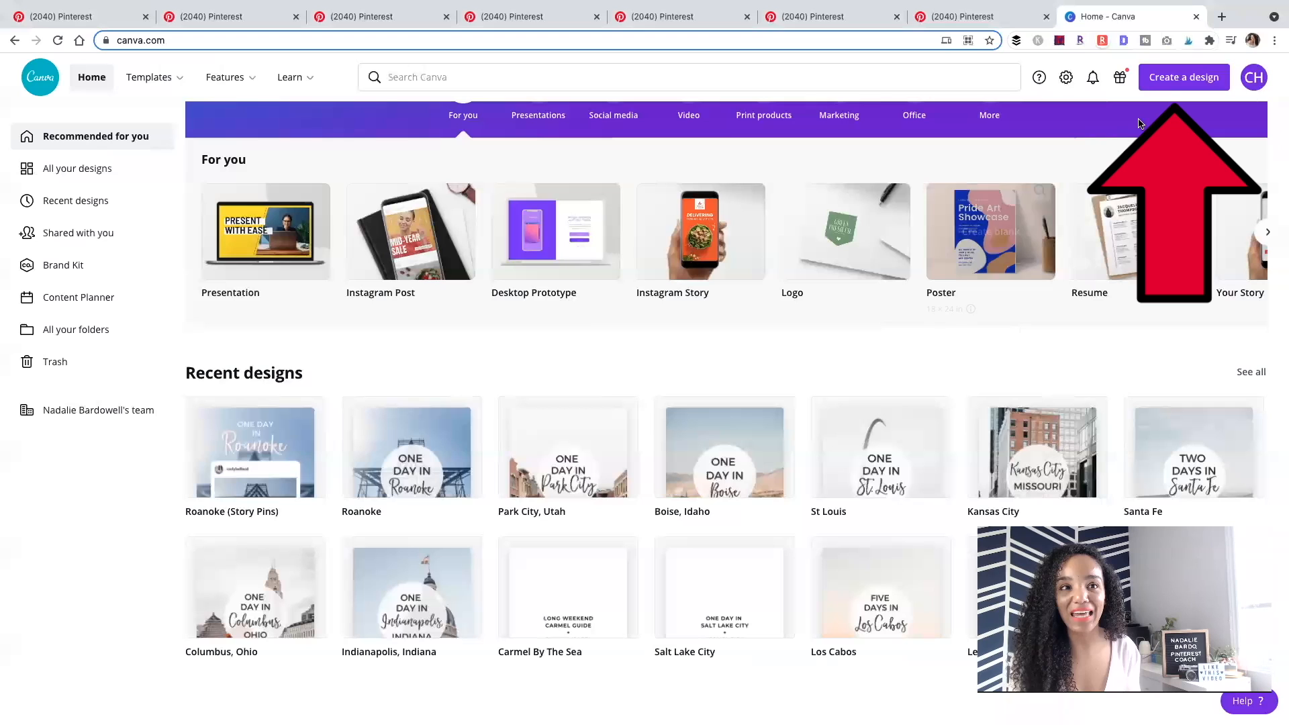
{"action": "left_click", "coordinate": [1183, 77]}
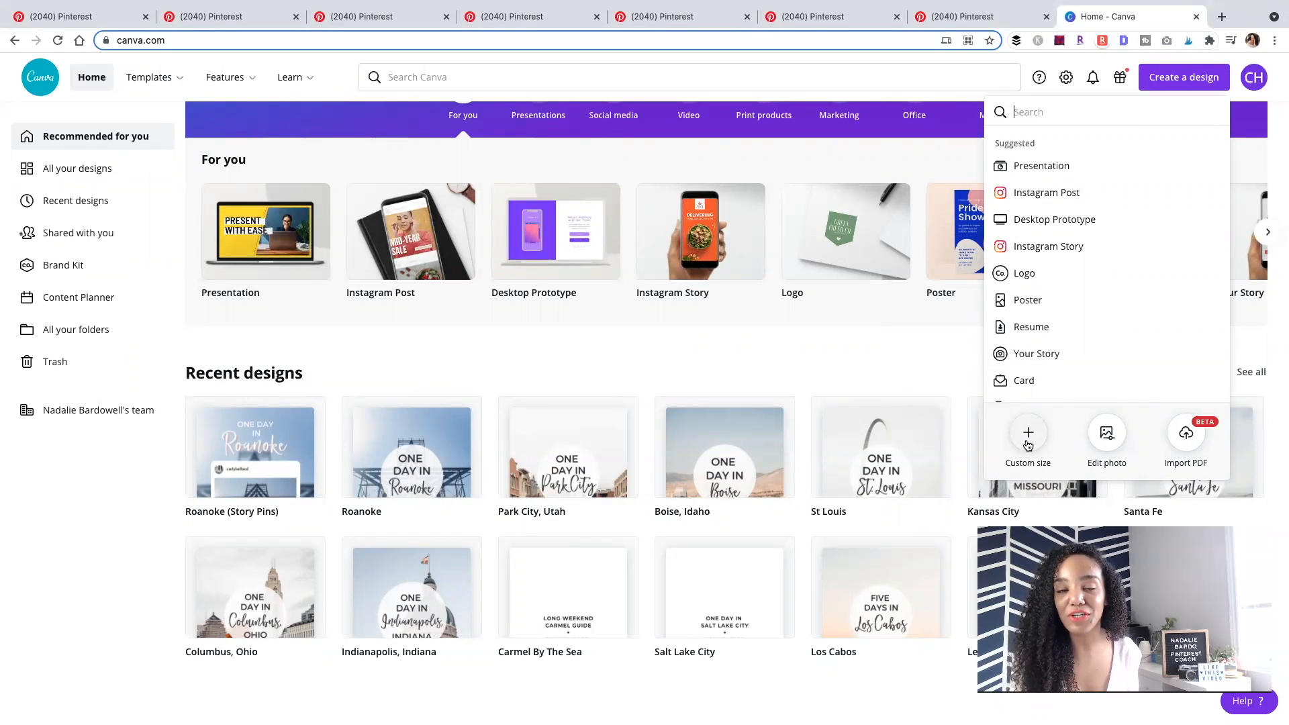
{"action": "left_click", "coordinate": [1028, 440]}
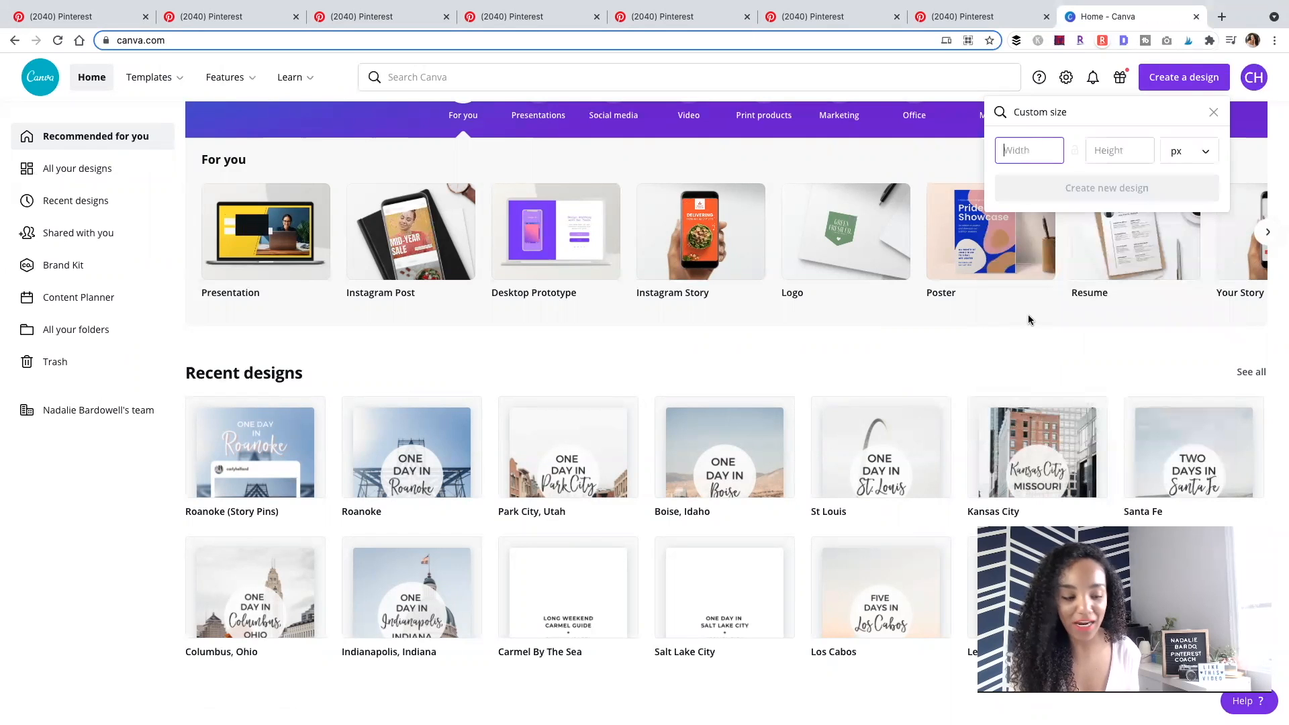
{"action": "type", "text": "1000"}
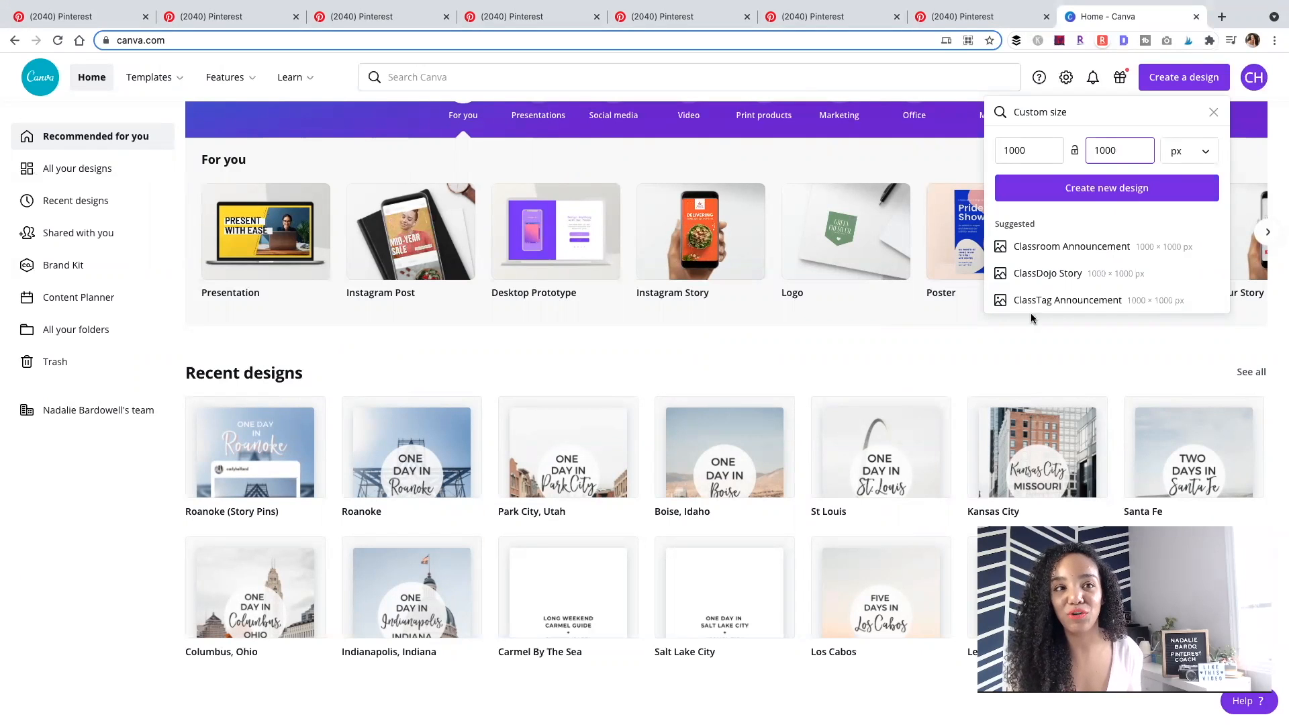
{"action": "left_click", "coordinate": [1105, 187]}
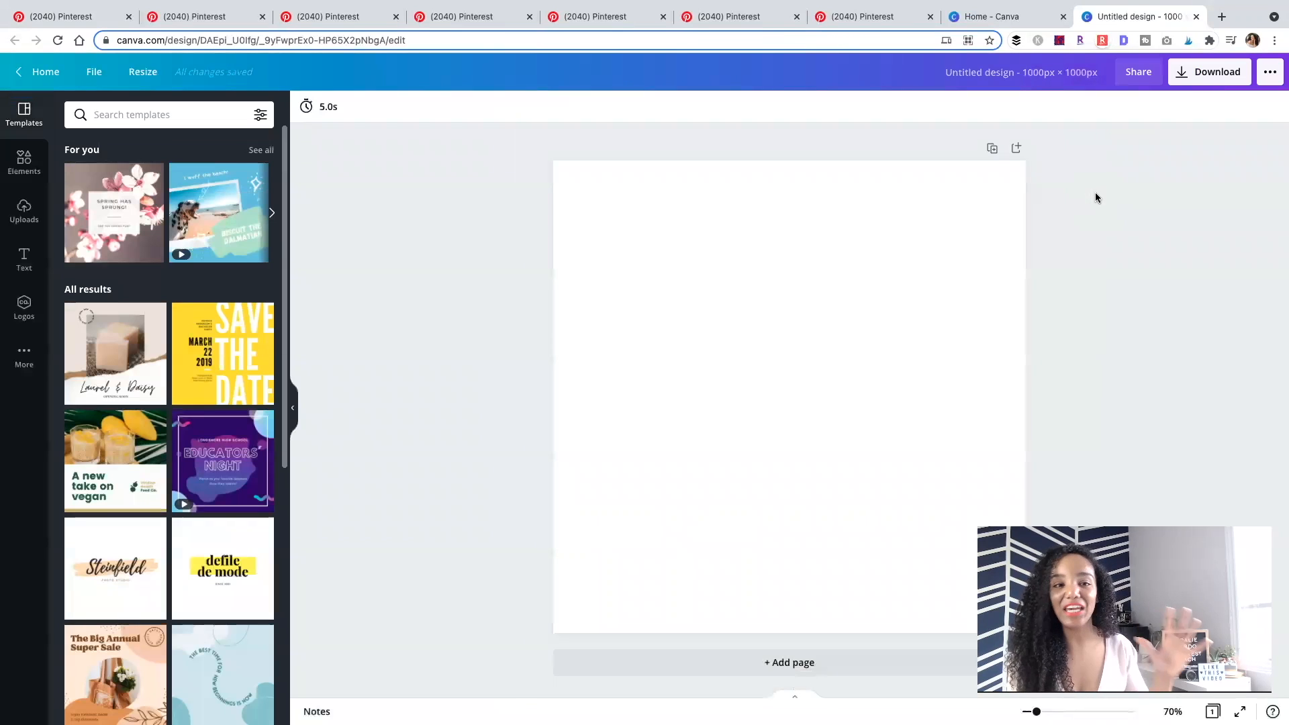
{"action": "mouse_move", "coordinate": [1089, 216]}
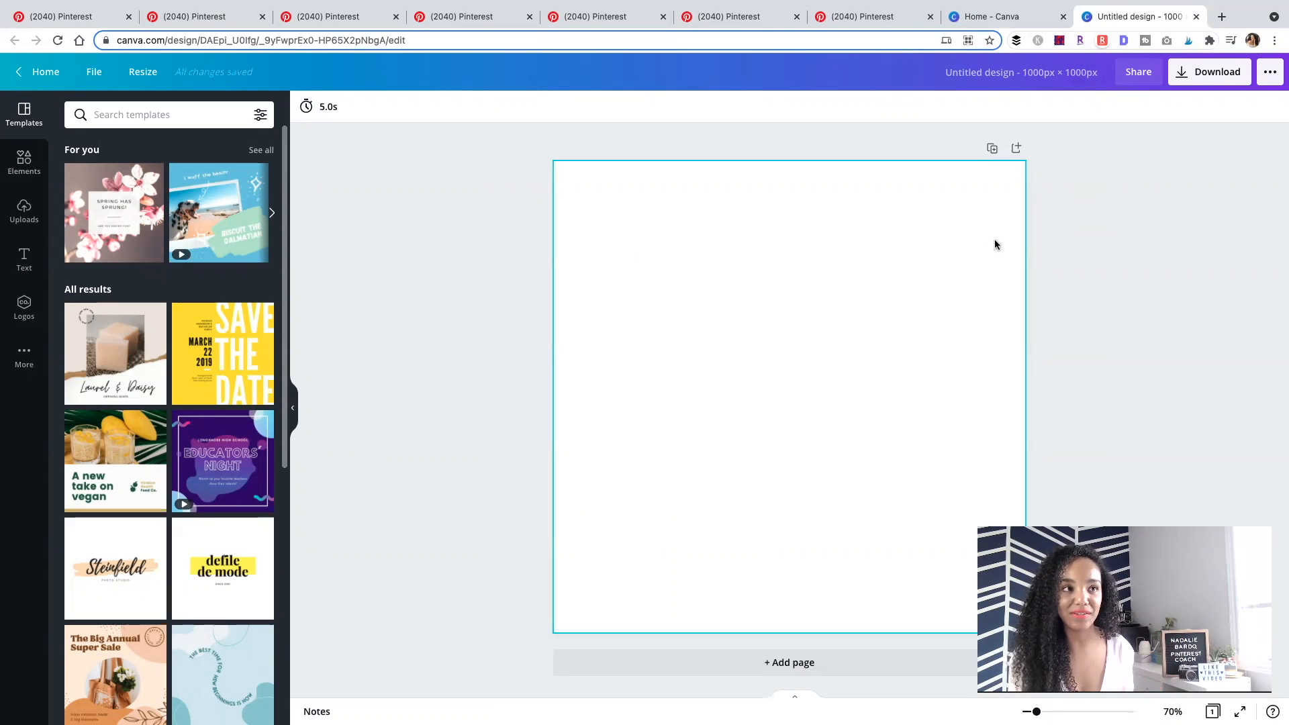
{"action": "mouse_move", "coordinate": [859, 16]}
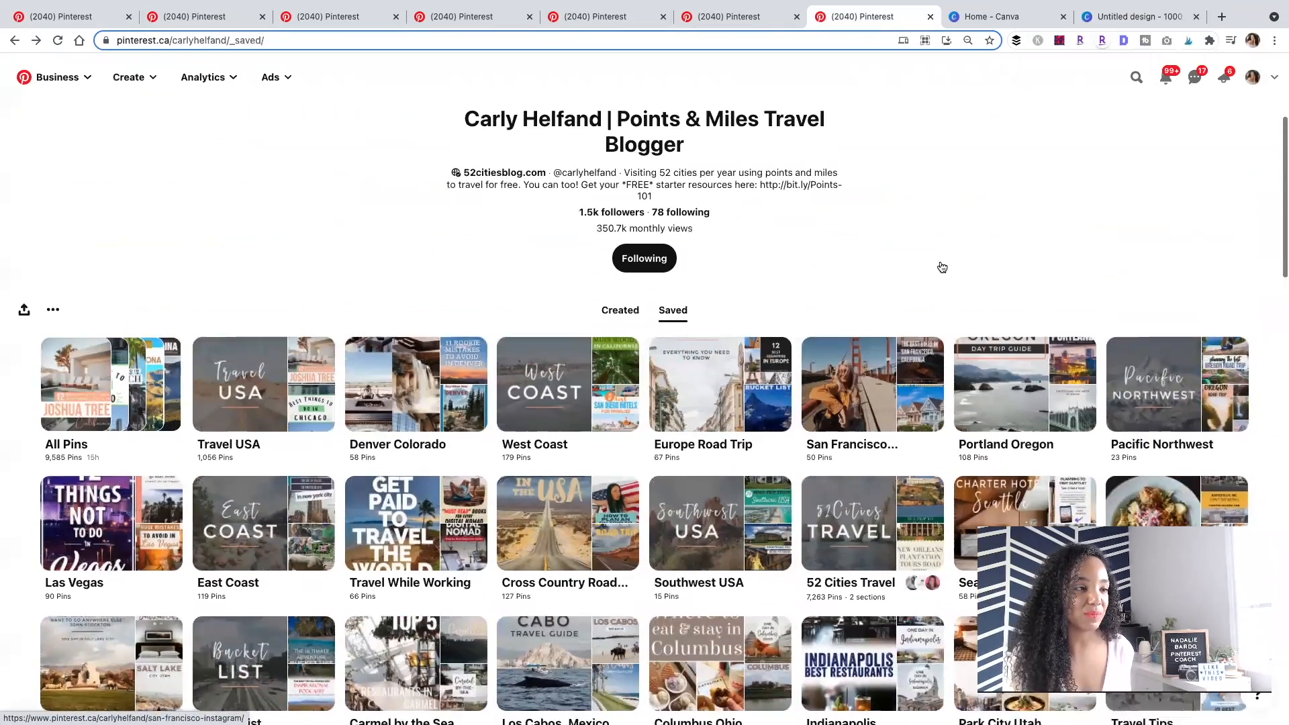
Scroll the travel blogger's saved boards to show the Europe Road Trip board cover
{"action": "scroll", "scroll_direction": "down", "scroll_amount": 3}
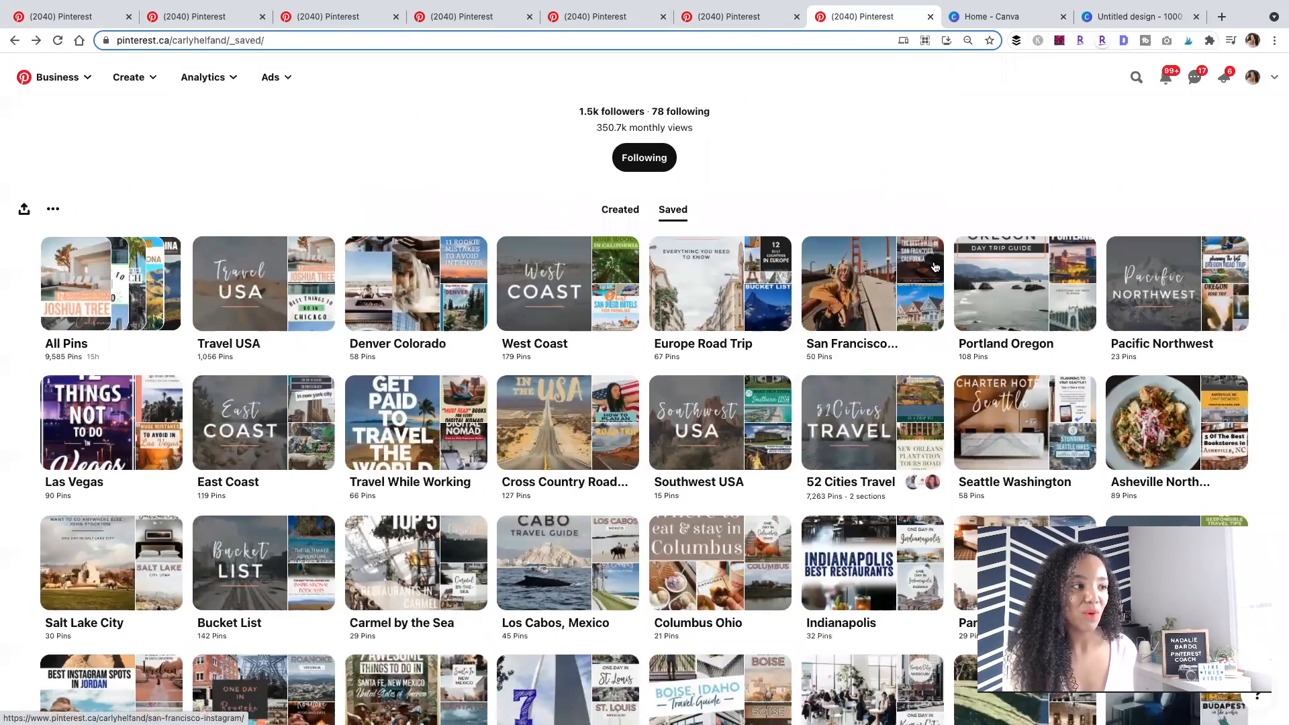
{"action": "mouse_move", "coordinate": [758, 308]}
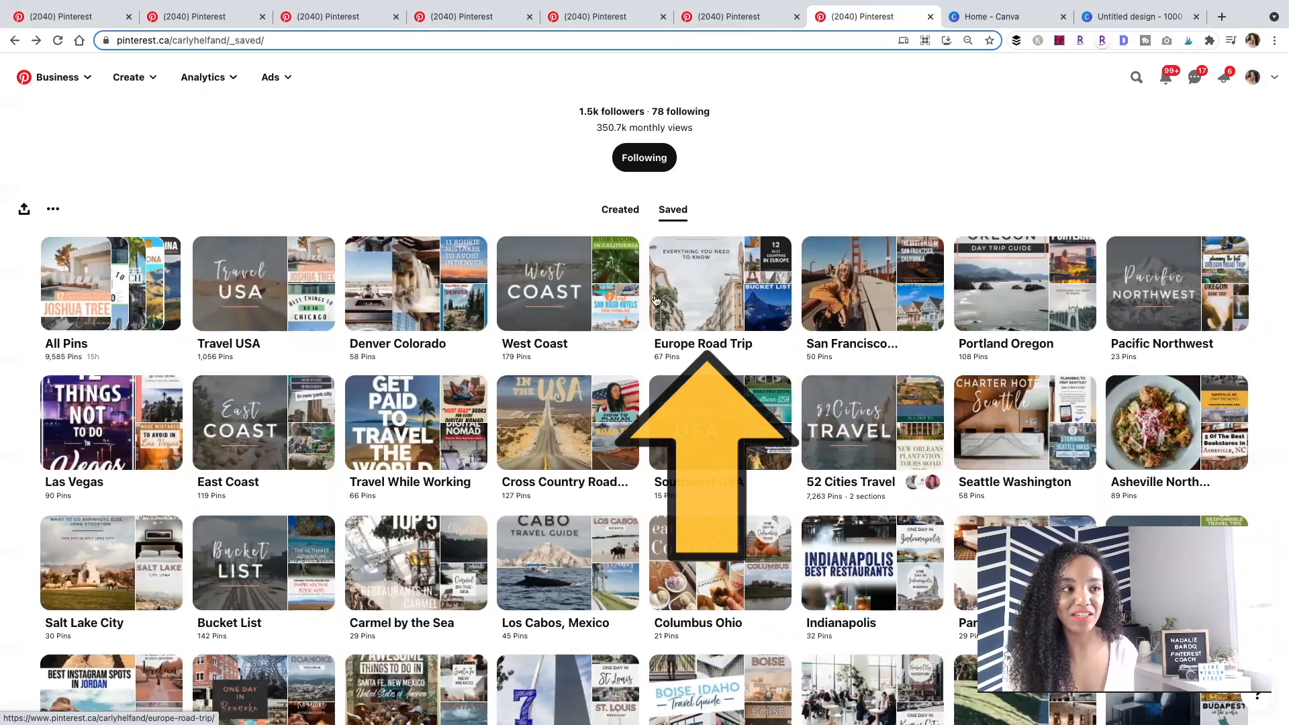
{"action": "mouse_move", "coordinate": [1000, 16]}
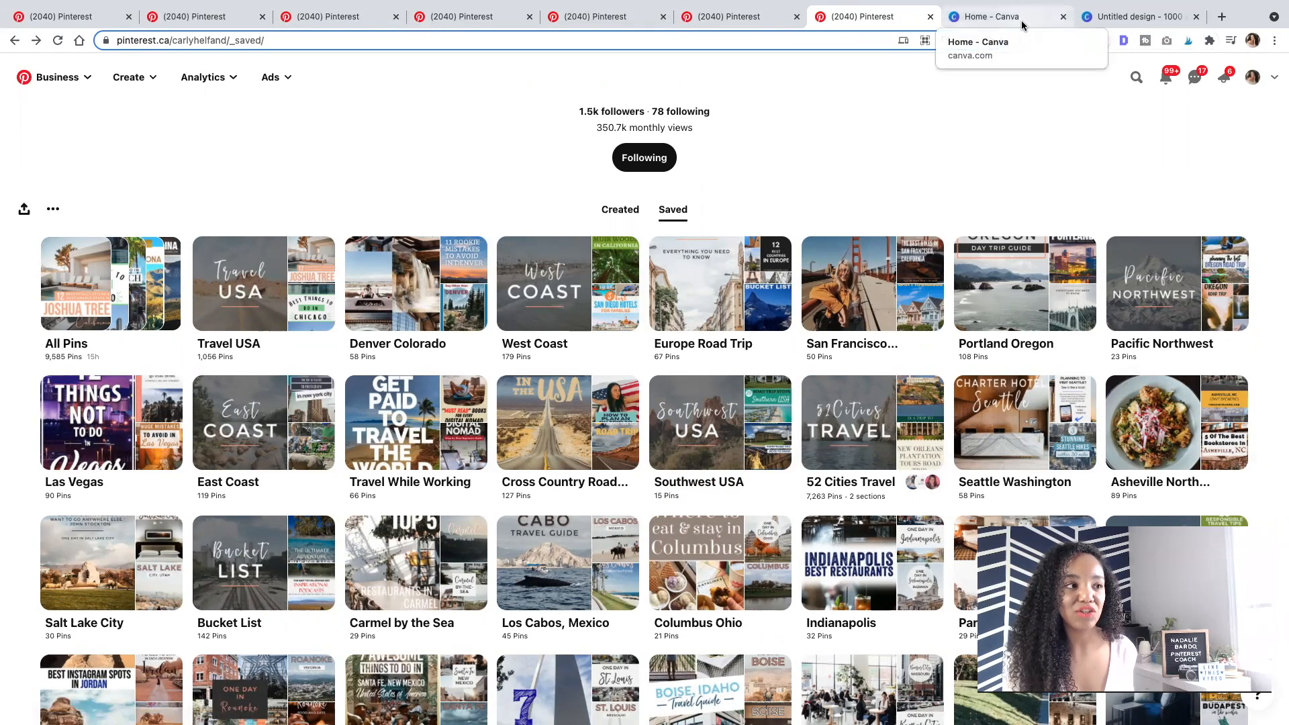
Add a 'Europe' heading in the Miss Couture font and enlarge it
{"action": "left_click", "coordinate": [1138, 16]}
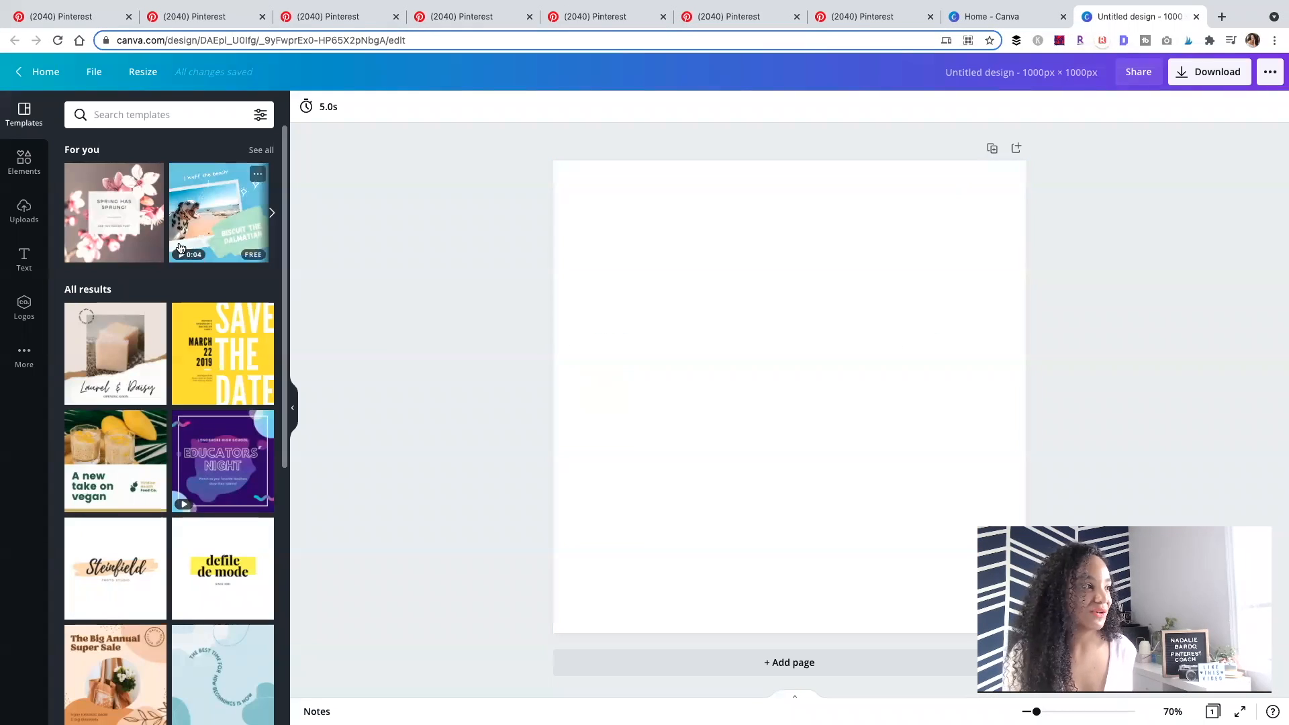
{"action": "left_click", "coordinate": [24, 261]}
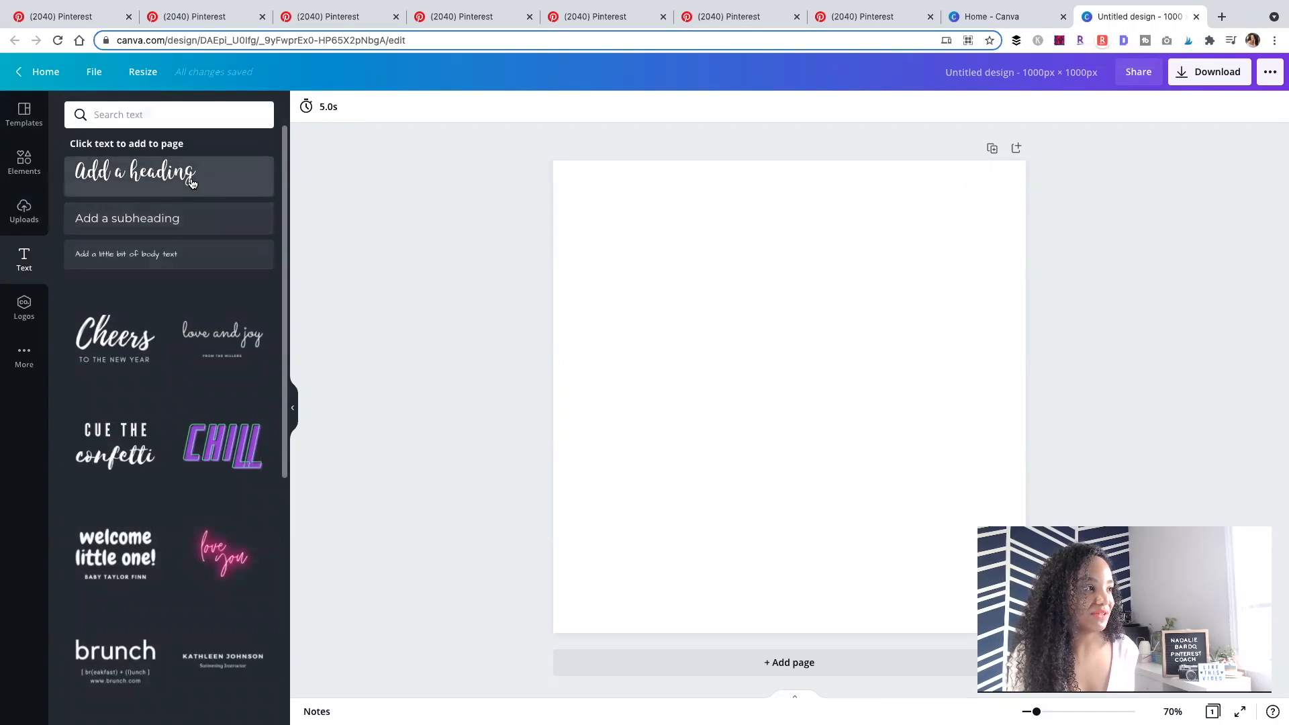
{"action": "left_click", "coordinate": [135, 172]}
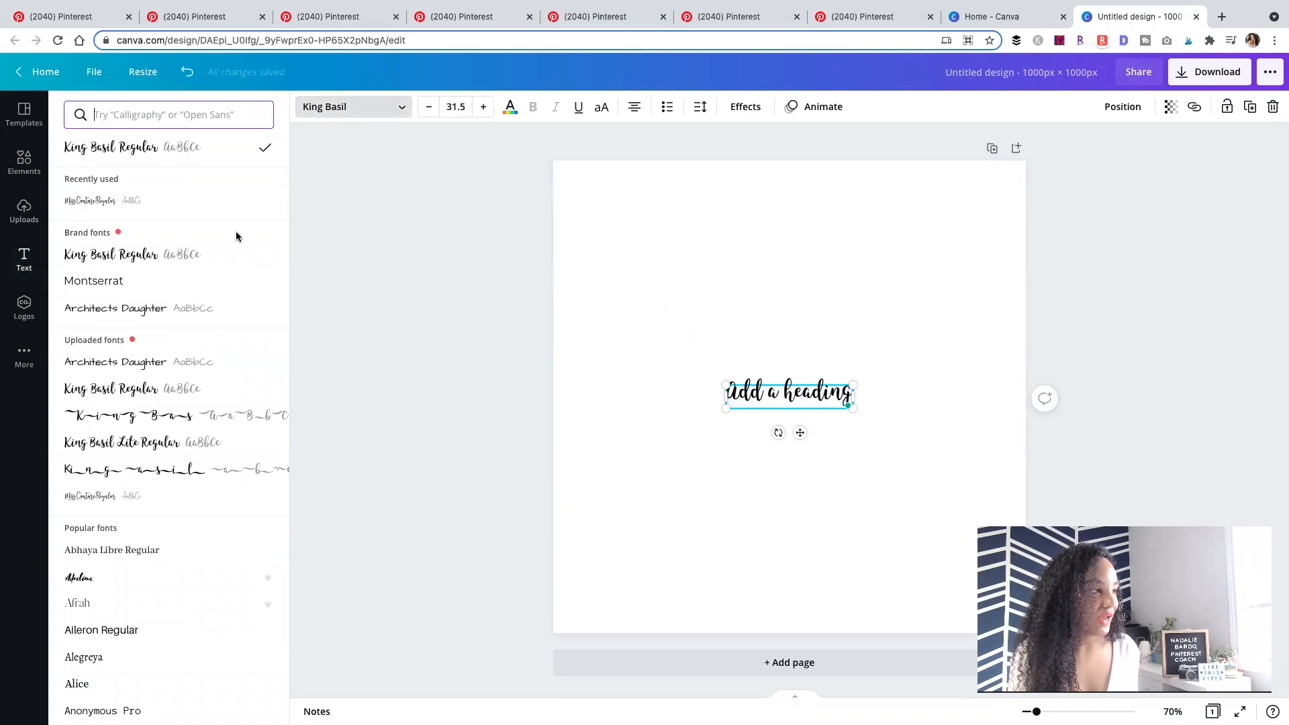
{"action": "left_click", "coordinate": [91, 200]}
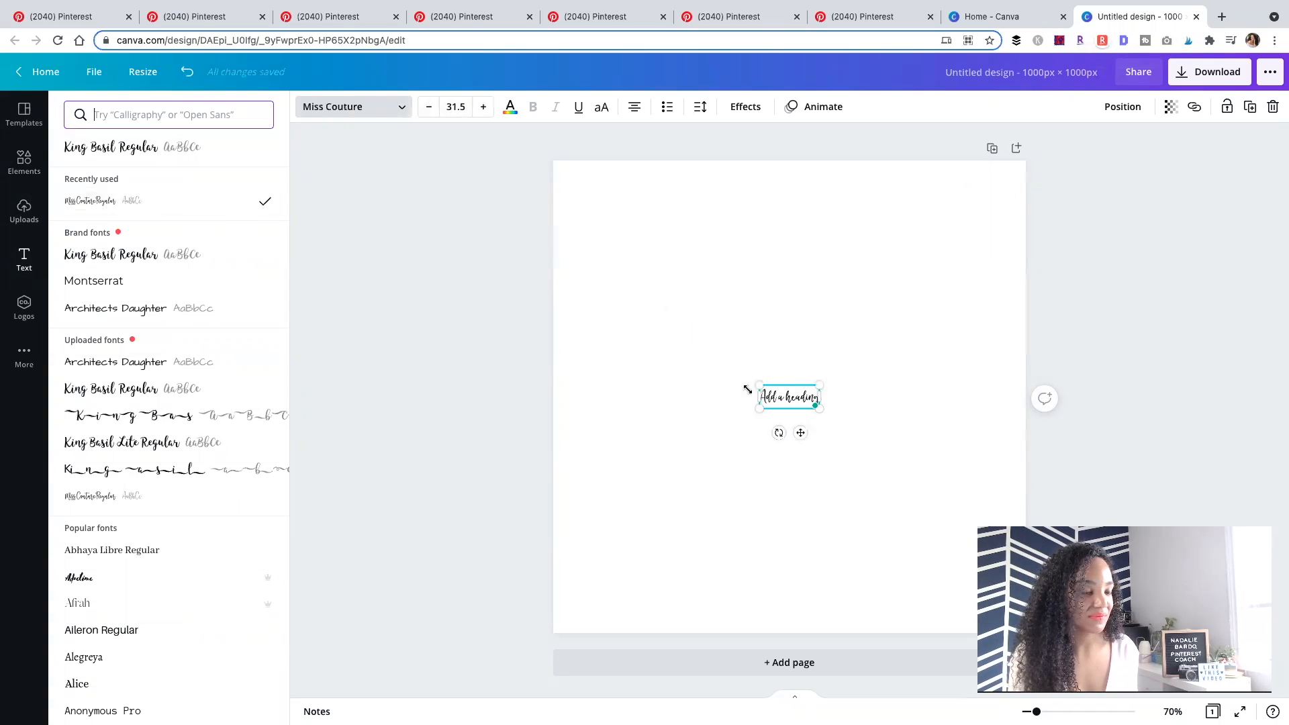
{"action": "type", "text": "Europe"}
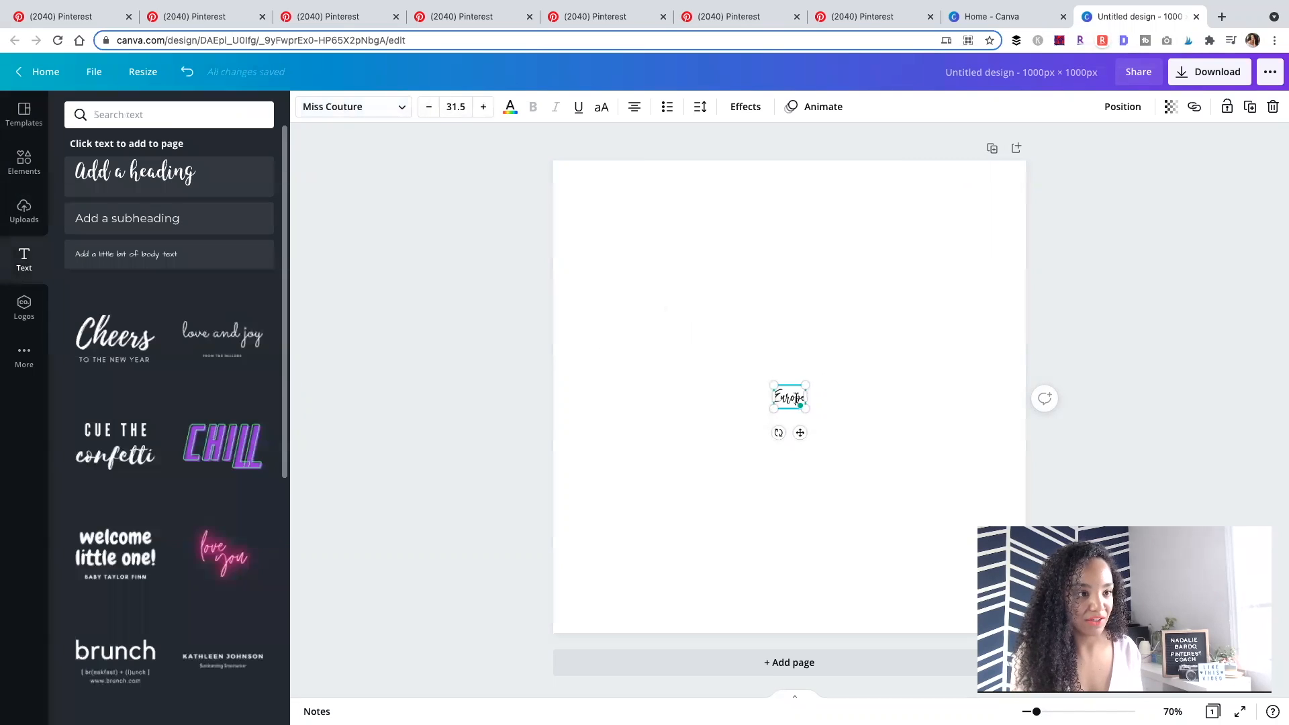
{"action": "left_click_drag", "start_coordinate": [789, 397], "coordinate": [695, 306]}
{"action": "type", "text": "Road Trip"}
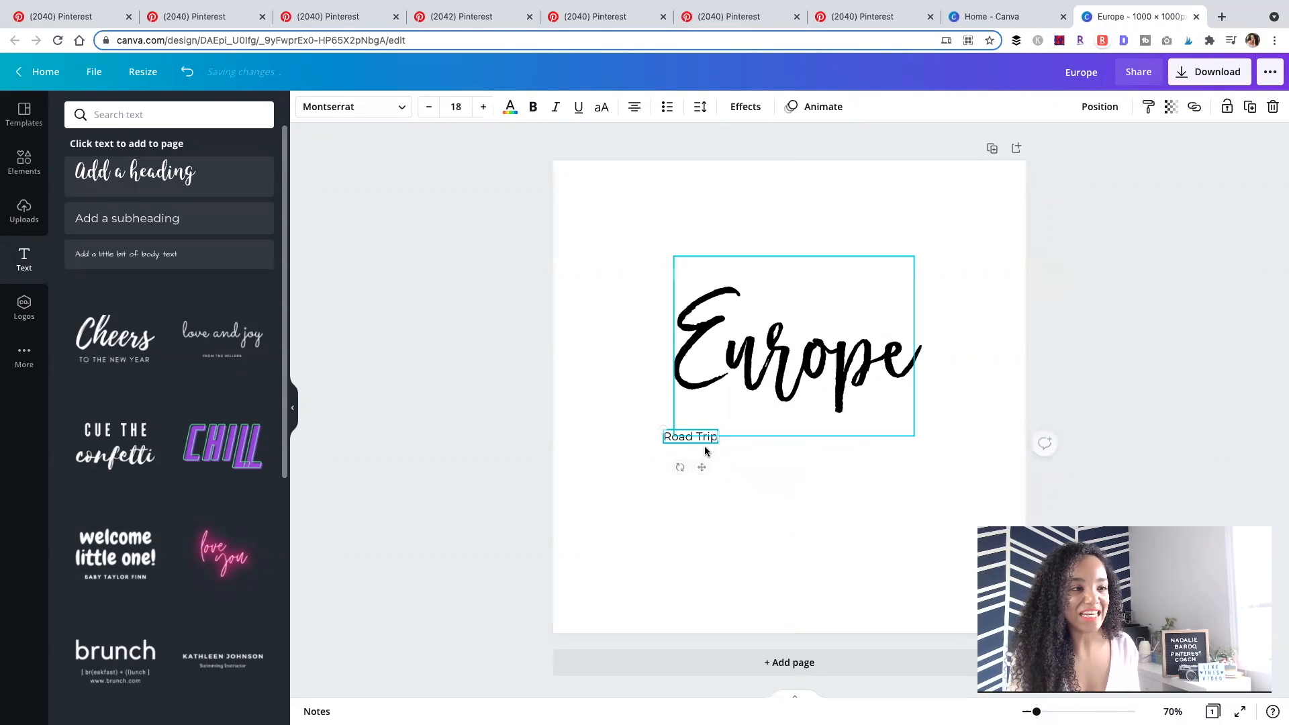
Enlarge the Road Trip subtitle, set it to Montserrat Classic and make it uppercase
{"action": "left_click_drag", "start_coordinate": [716, 447], "coordinate": [922, 502]}
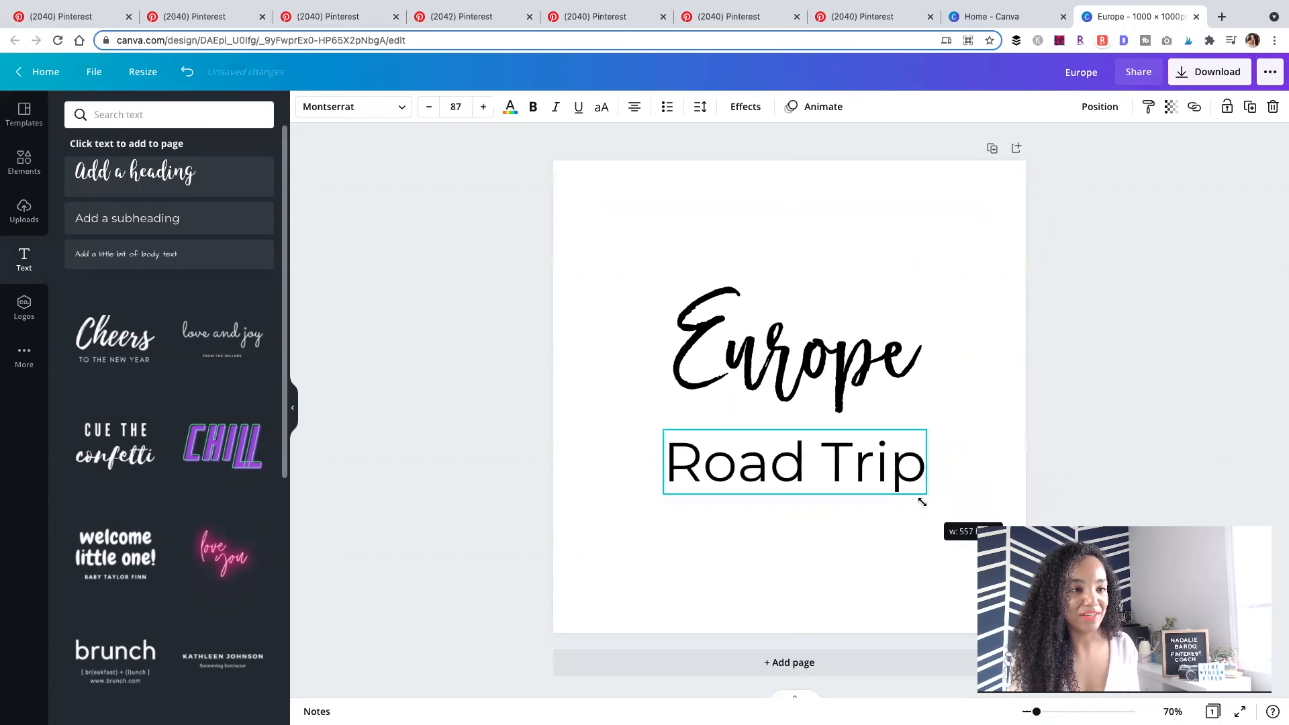
{"action": "left_click", "coordinate": [348, 106]}
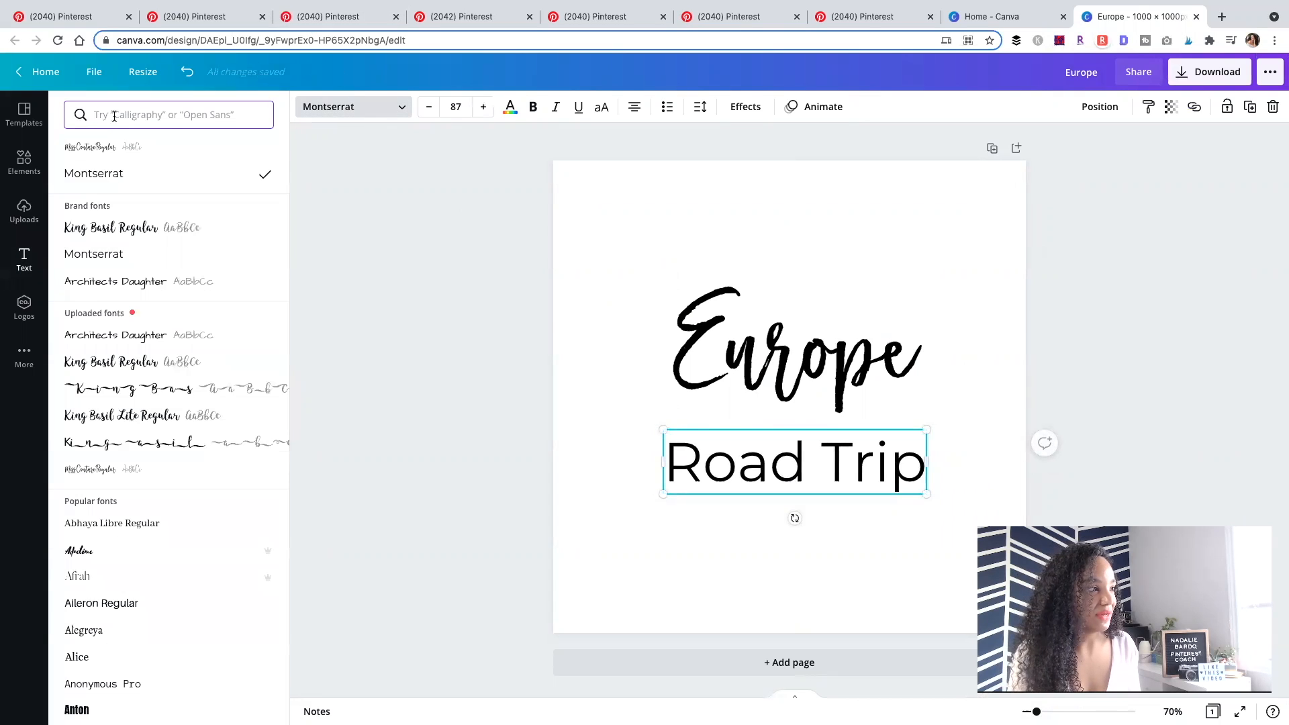
{"action": "type", "text": "mon"}
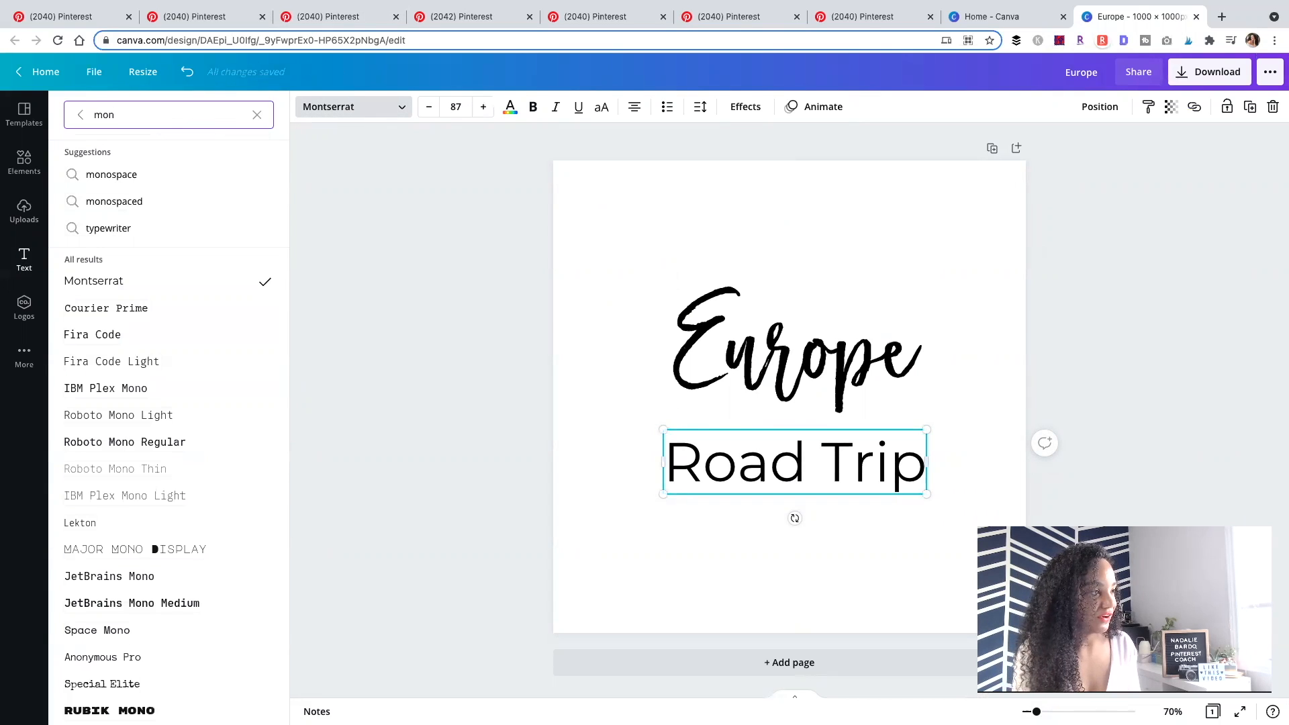
{"action": "left_click", "coordinate": [112, 200]}
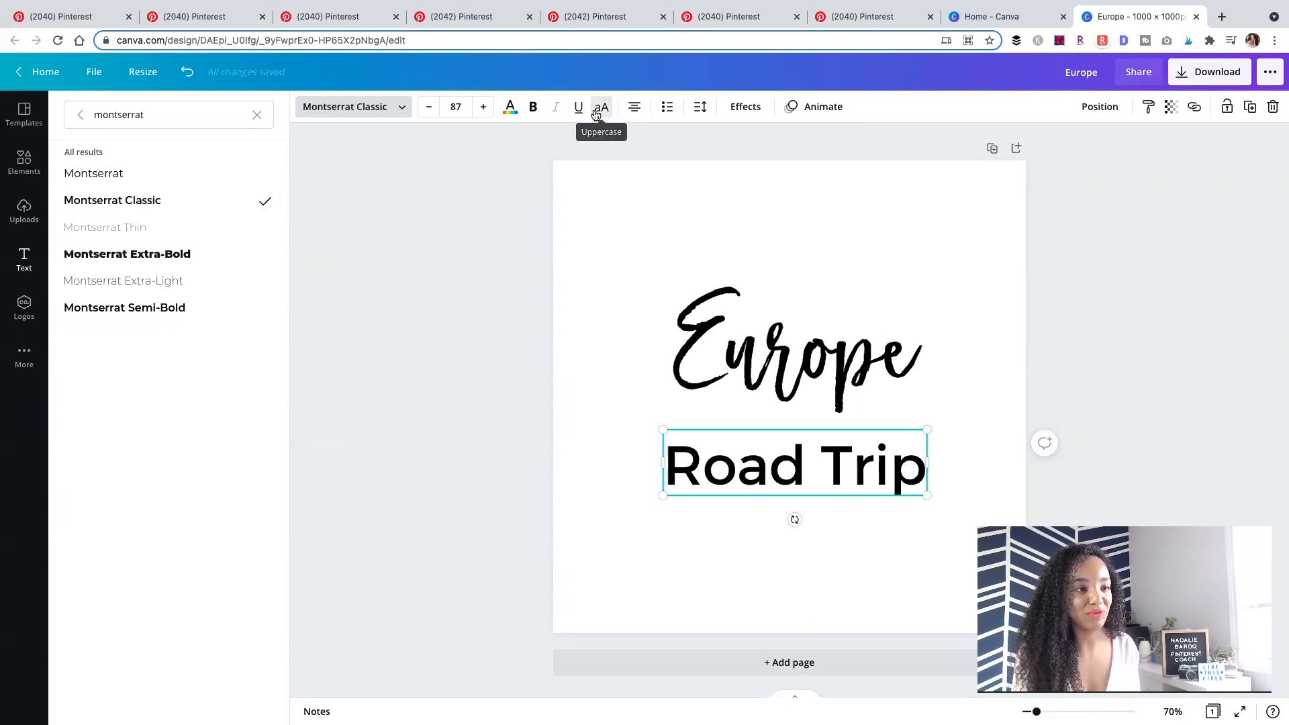
{"action": "left_click", "coordinate": [601, 107]}
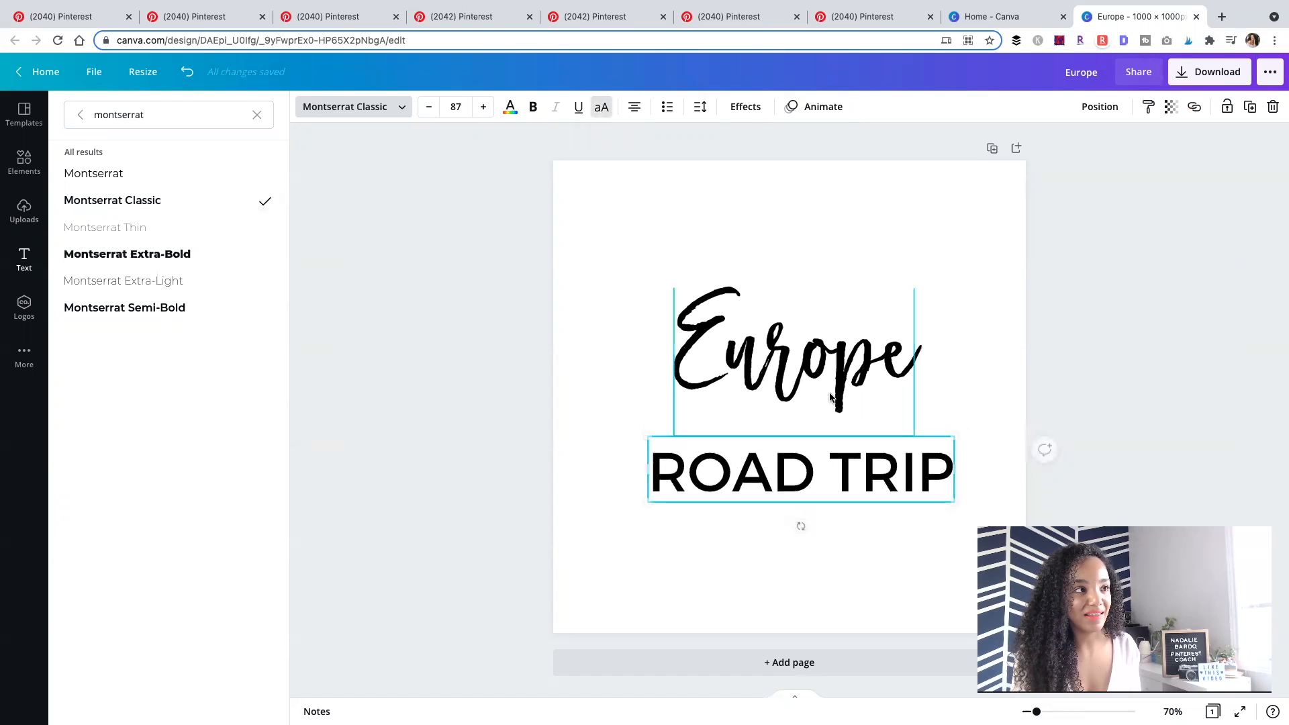
{"action": "left_click", "coordinate": [799, 471]}
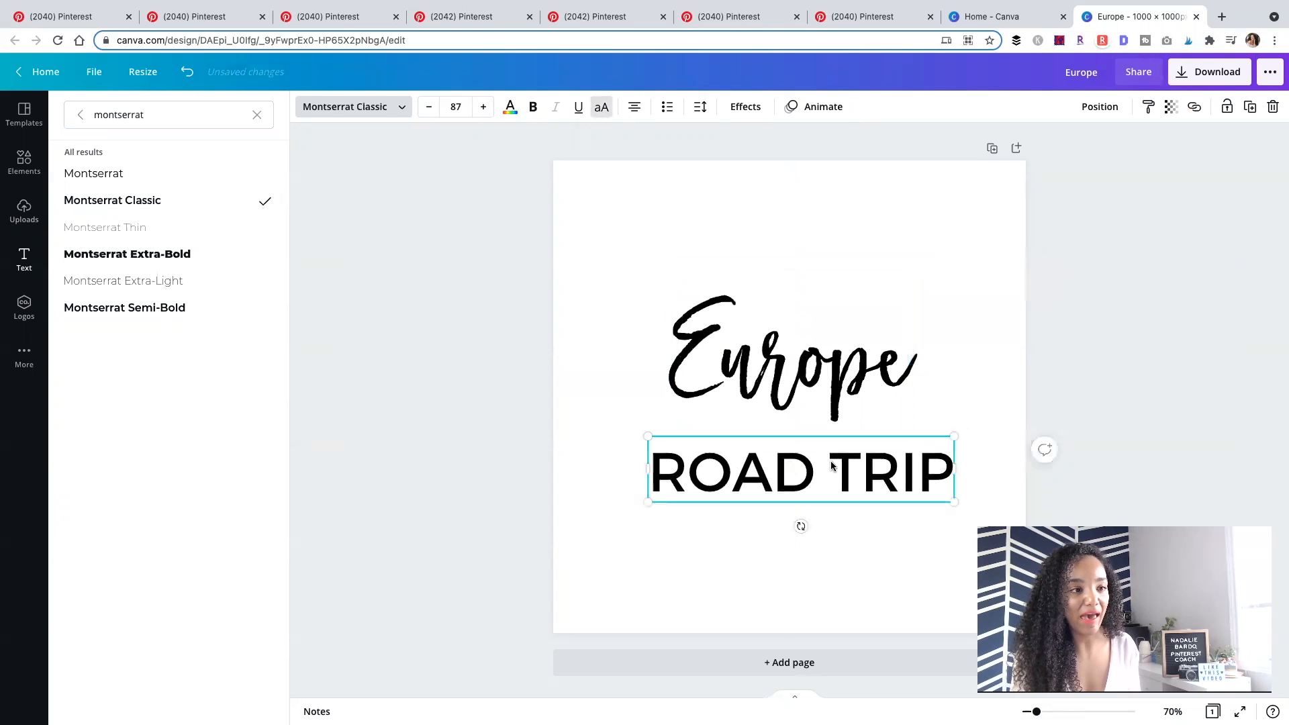
{"action": "left_click", "coordinate": [790, 357]}
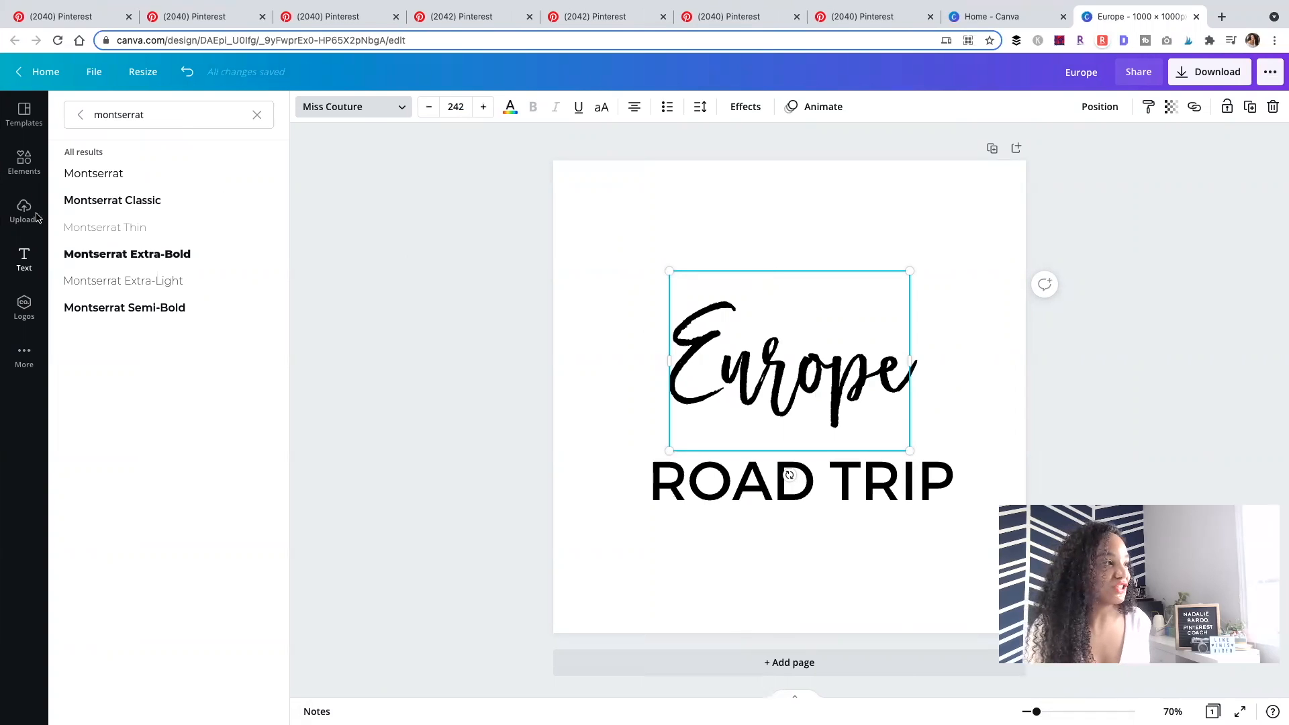
Show the Uploads library in the sidebar beside the Europe ROAD TRIP design
{"action": "left_click", "coordinate": [25, 209]}
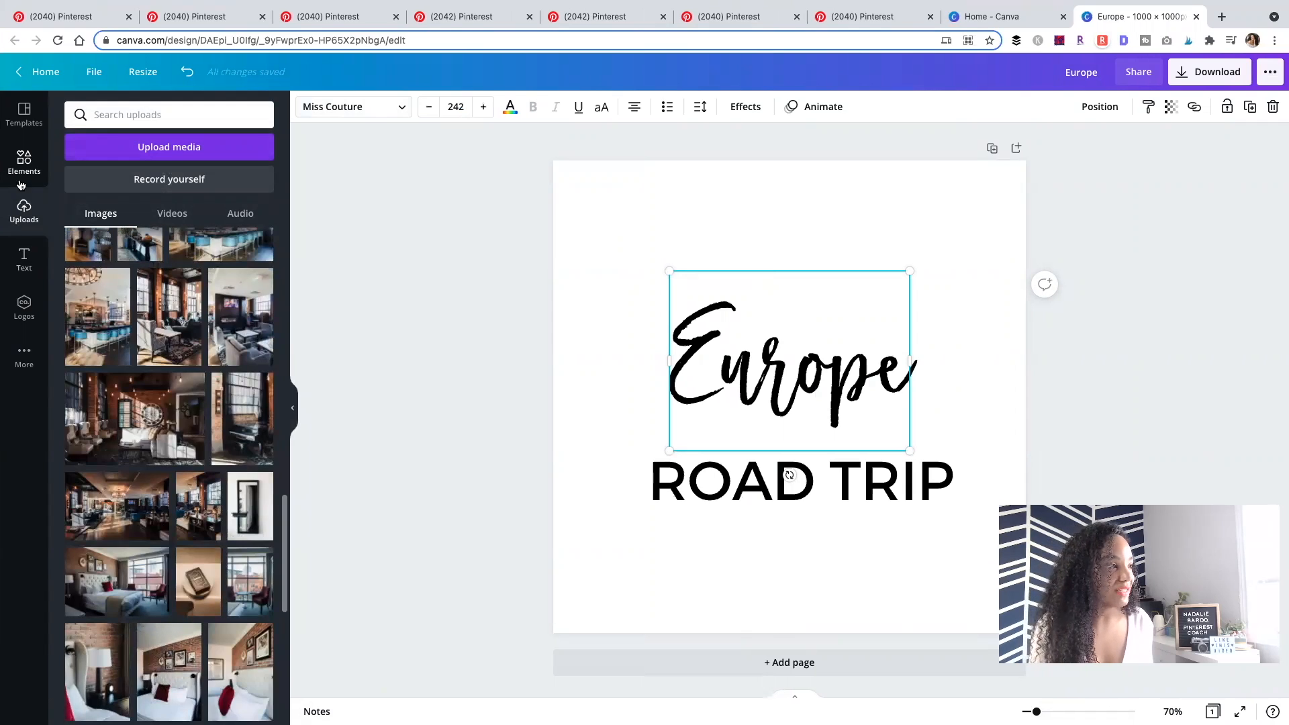
Search stock photos for 'road trip' and add the mountain road photo to the design
{"action": "left_click", "coordinate": [24, 356]}
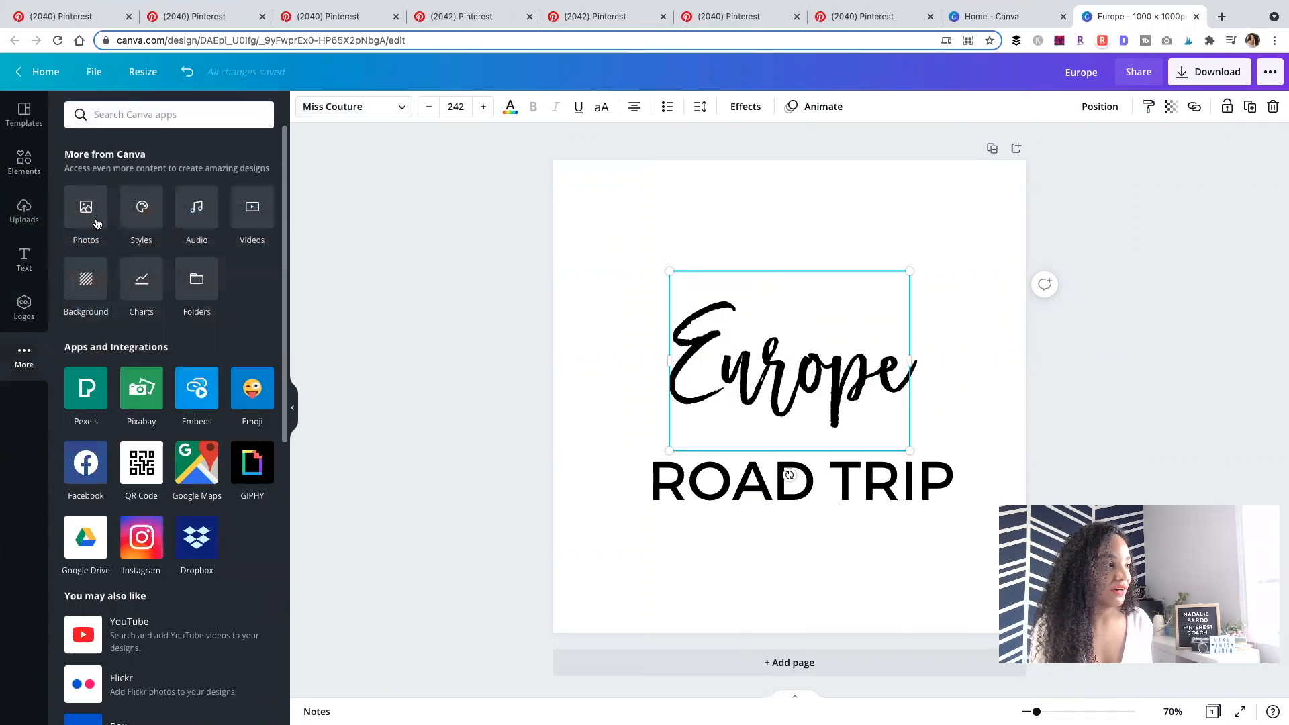
{"action": "left_click", "coordinate": [85, 212]}
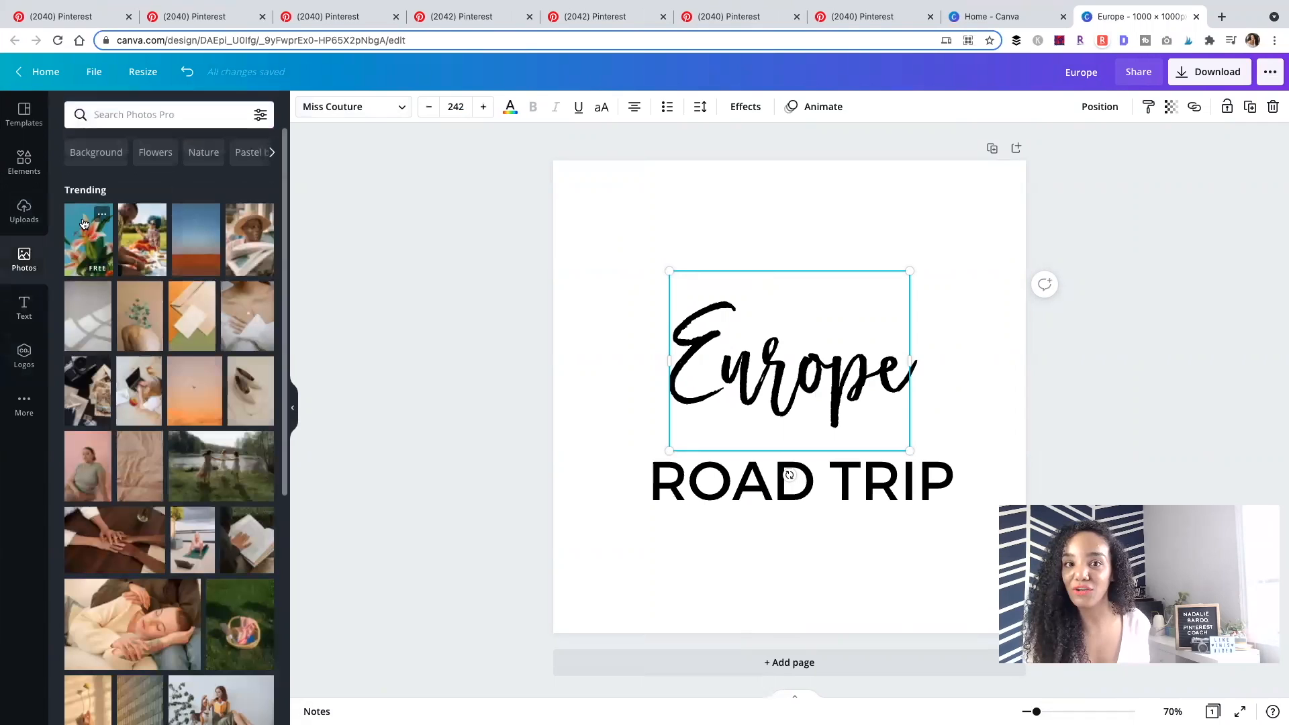
{"action": "left_click", "coordinate": [165, 114]}
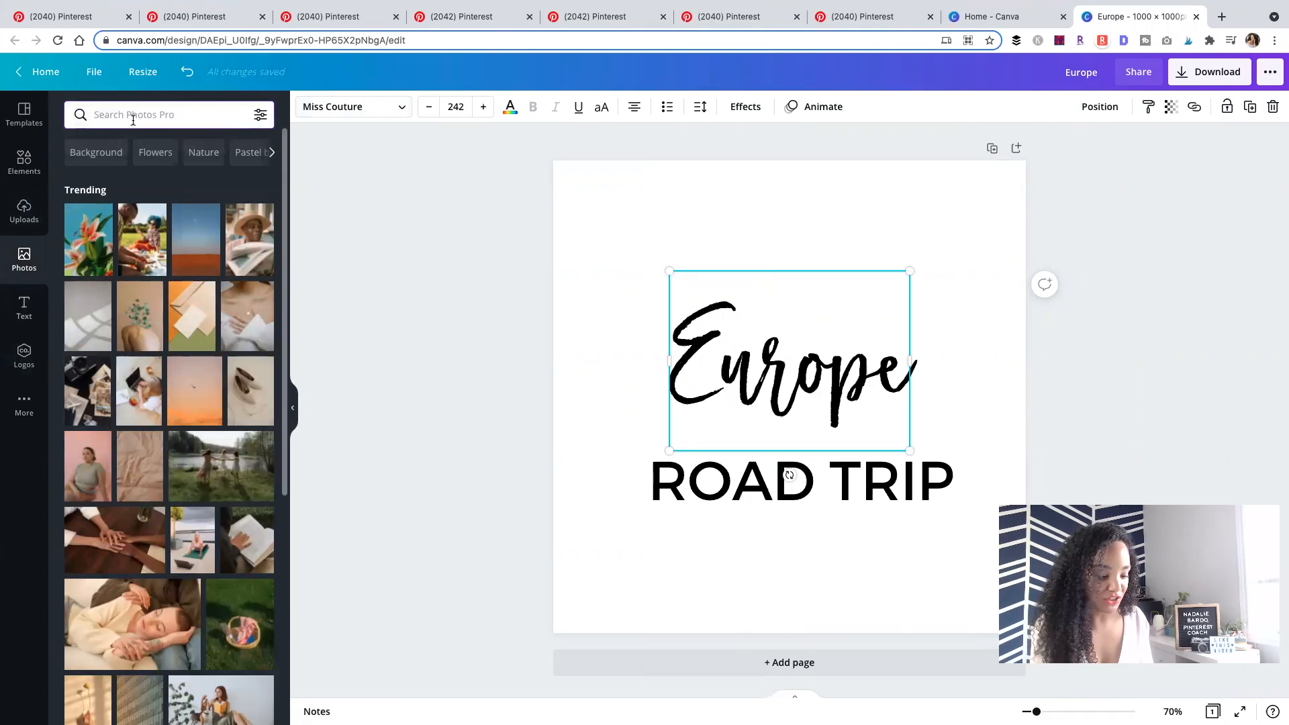
{"action": "type", "text": "road trip"}
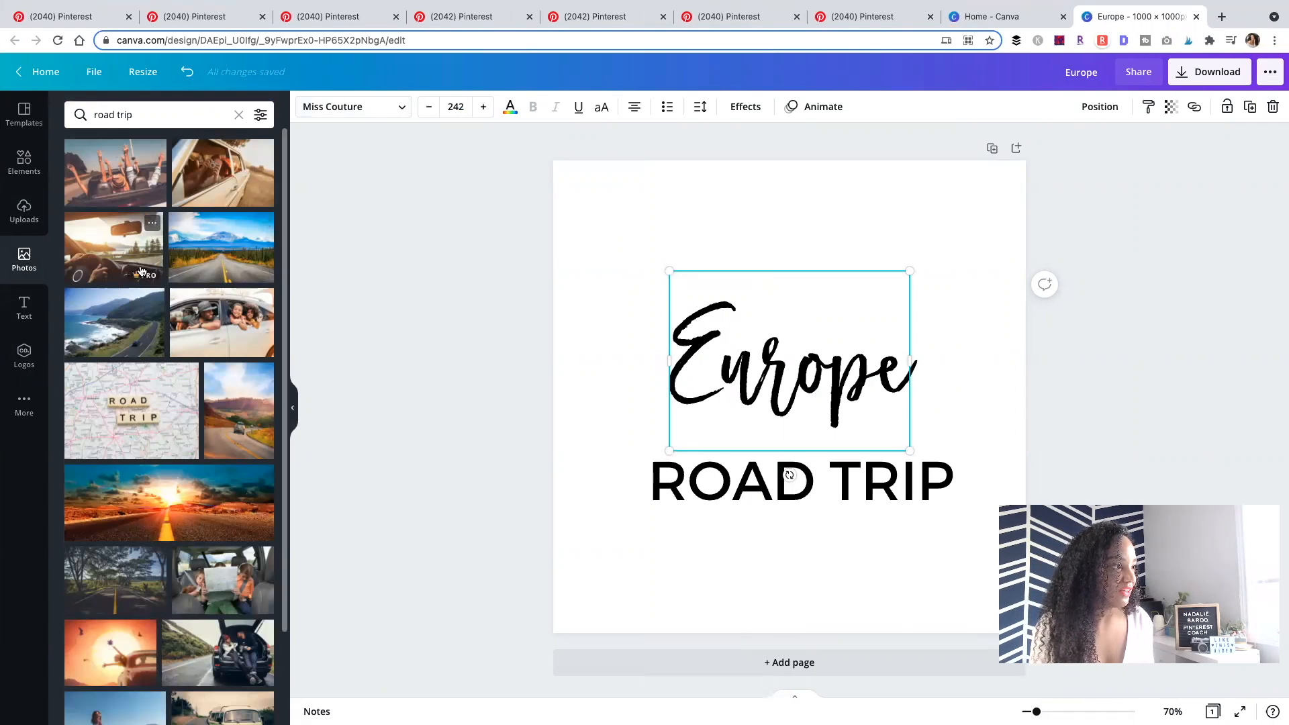
{"action": "mouse_move", "coordinate": [220, 248]}
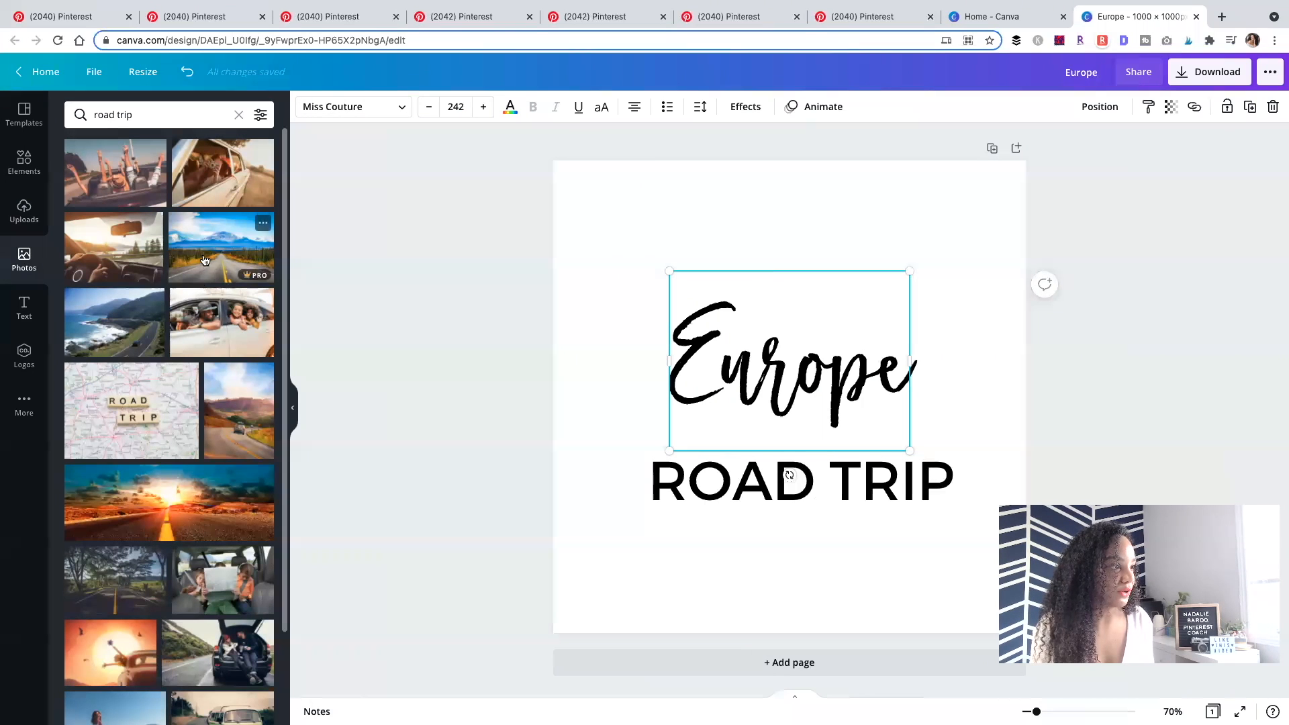
{"action": "left_click", "coordinate": [220, 246]}
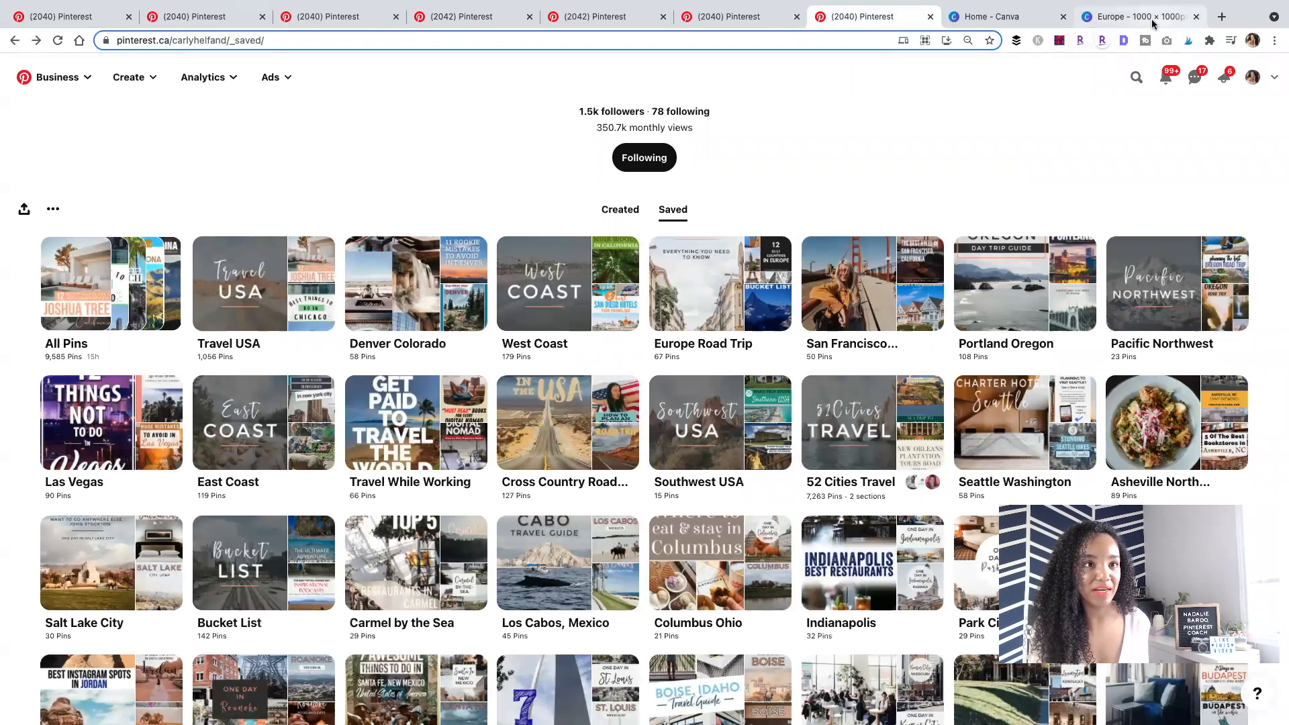
Adjust the road photo's transparency, fading it down and then raising it back up
{"action": "left_click", "coordinate": [1139, 15]}
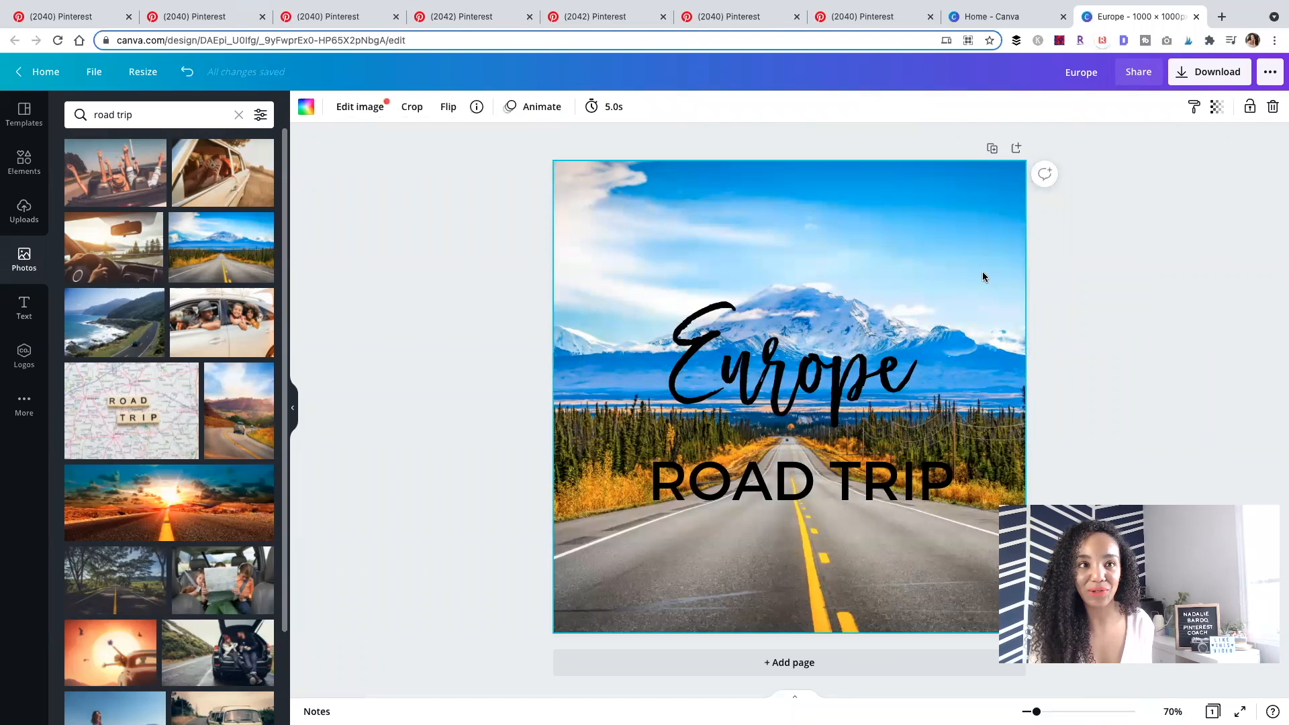
{"action": "mouse_move", "coordinate": [1218, 106]}
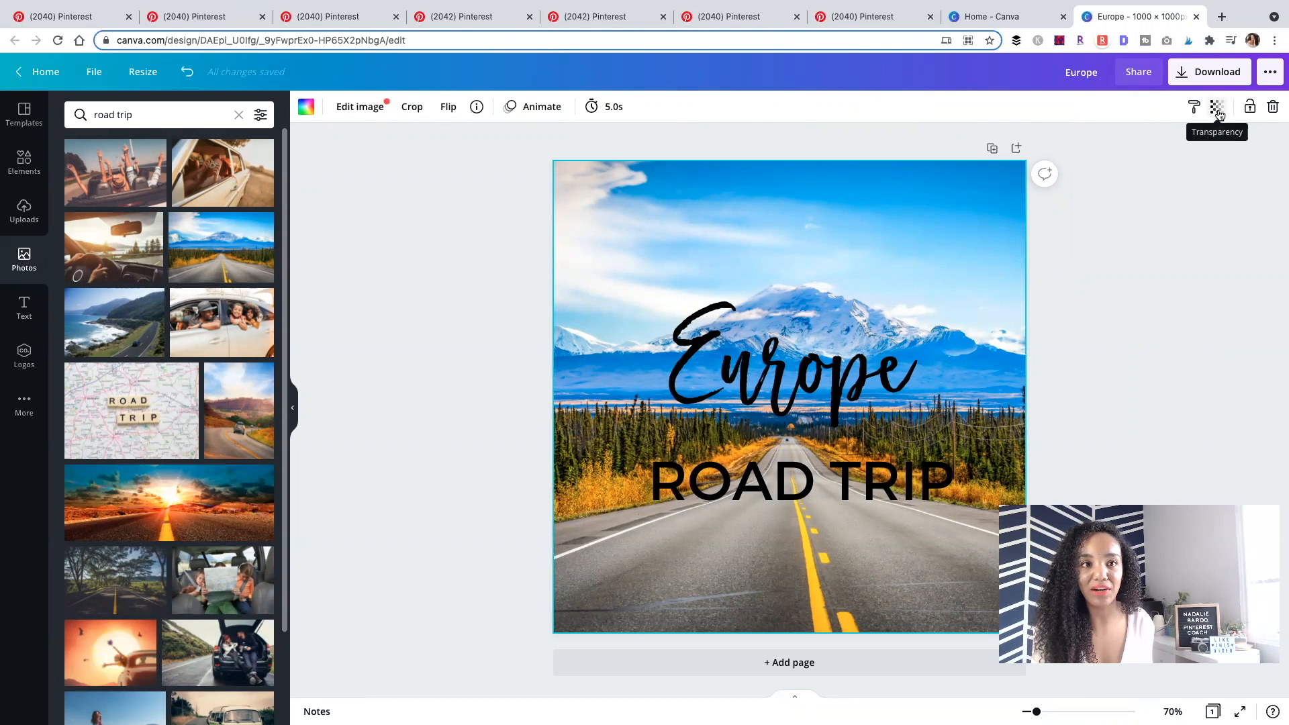
{"action": "left_click", "coordinate": [1218, 106]}
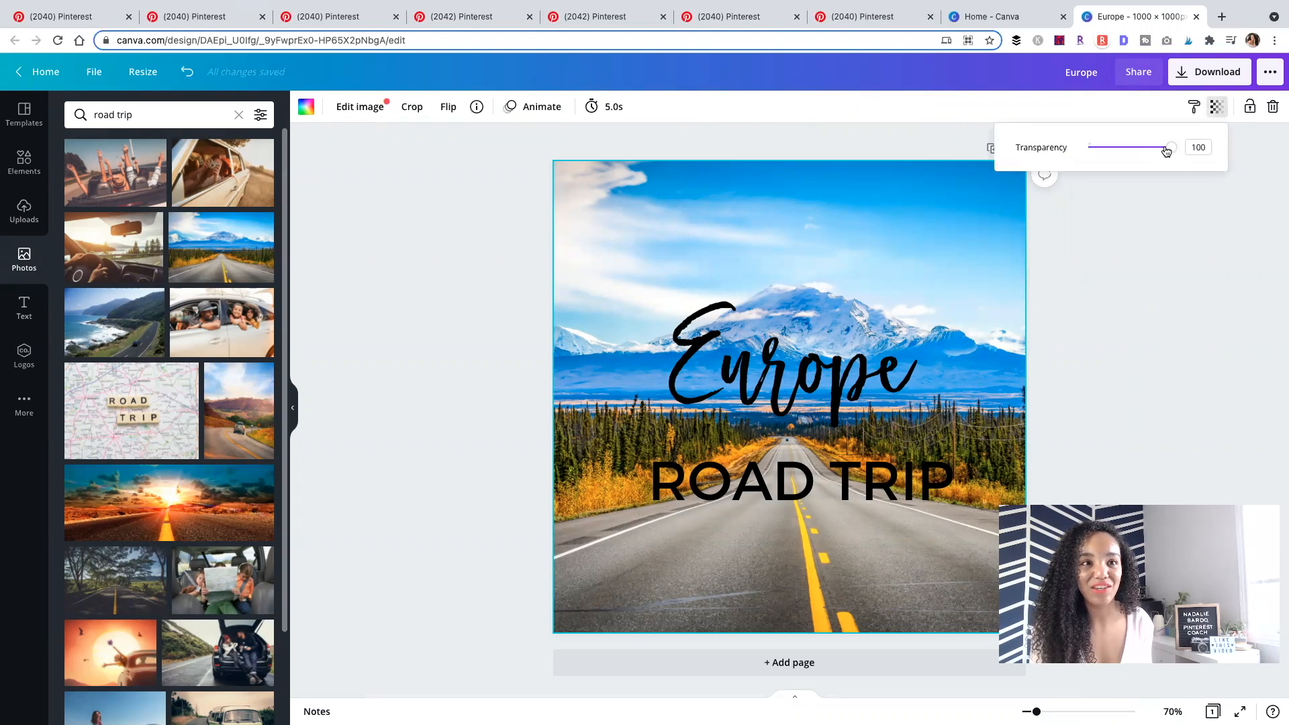
{"action": "left_click_drag", "start_coordinate": [1166, 147], "coordinate": [1095, 147]}
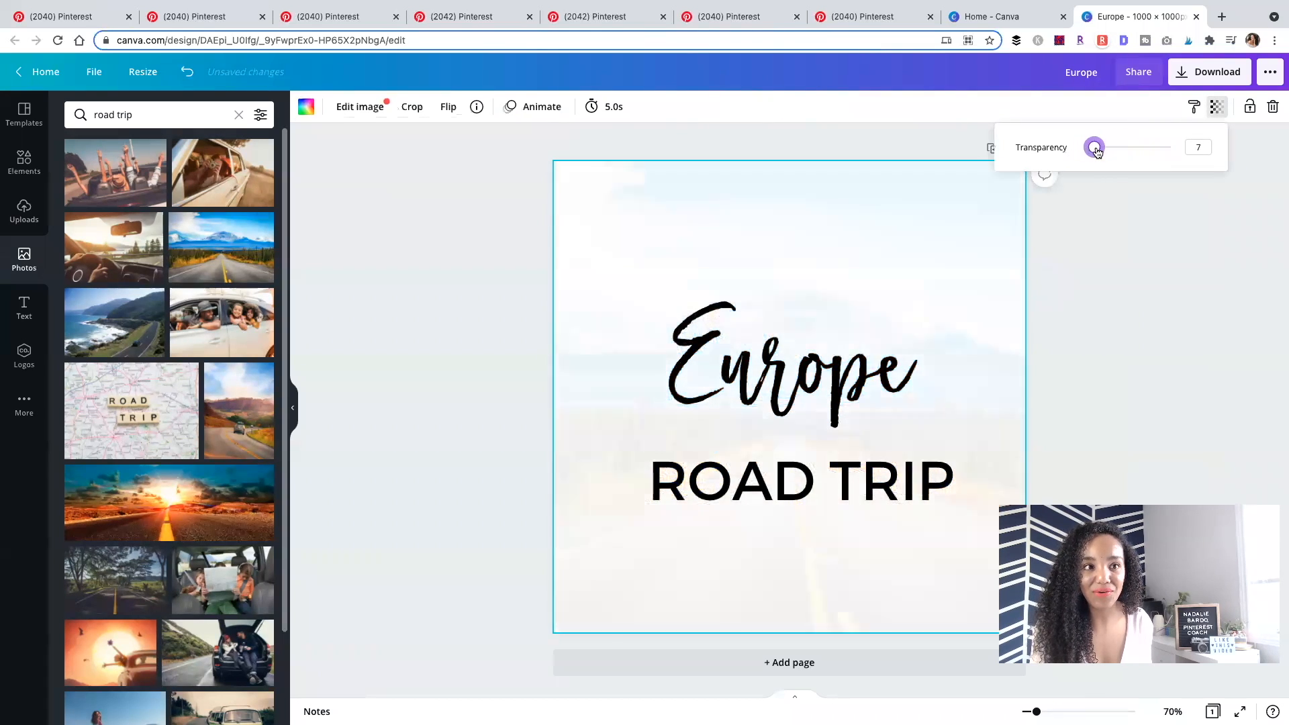
{"action": "left_click_drag", "start_coordinate": [1094, 147], "coordinate": [1114, 147]}
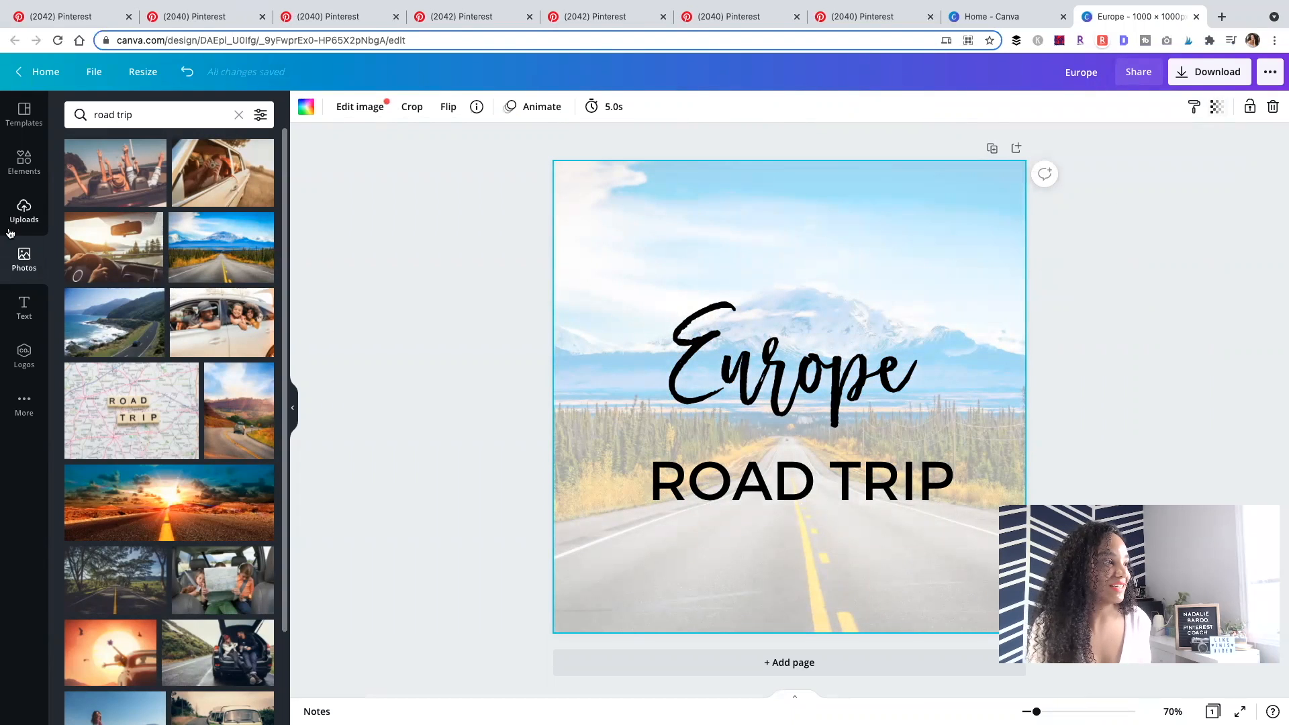
Add a square from Elements, colour it the photo's grey and lower its transparency
{"action": "left_click", "coordinate": [24, 162]}
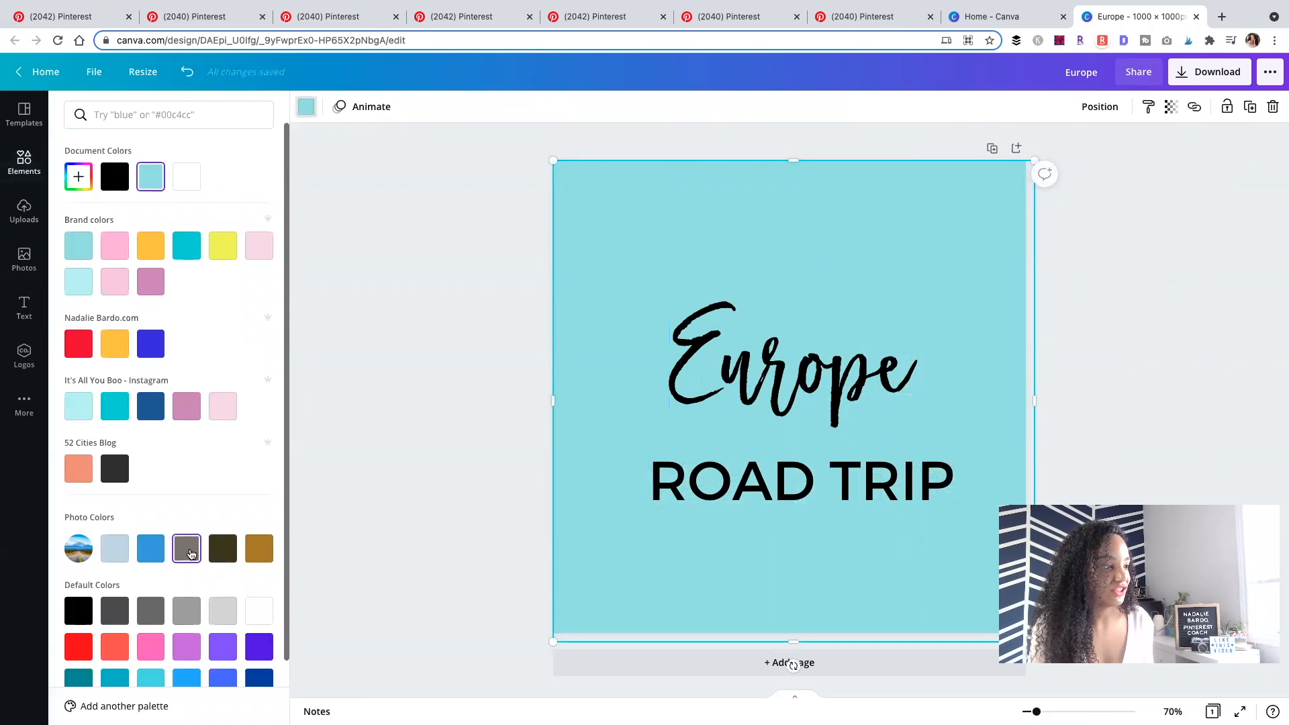
{"action": "left_click", "coordinate": [186, 548]}
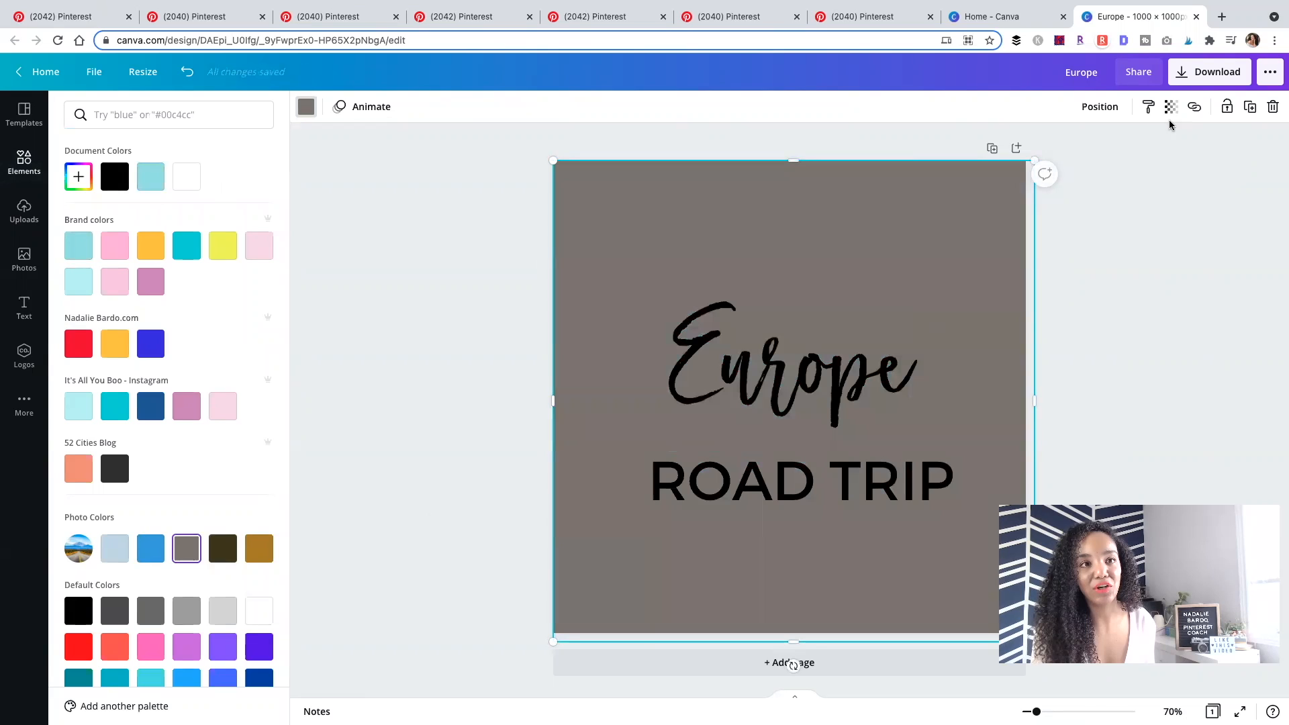
{"action": "left_click", "coordinate": [1172, 106]}
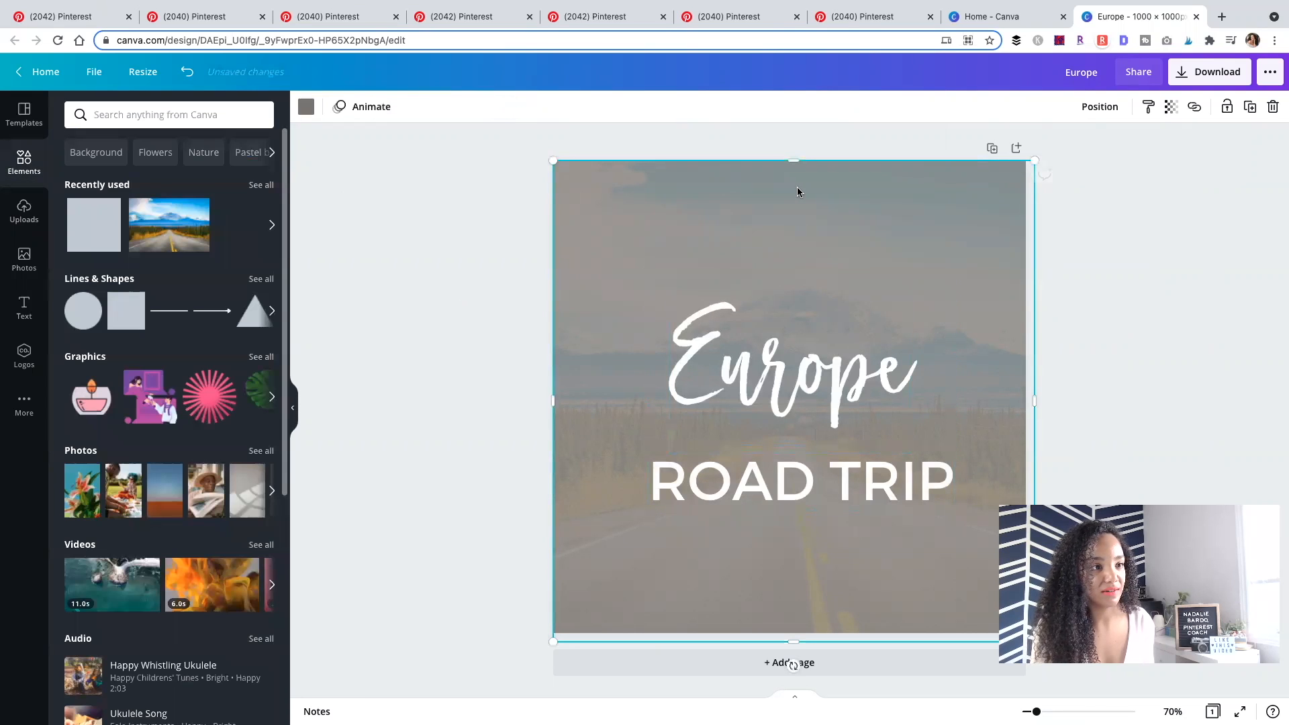
{"action": "left_click", "coordinate": [1170, 106]}
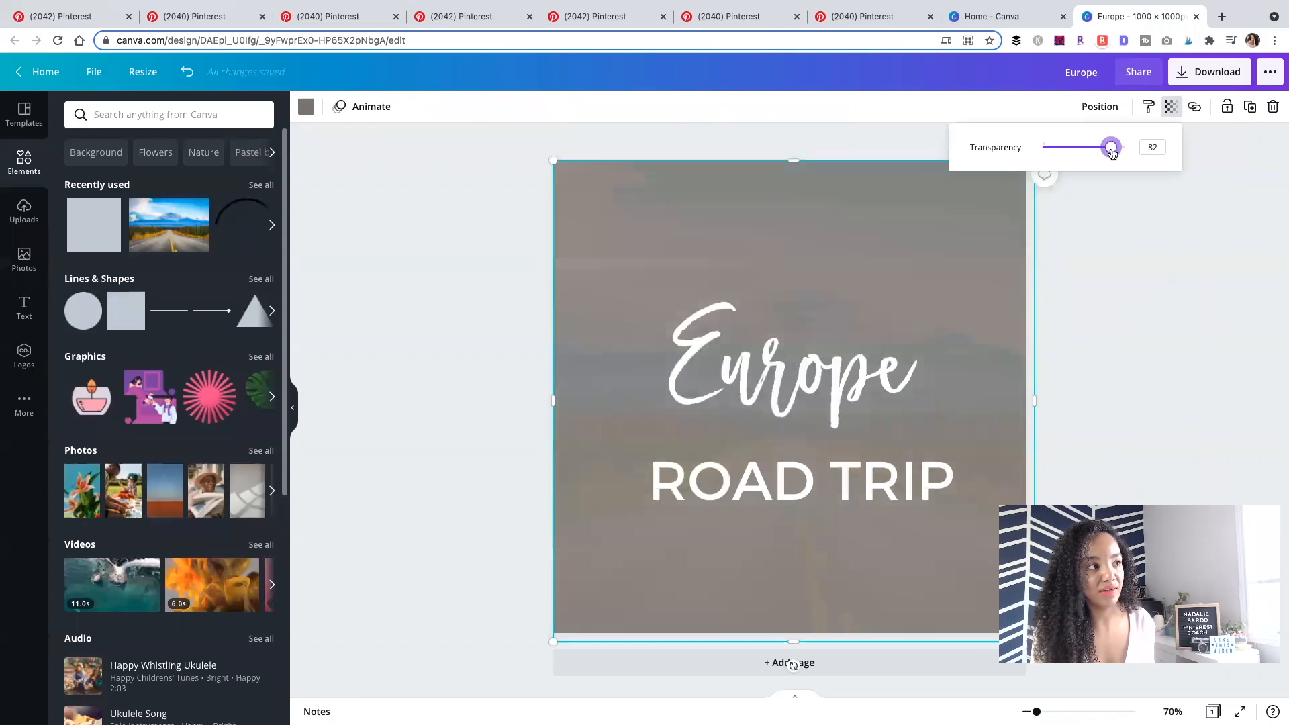
{"action": "left_click_drag", "start_coordinate": [1110, 147], "coordinate": [1101, 147]}
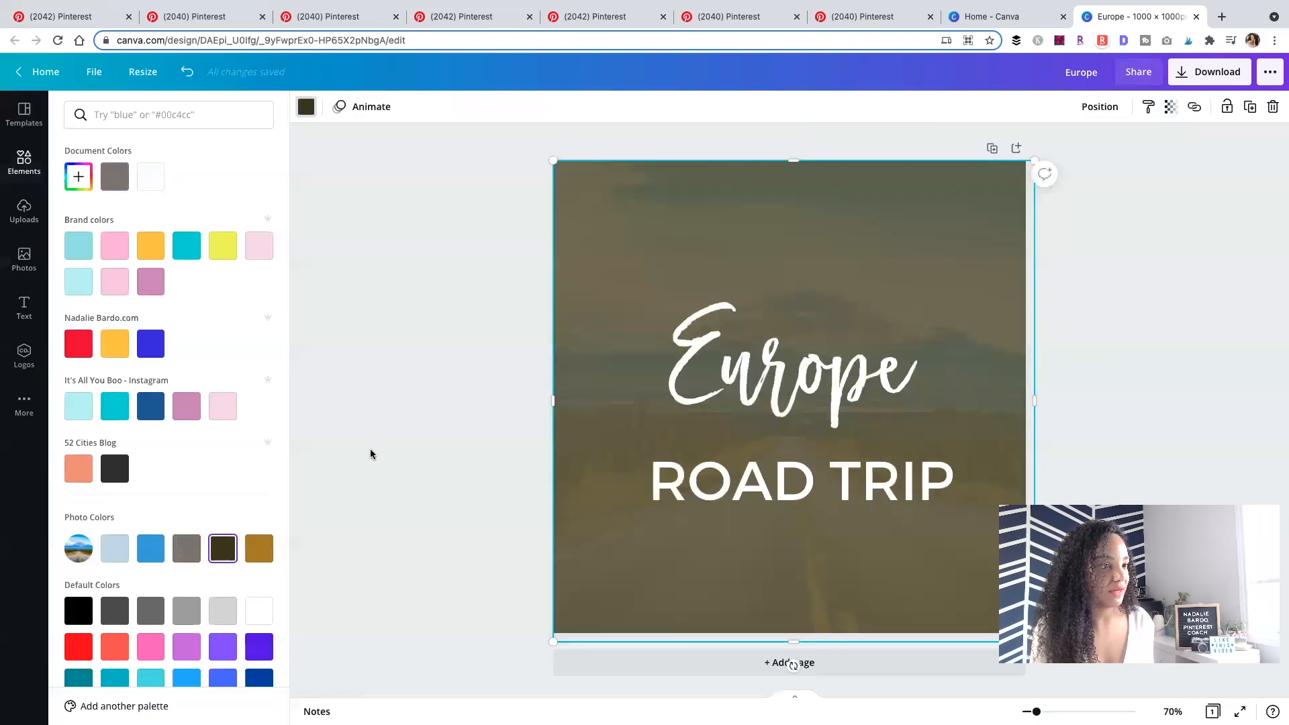
Shift the overlay's custom colour toward grey, then select the Europe title
{"action": "left_click", "coordinate": [77, 176]}
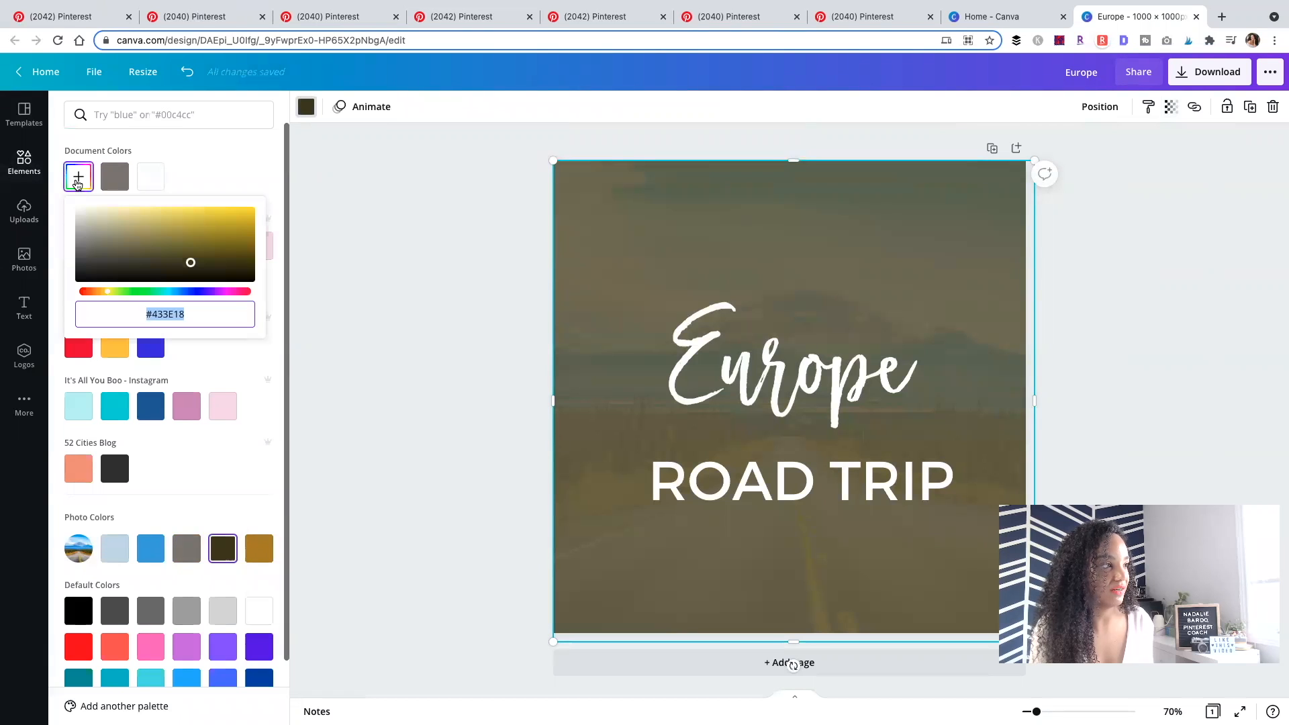
{"action": "left_click_drag", "start_coordinate": [190, 262], "coordinate": [139, 252]}
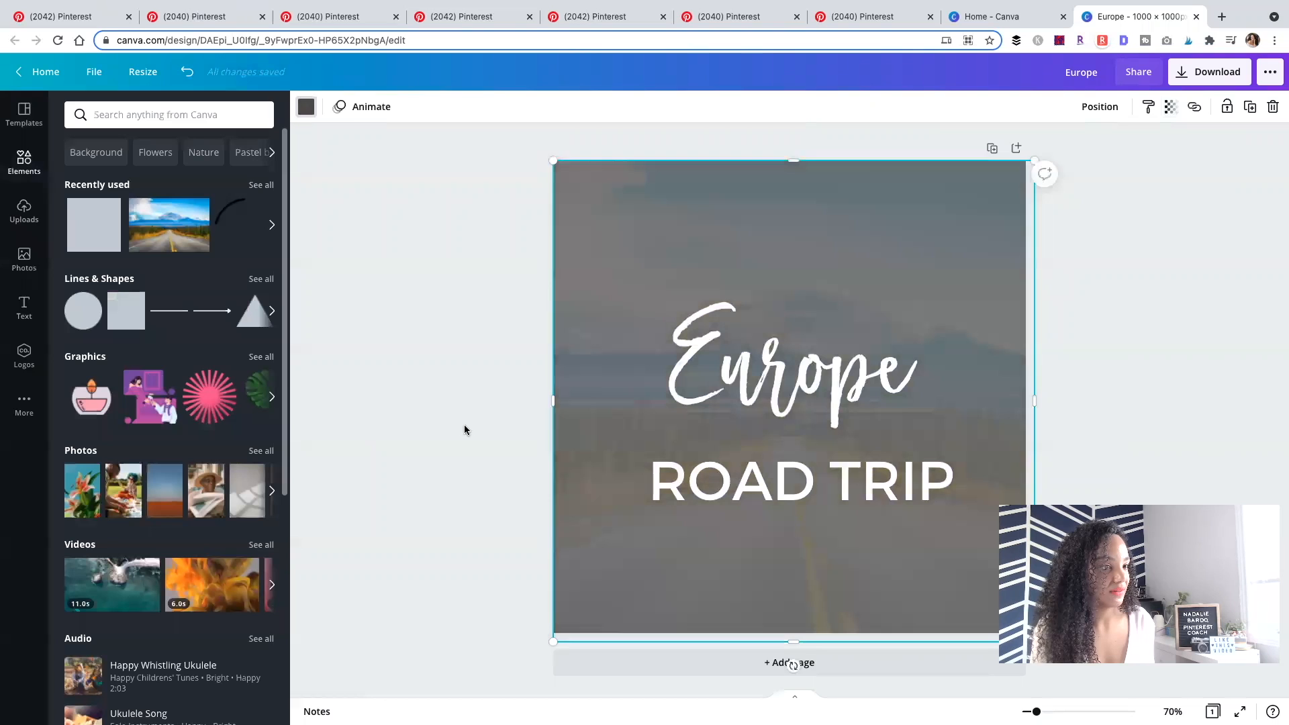
{"action": "left_click", "coordinate": [789, 370]}
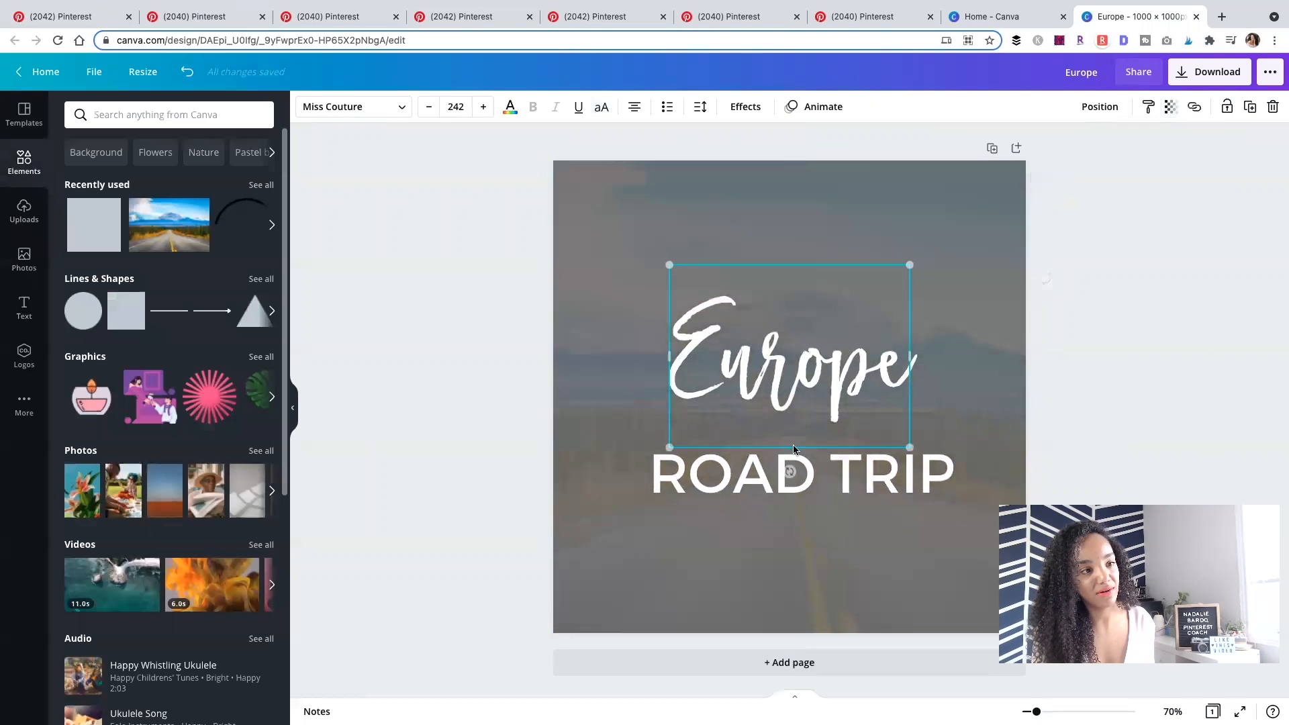
Add a short salmon line centred under ROAD TRIP, then select the overlay
{"action": "left_click", "coordinate": [798, 469]}
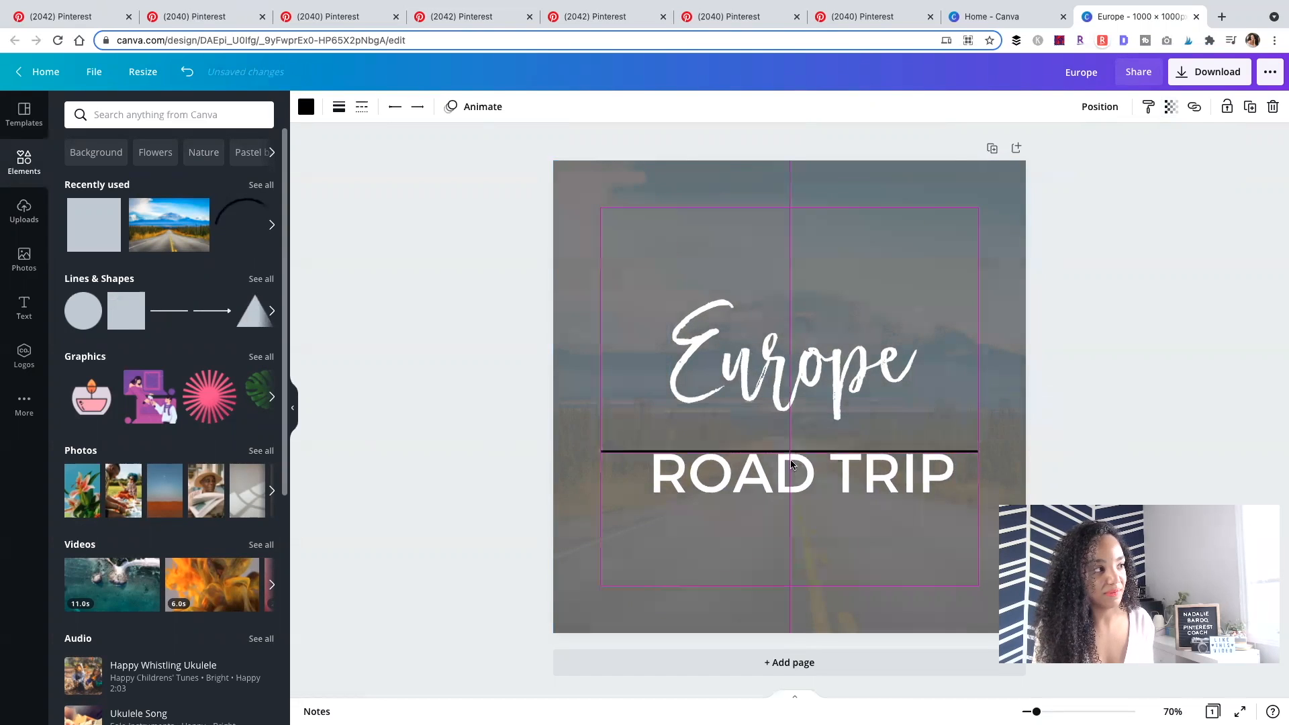
{"action": "left_click", "coordinate": [789, 567]}
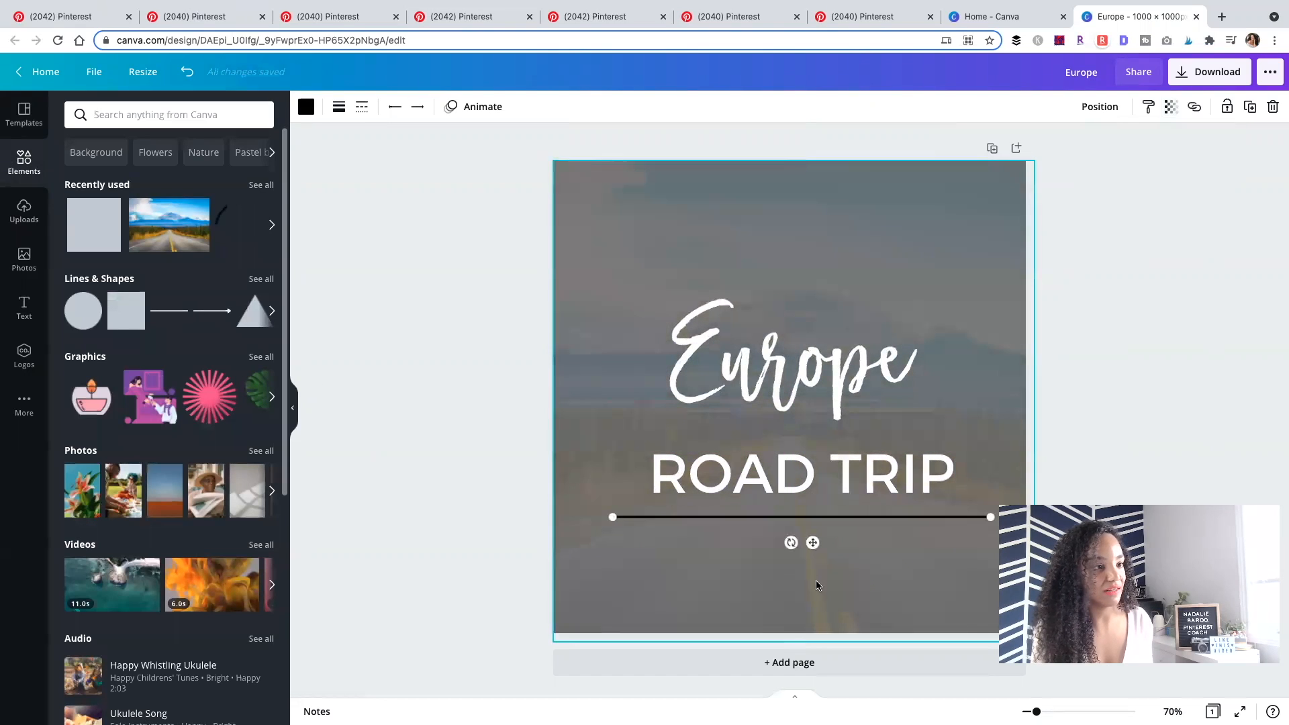
{"action": "left_click", "coordinate": [304, 107]}
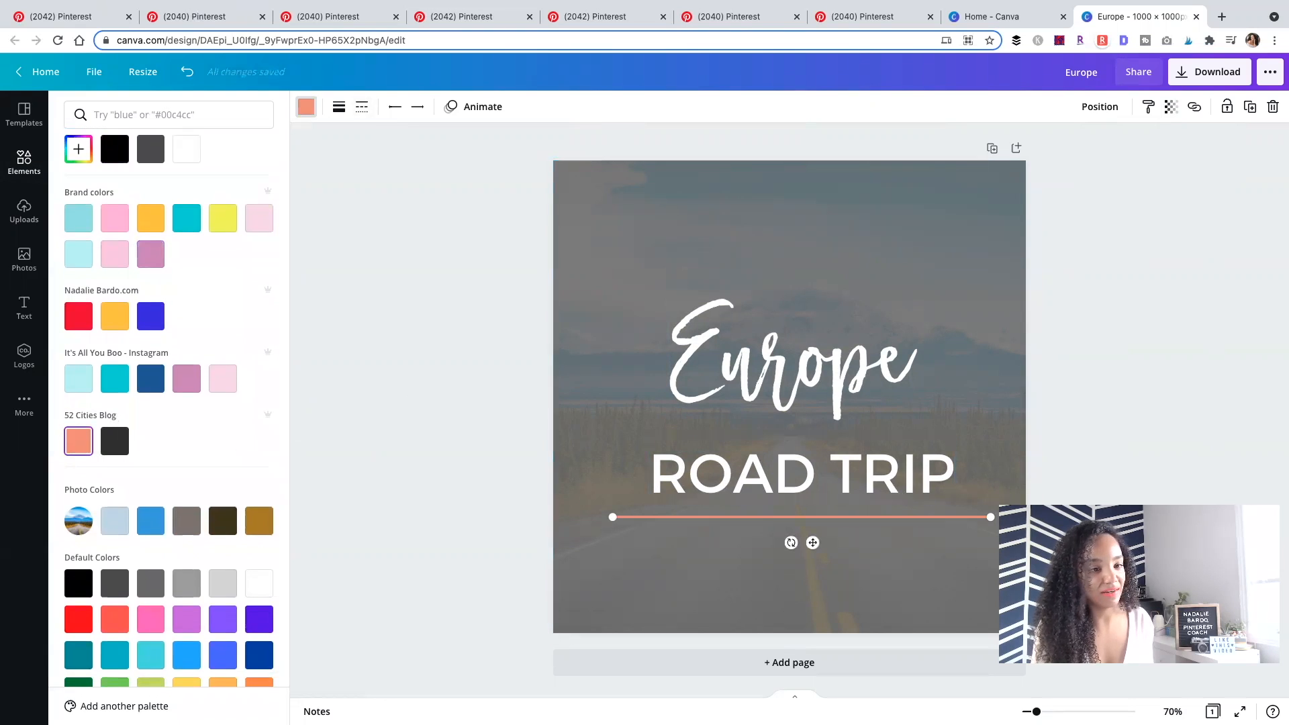
{"action": "left_click_drag", "start_coordinate": [990, 516], "coordinate": [841, 522]}
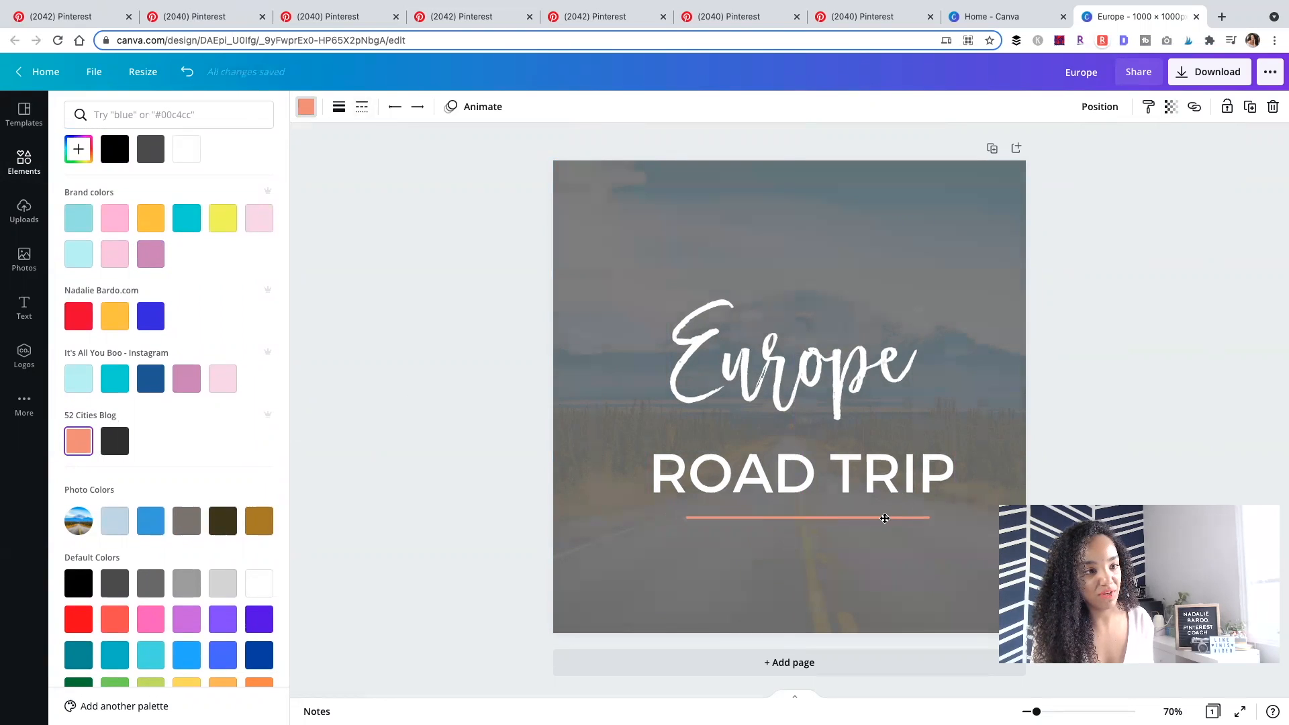
{"action": "left_click", "coordinate": [801, 461]}
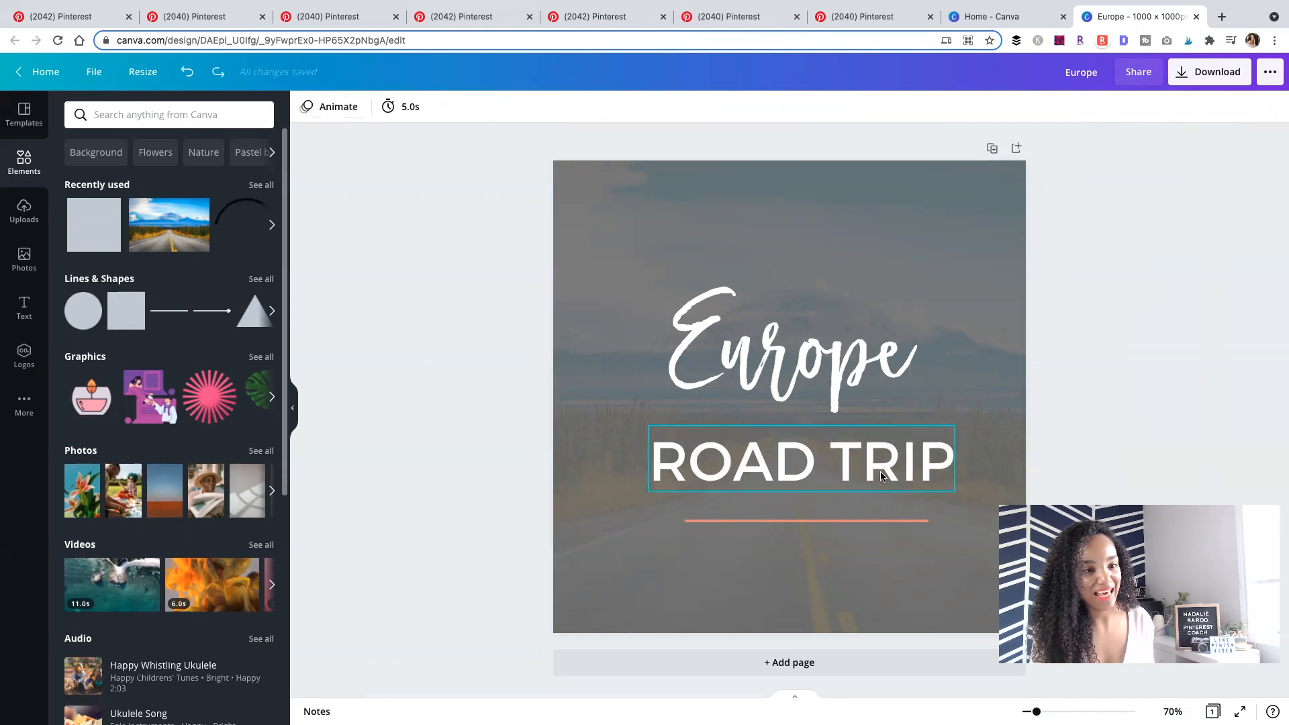
{"action": "left_click", "coordinate": [787, 354]}
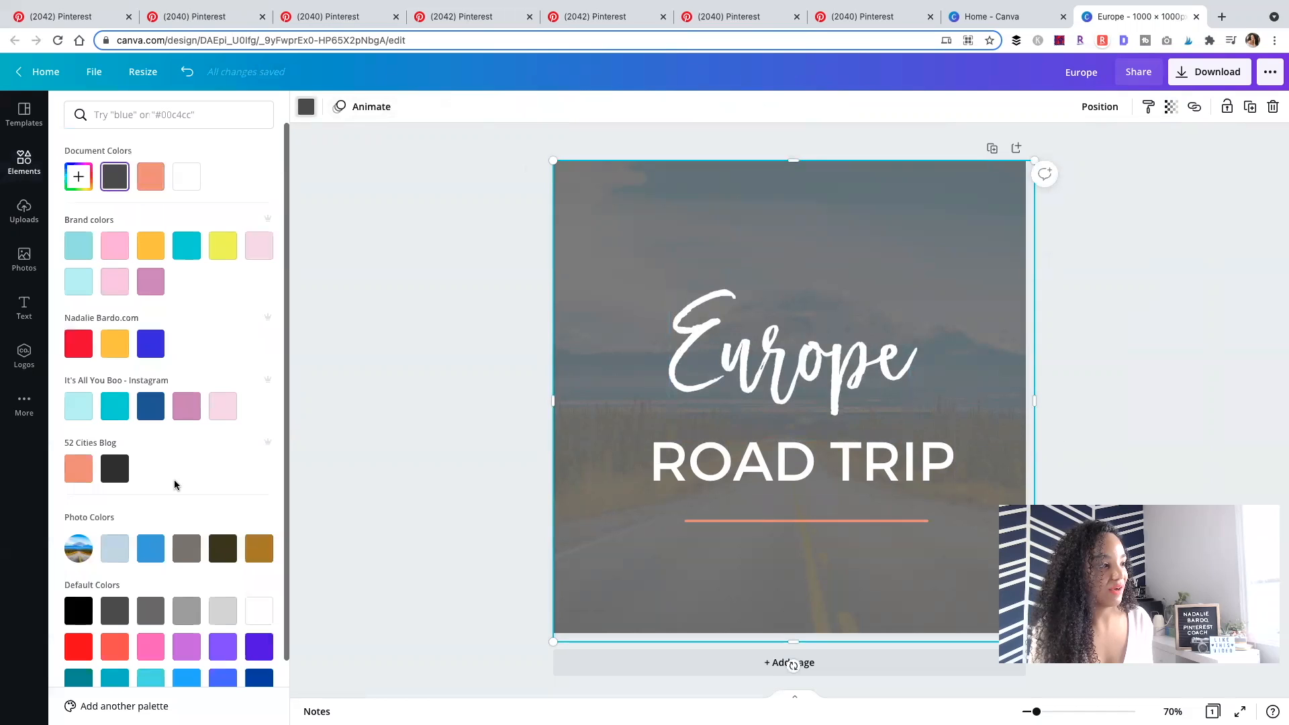
Recolour the overlay dark charcoal and set its transparency to 60
{"action": "left_click", "coordinate": [863, 16]}
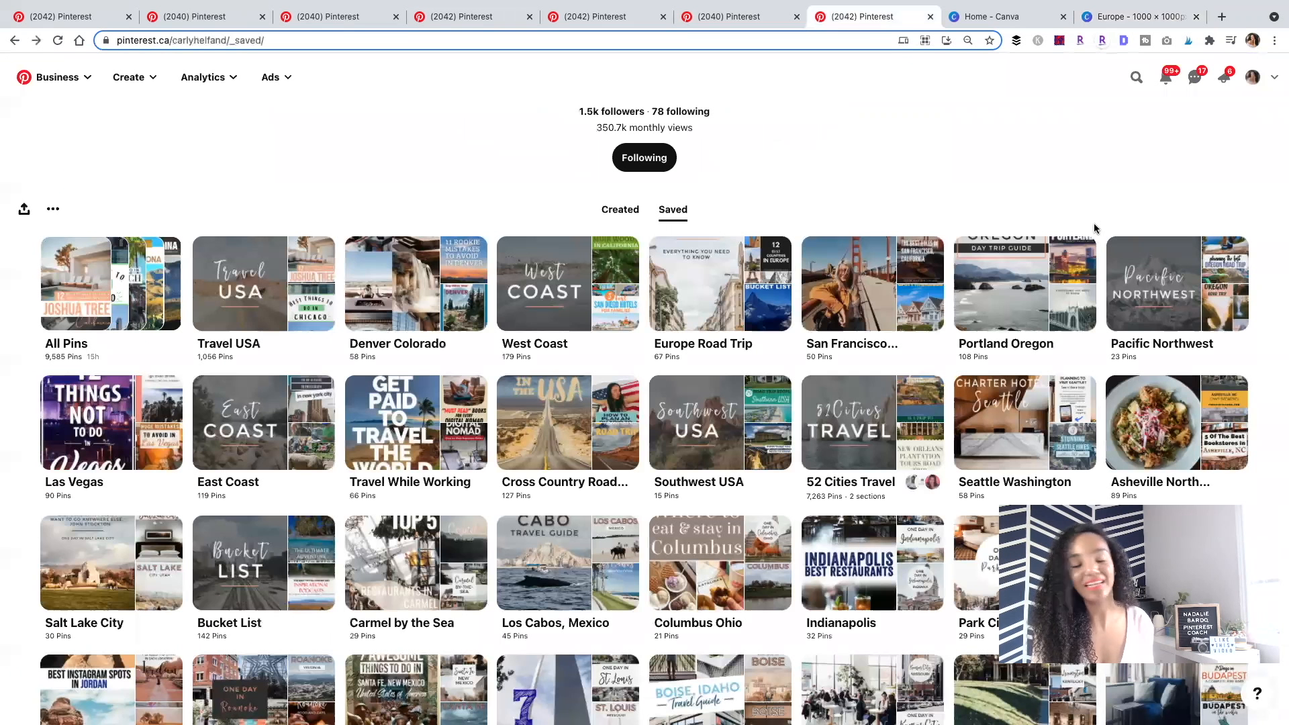
{"action": "mouse_move", "coordinate": [525, 307]}
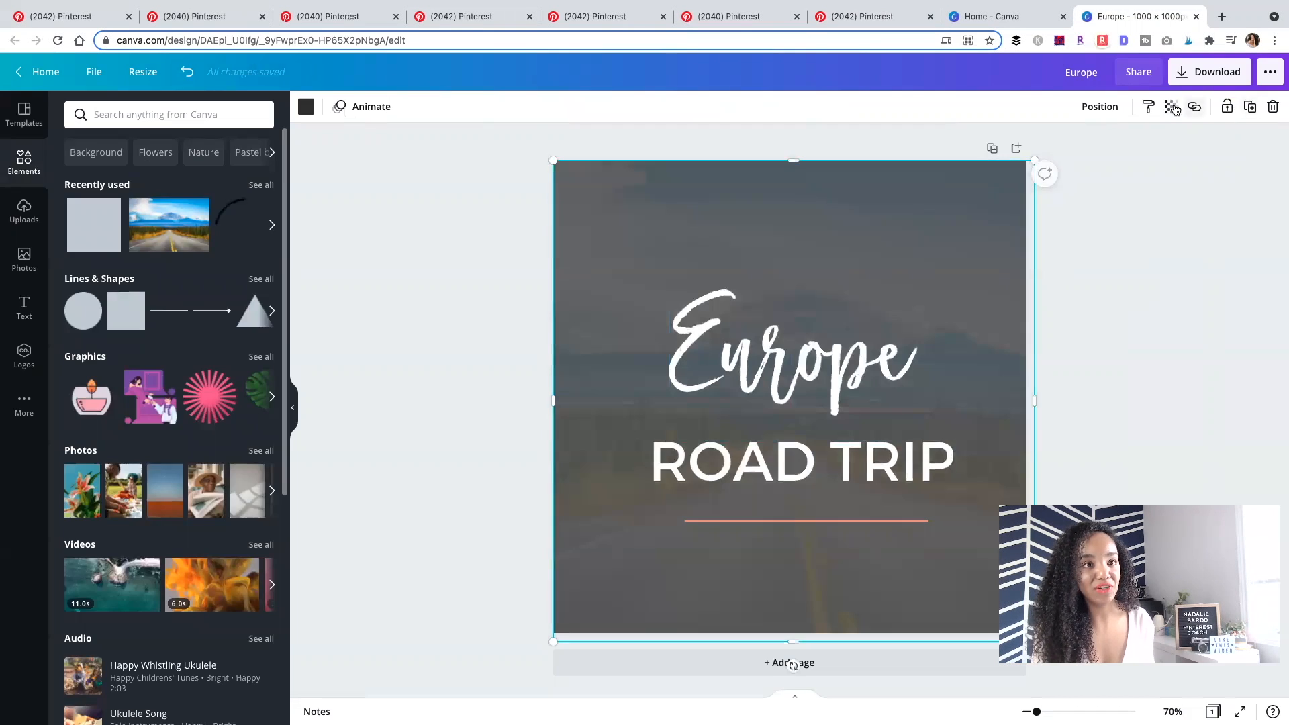
{"action": "left_click", "coordinate": [1170, 107]}
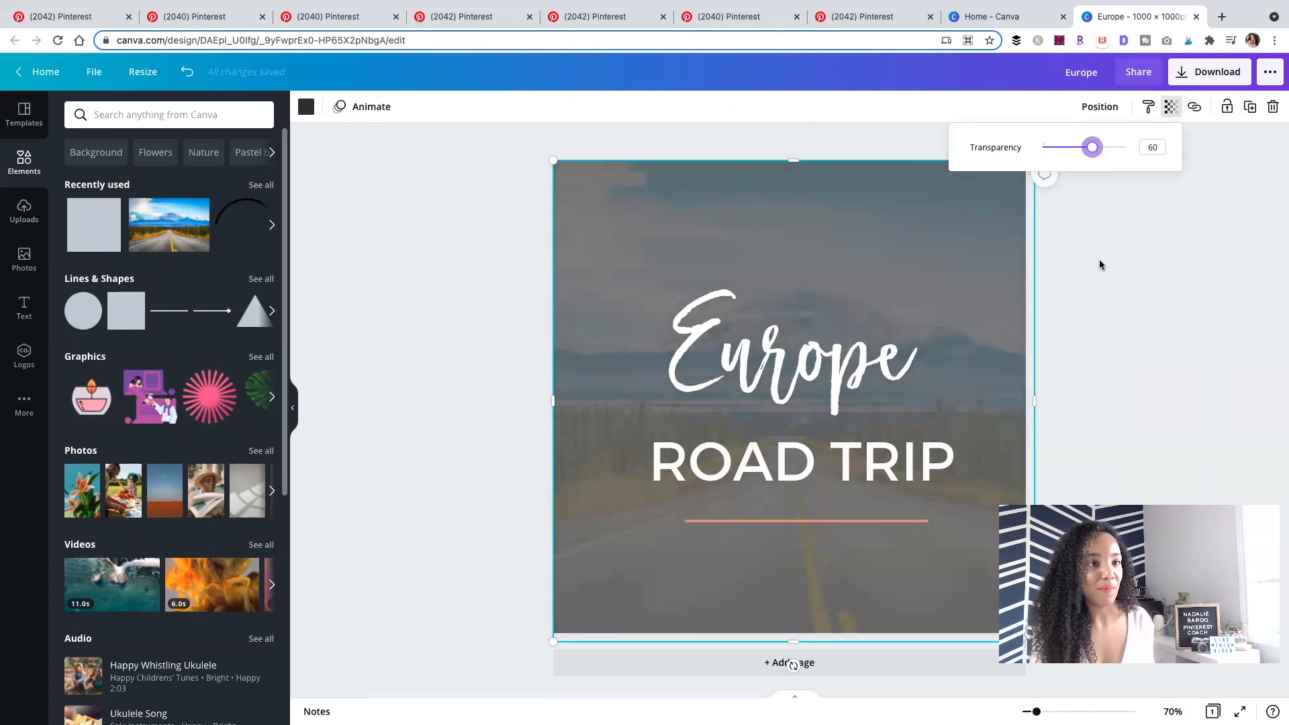
{"action": "left_click", "coordinate": [1069, 259]}
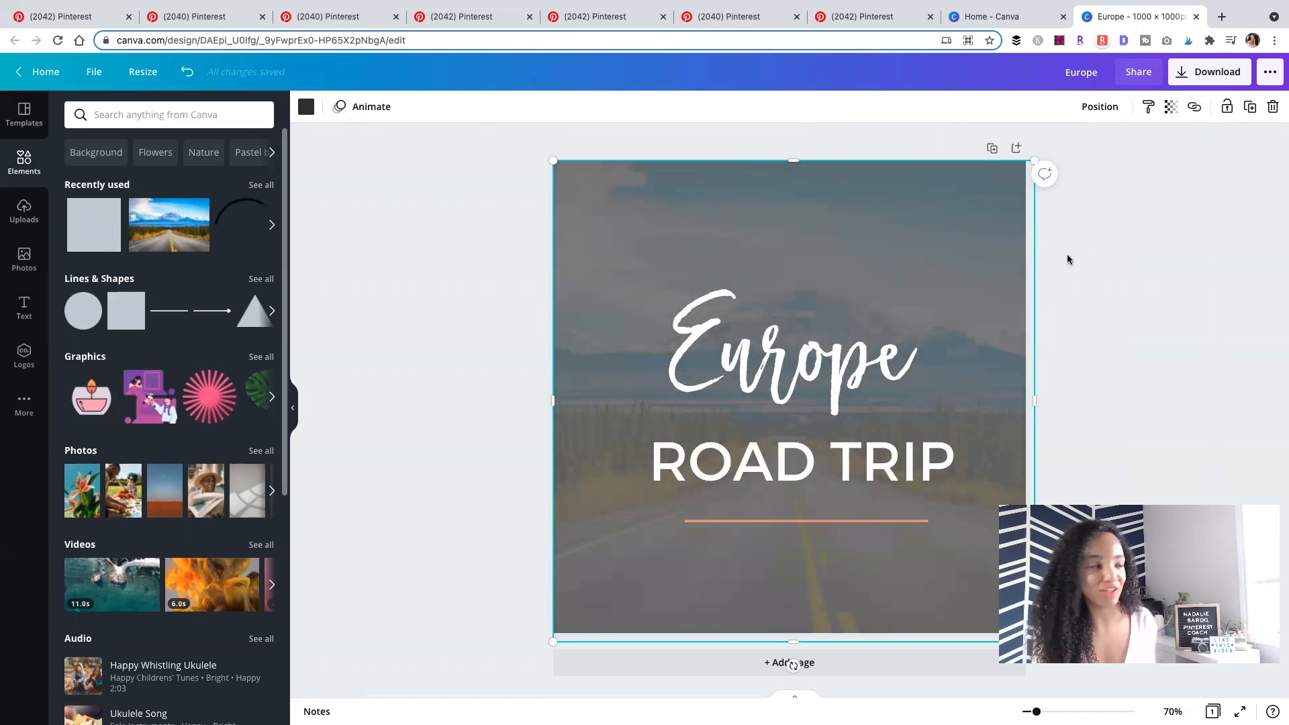
{"action": "left_click", "coordinate": [24, 161]}
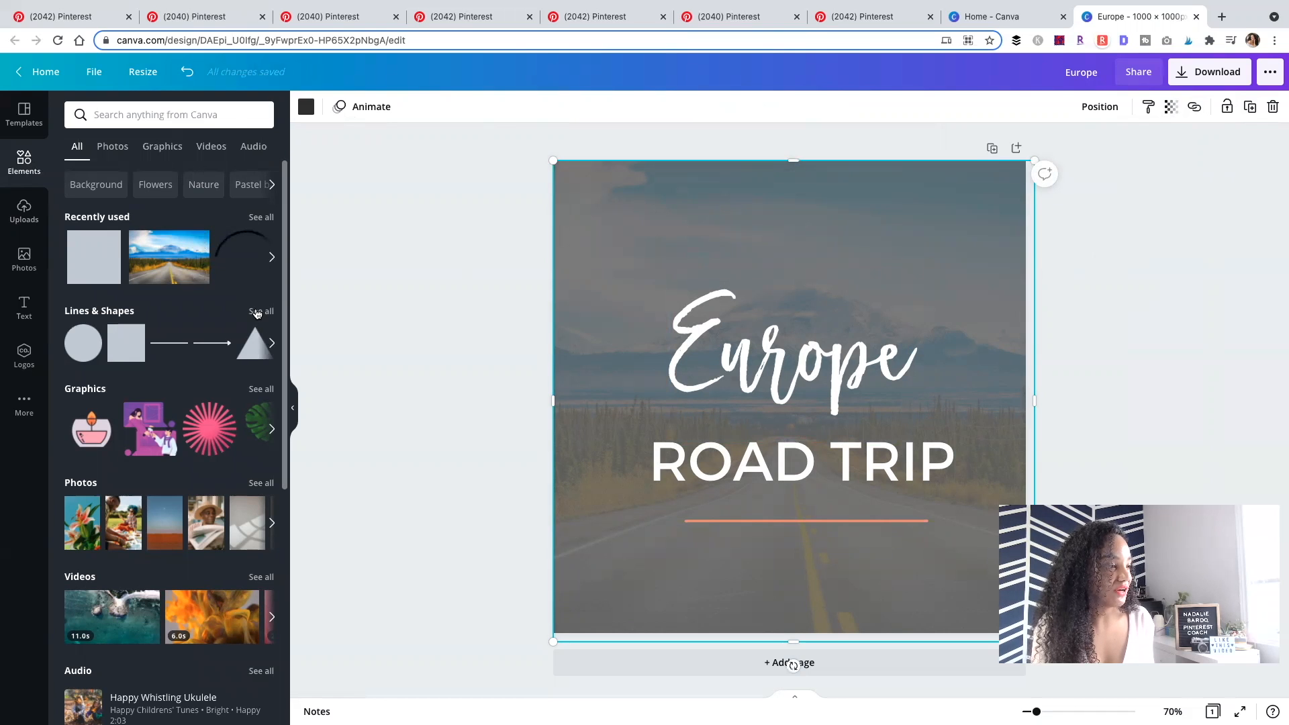
Browse all lines and shapes and try a teal frame around the title
{"action": "left_click", "coordinate": [260, 311]}
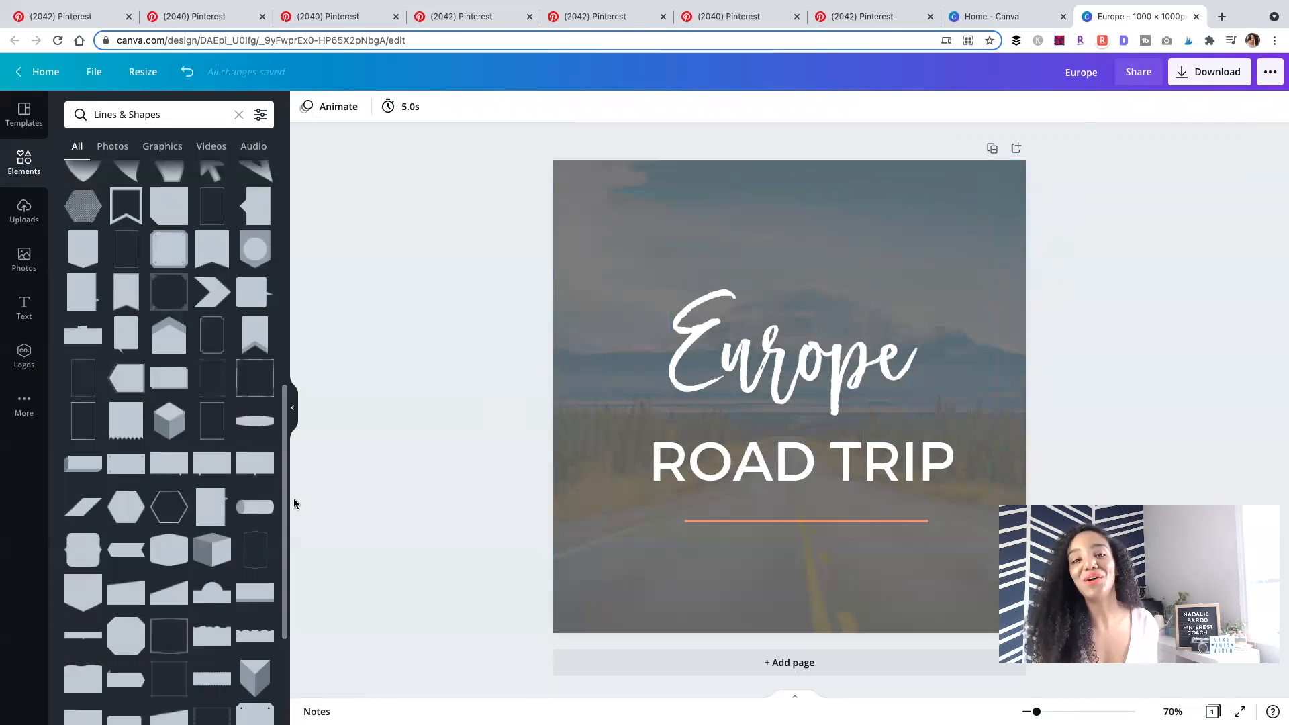
{"action": "scroll", "scroll_direction": "down", "scroll_amount": 3}
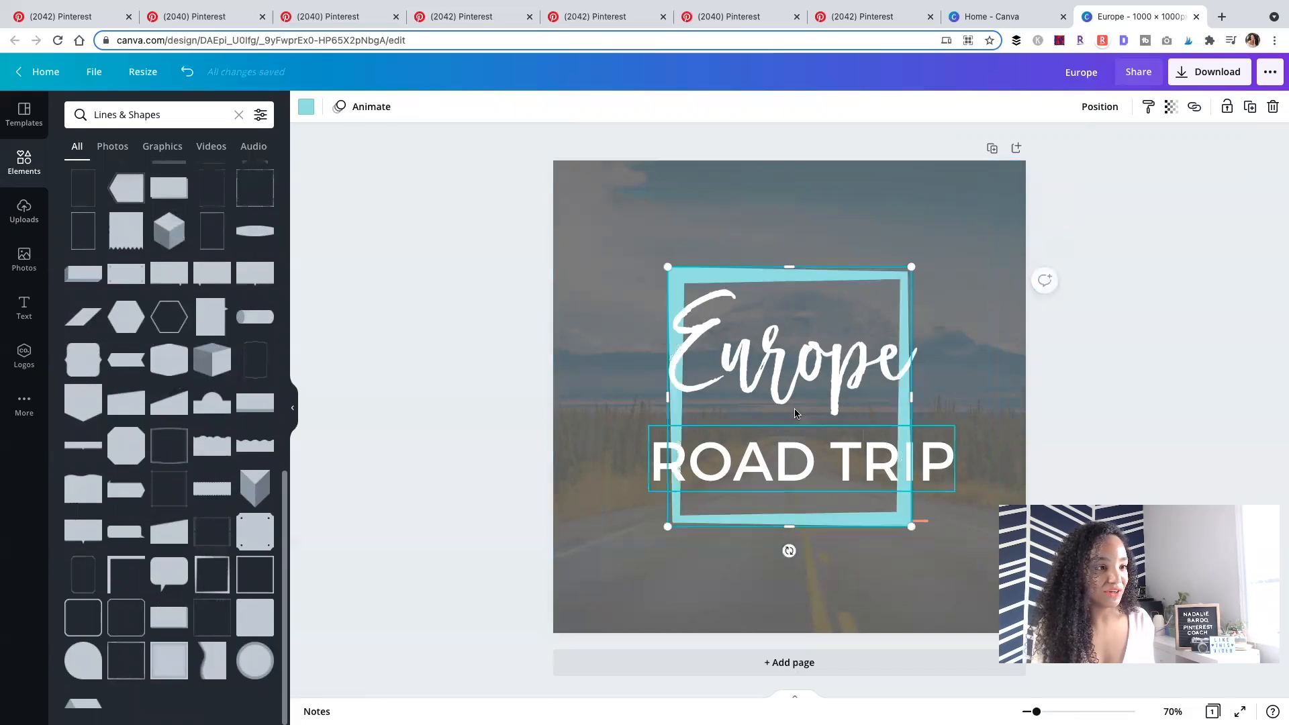
{"action": "left_click_drag", "start_coordinate": [667, 267], "coordinate": [583, 179]}
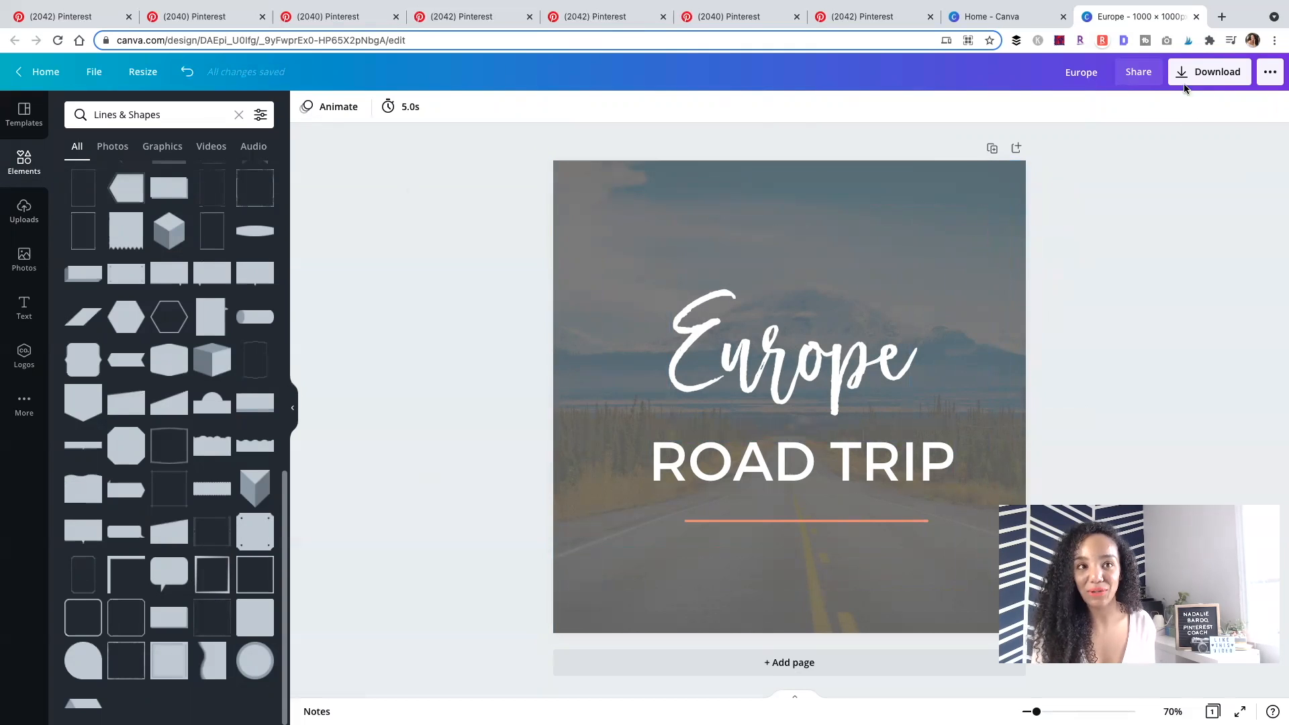
Download the Europe ROAD TRIP cover as a PNG and dismiss the share pop-up
{"action": "left_click", "coordinate": [1208, 72]}
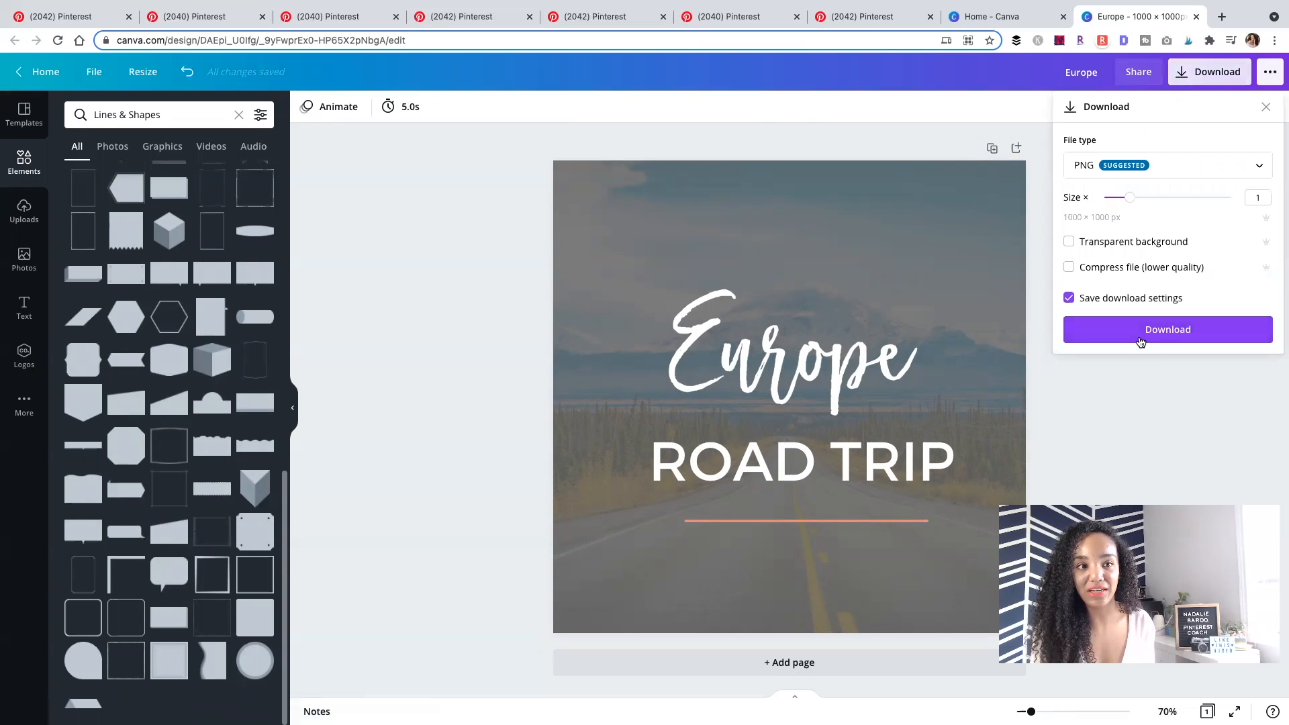
{"action": "left_click", "coordinate": [1167, 329]}
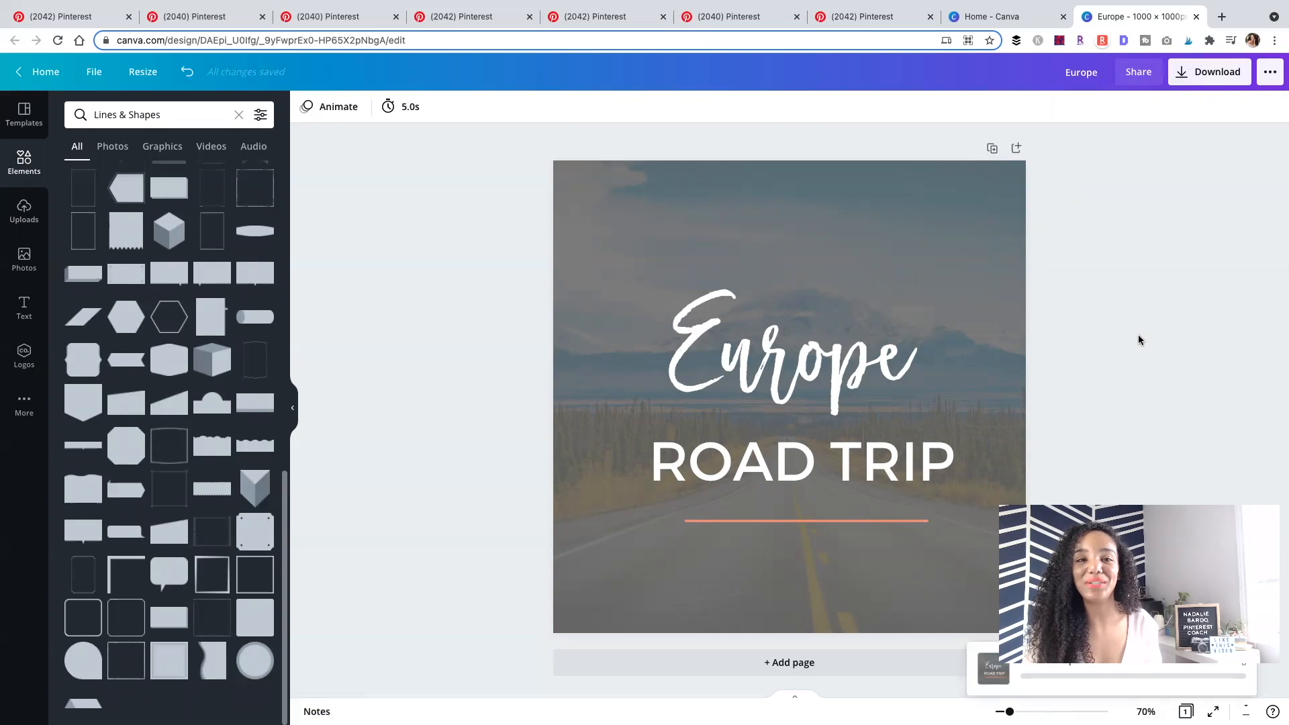
{"action": "left_click", "coordinate": [1208, 72]}
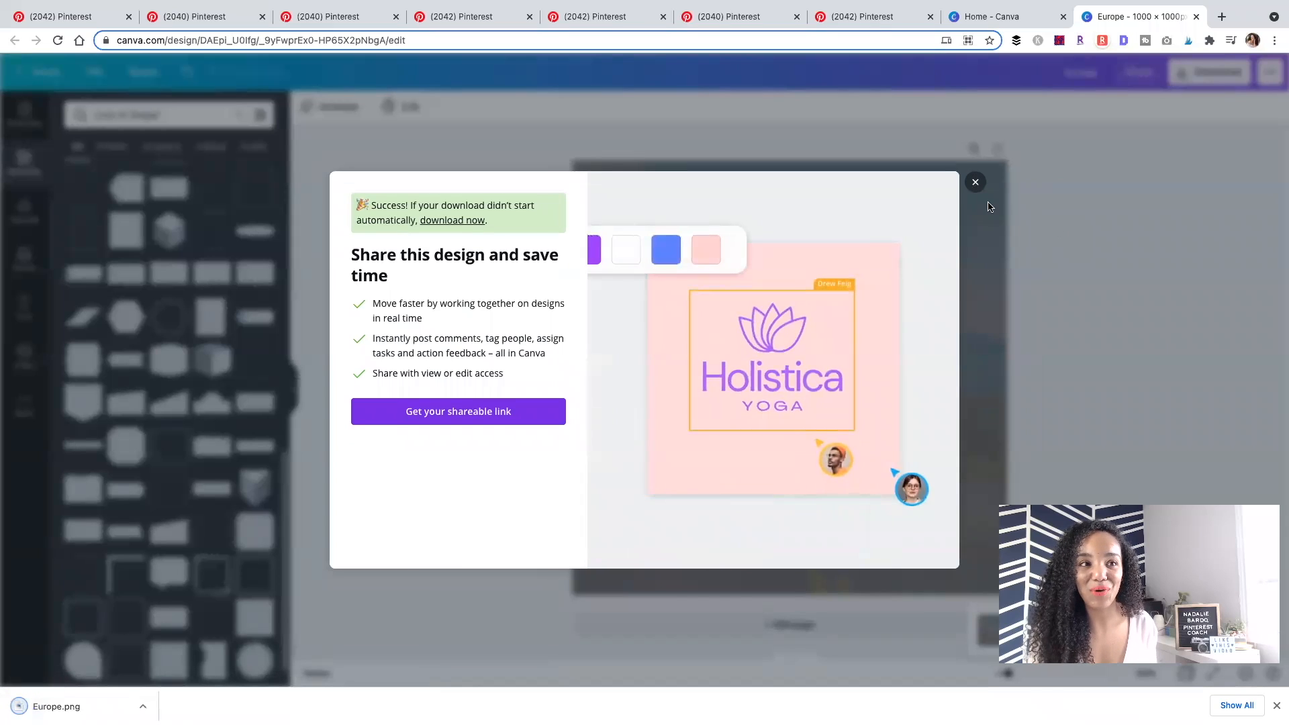
{"action": "left_click", "coordinate": [974, 182]}
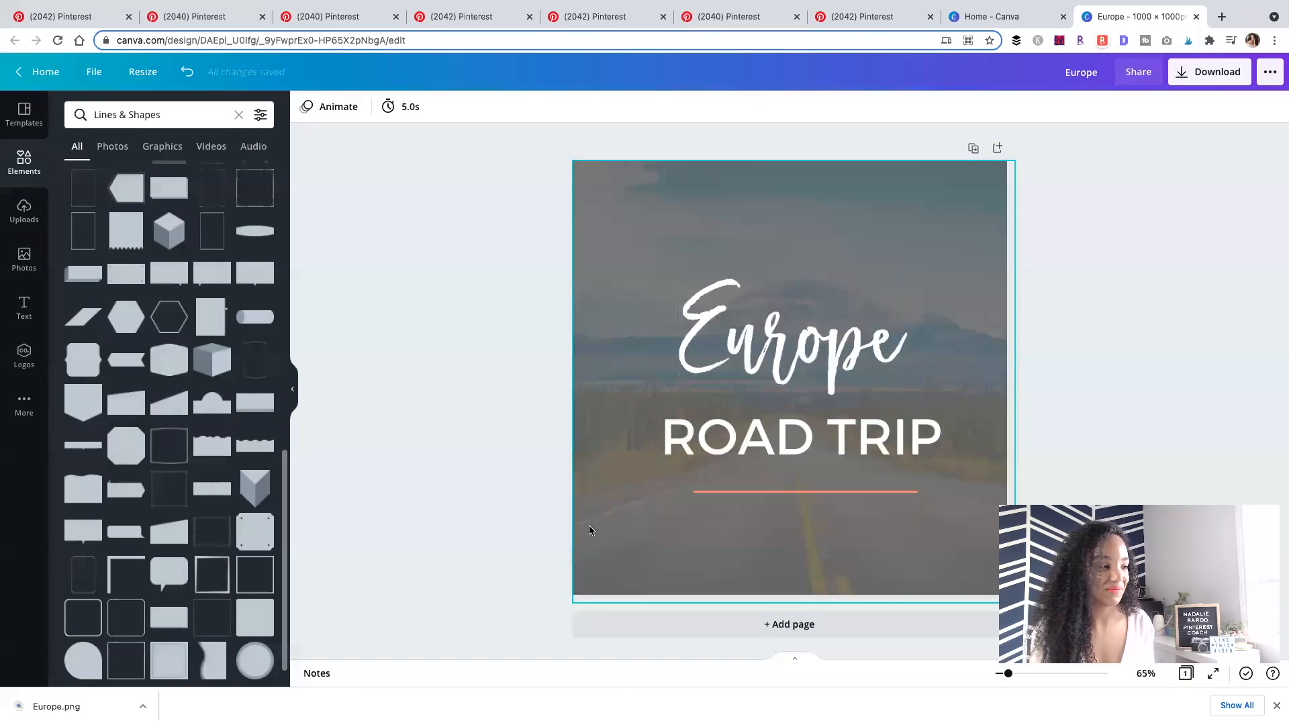
{"action": "left_click", "coordinate": [320, 17]}
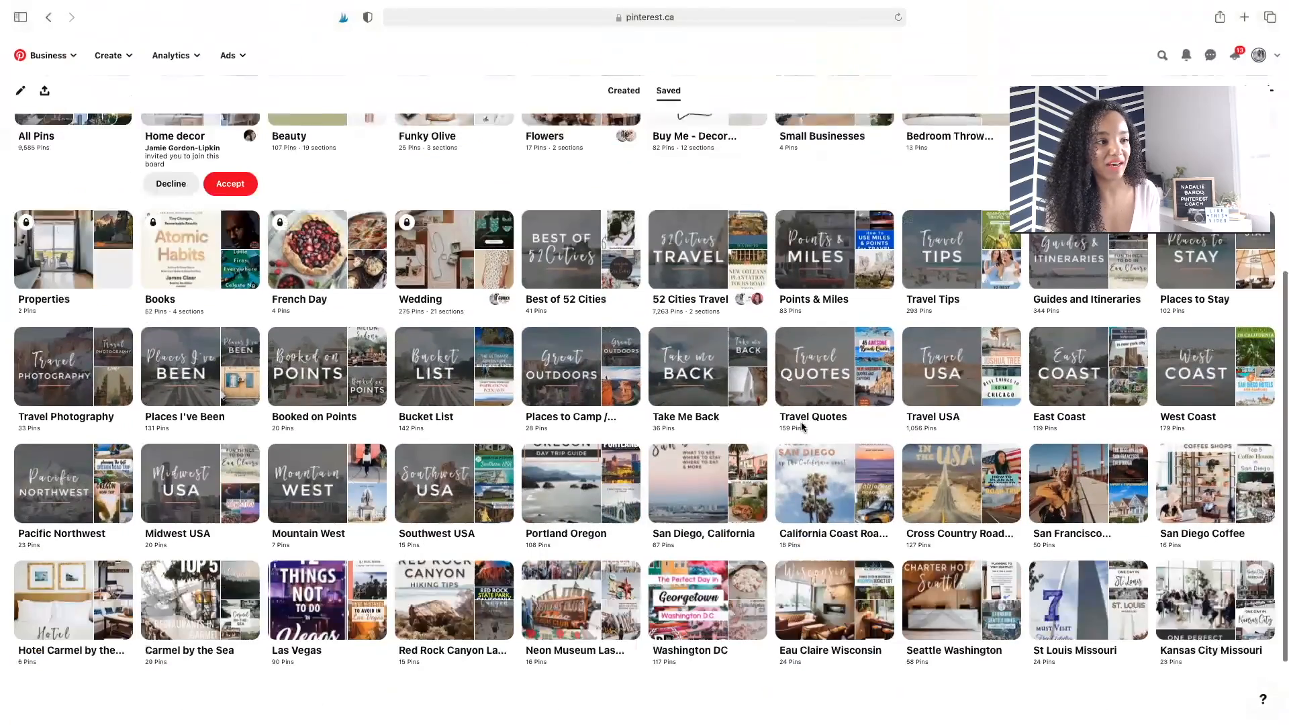
Start a new Pin from the Europe Road Trip board's + menu
{"action": "scroll", "scroll_direction": "down", "scroll_amount": 3}
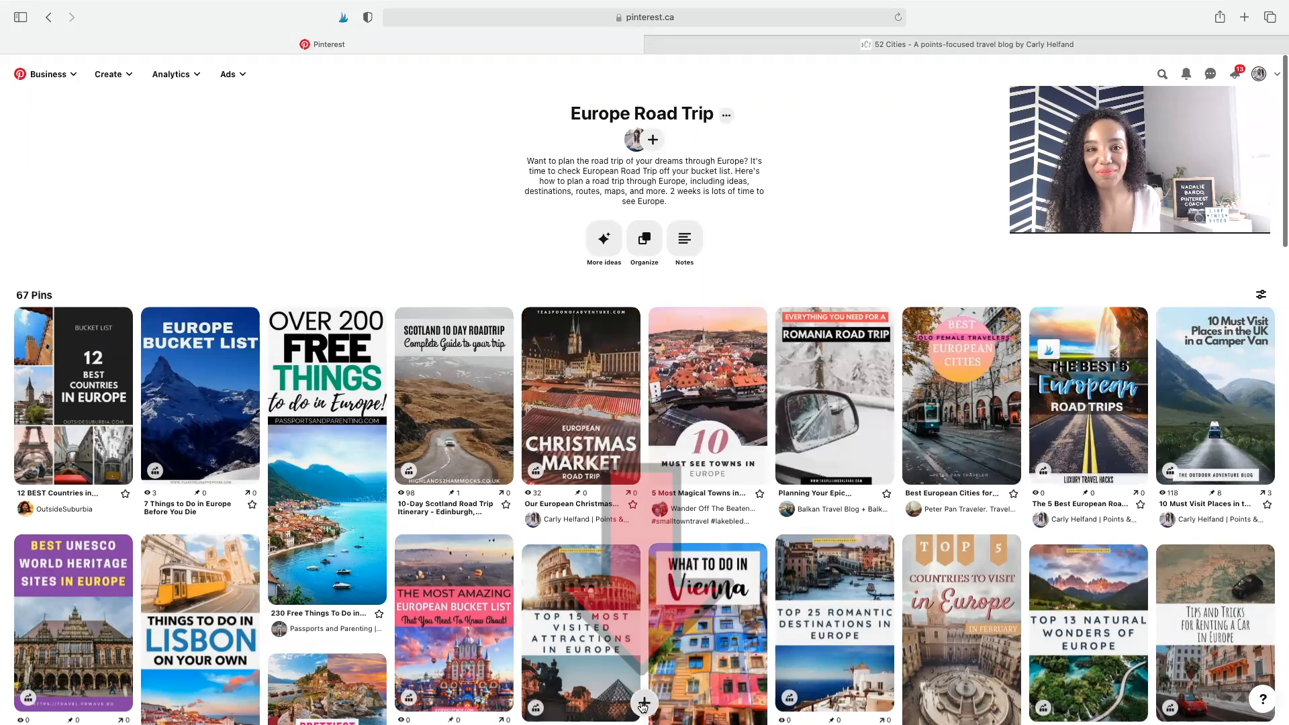
{"action": "left_click", "coordinate": [645, 704]}
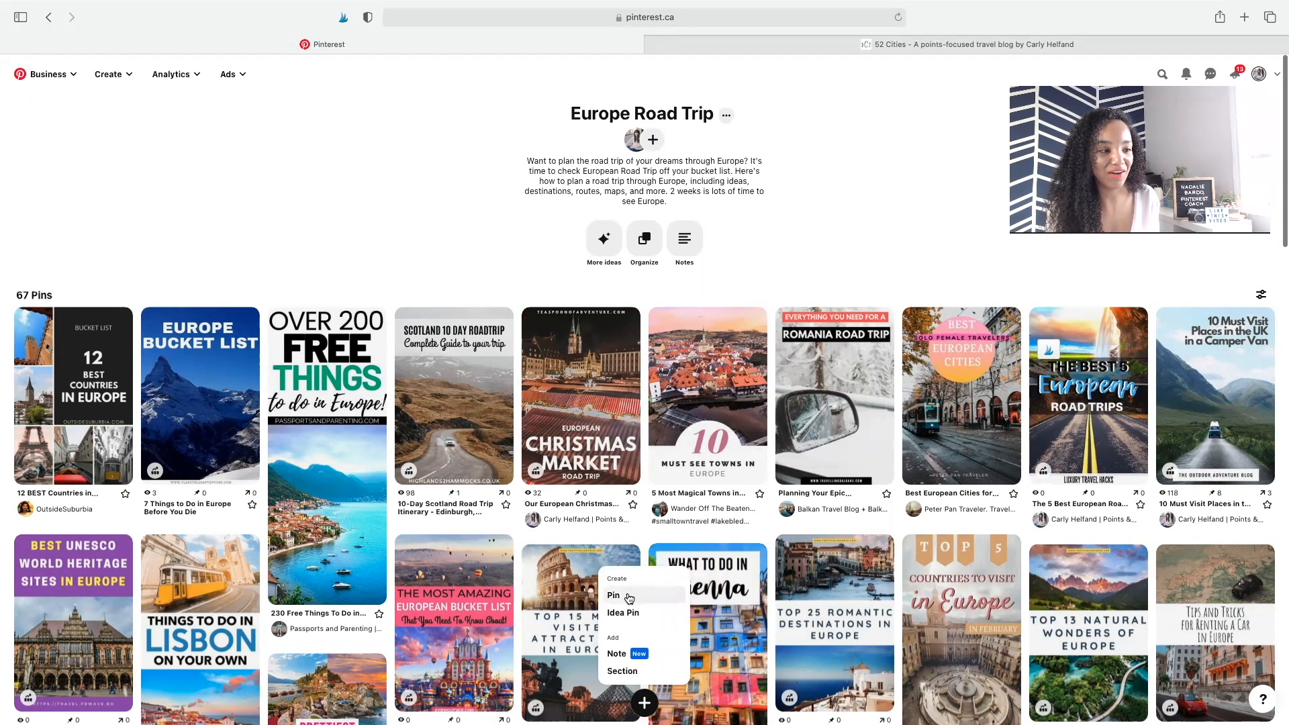
{"action": "left_click", "coordinate": [612, 595]}
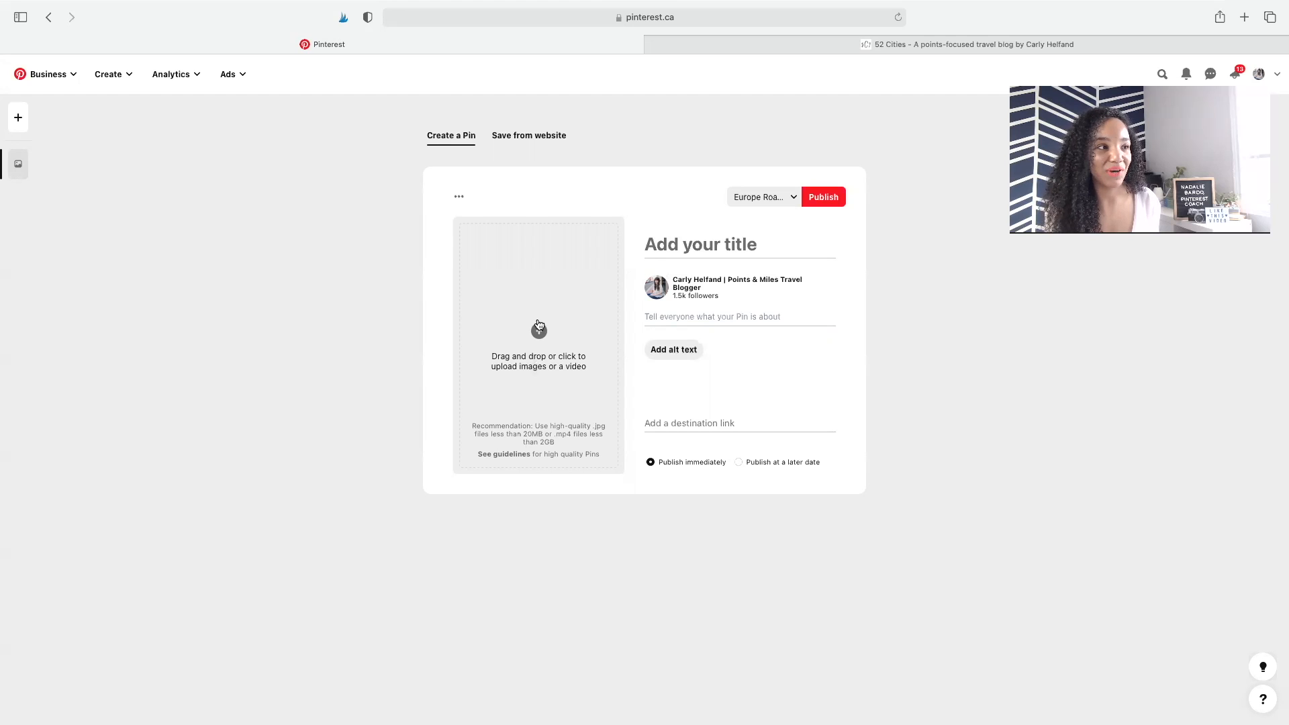
Upload Europe.png, title the pin 'Europe Road Trip', and paste the Europe road-trip description
{"action": "left_click", "coordinate": [538, 329]}
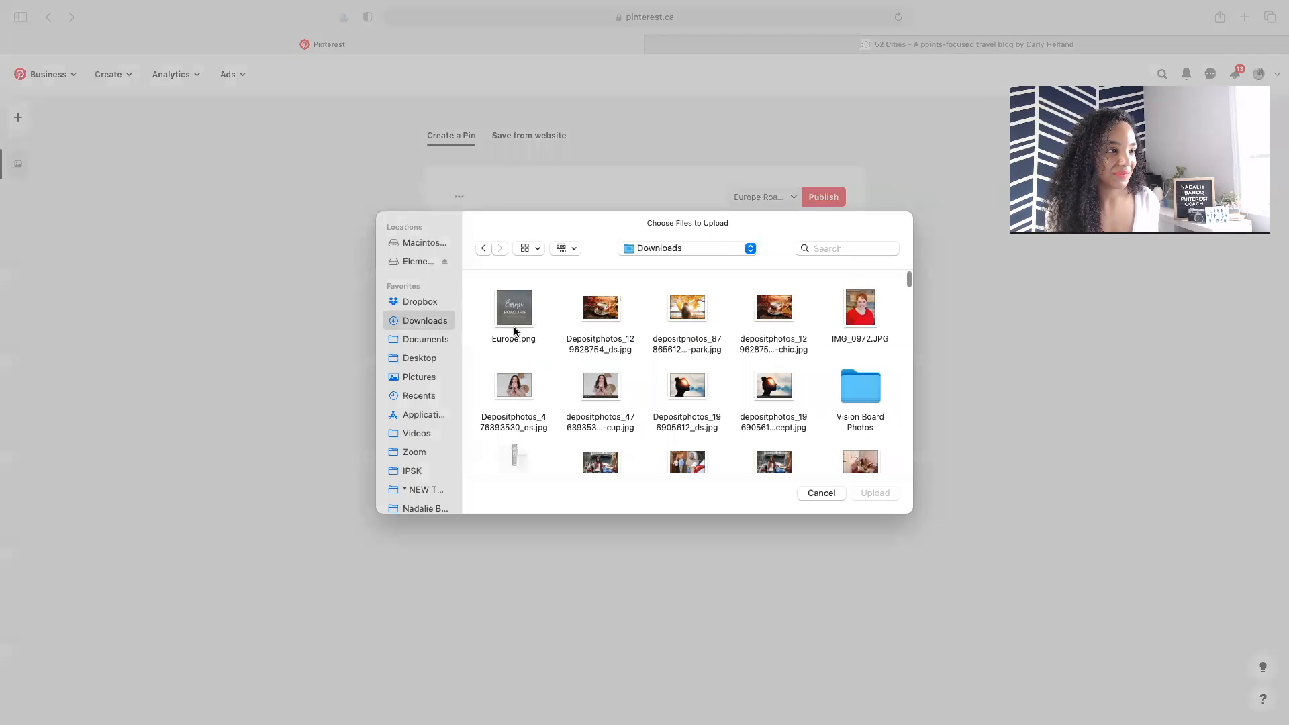
{"action": "double_click", "coordinate": [513, 308]}
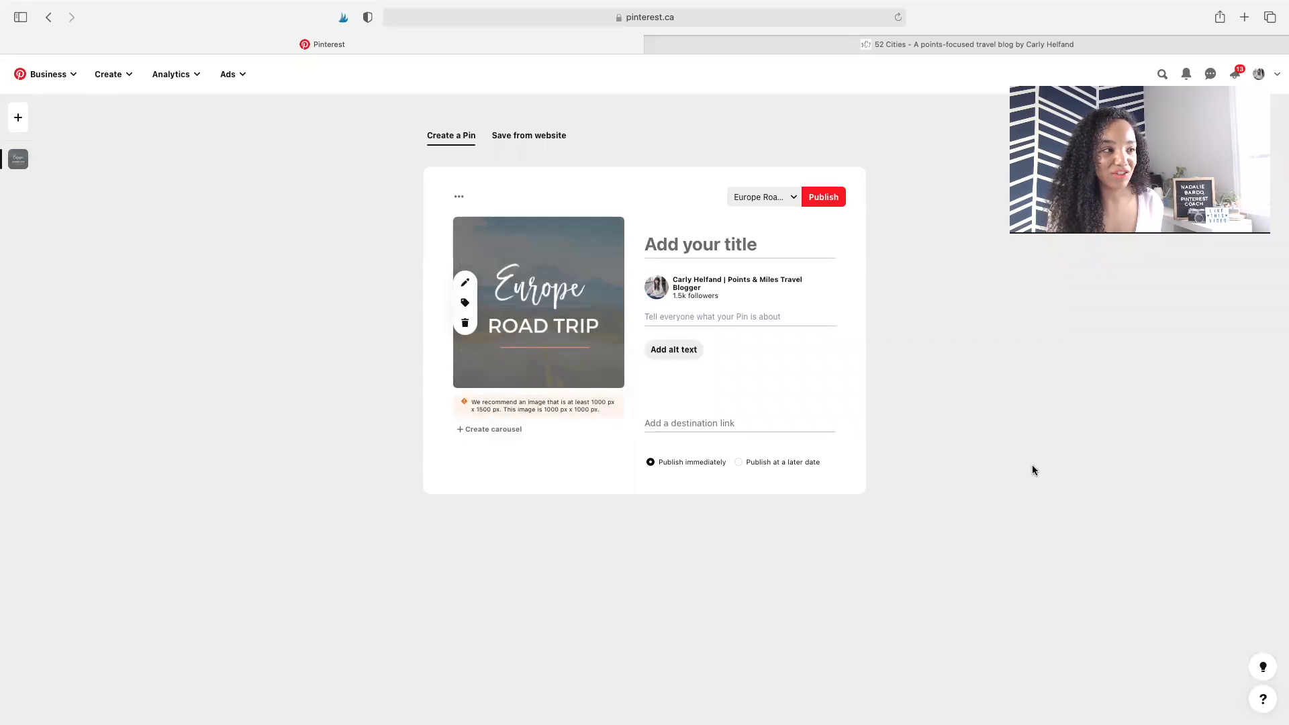
{"action": "type", "text": "Europe Road Trip"}
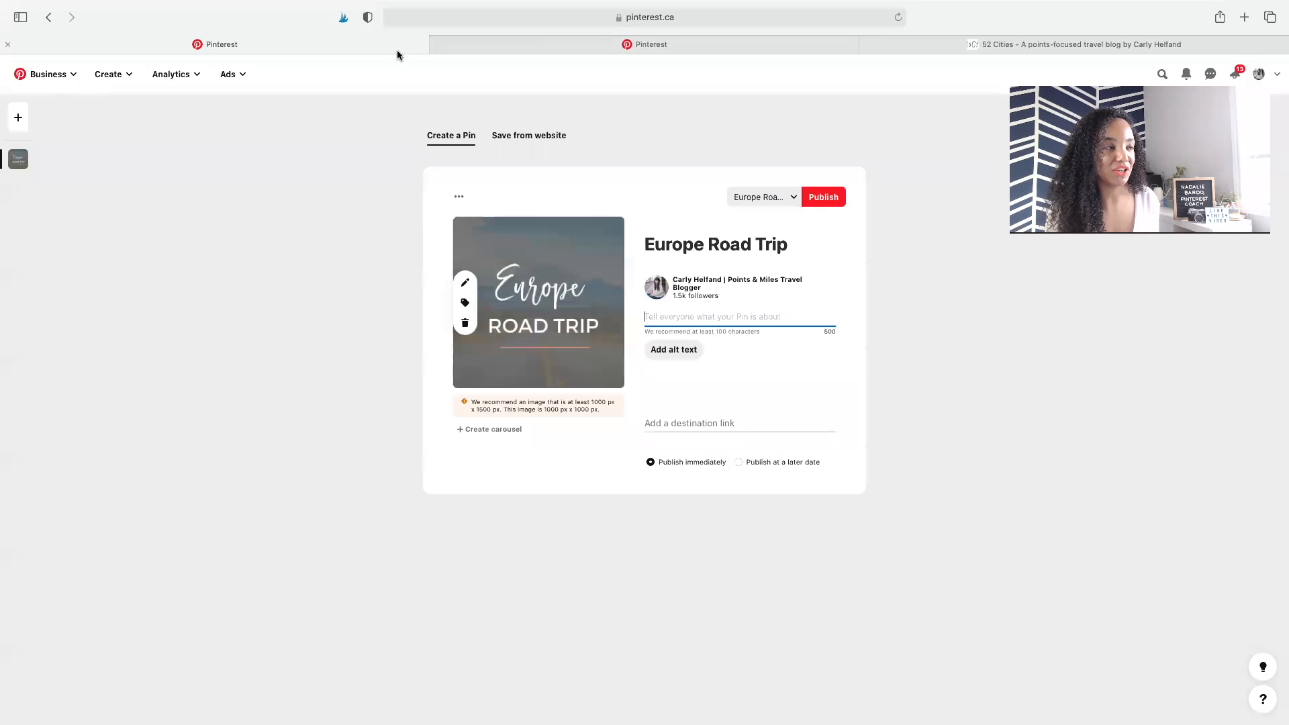
{"action": "type", "text": "Want to plan the road trip of your dreams through Europe? It's time to check European Road Trip off your bucket list. Here's how to plan a road trip through Europe, including ideas, destinations, routes, maps, and more. 2 weeks is lots of time to see Europe."}
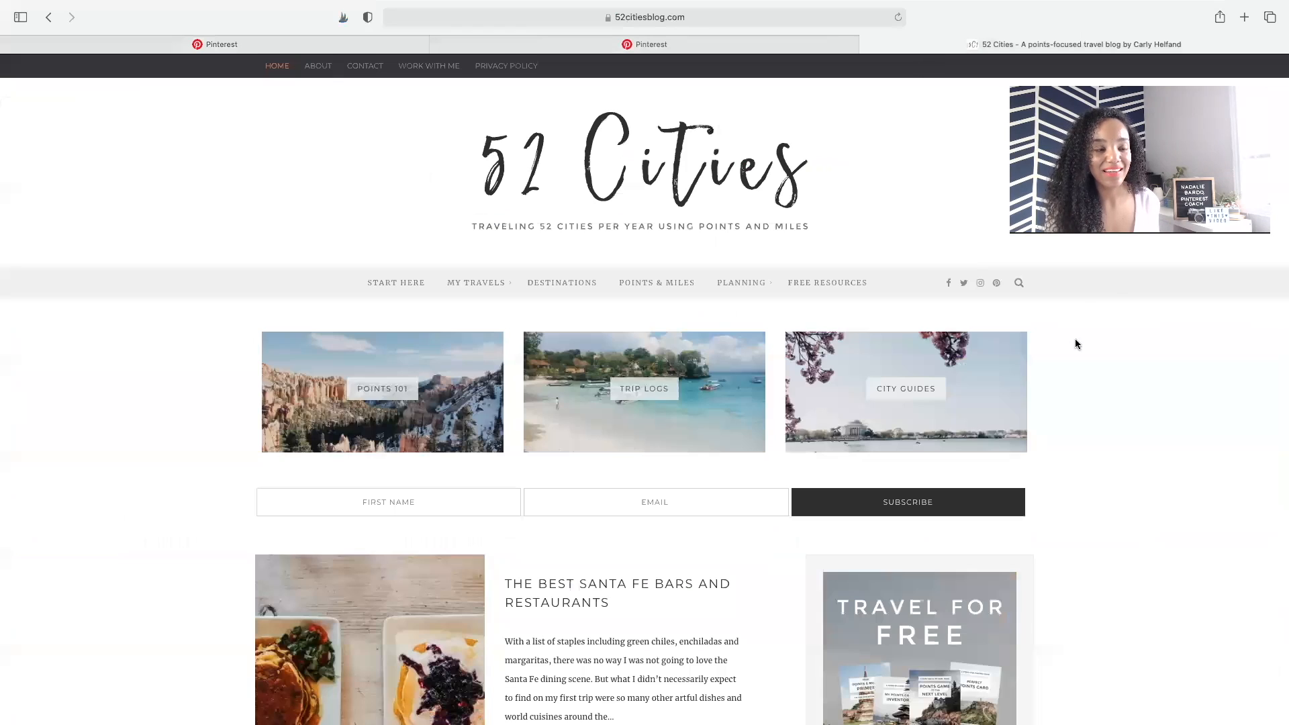
Search the blog for 'europe' and open the 5 Tips For The Europe Road Trip Planner post
{"action": "type", "text": "europe"}
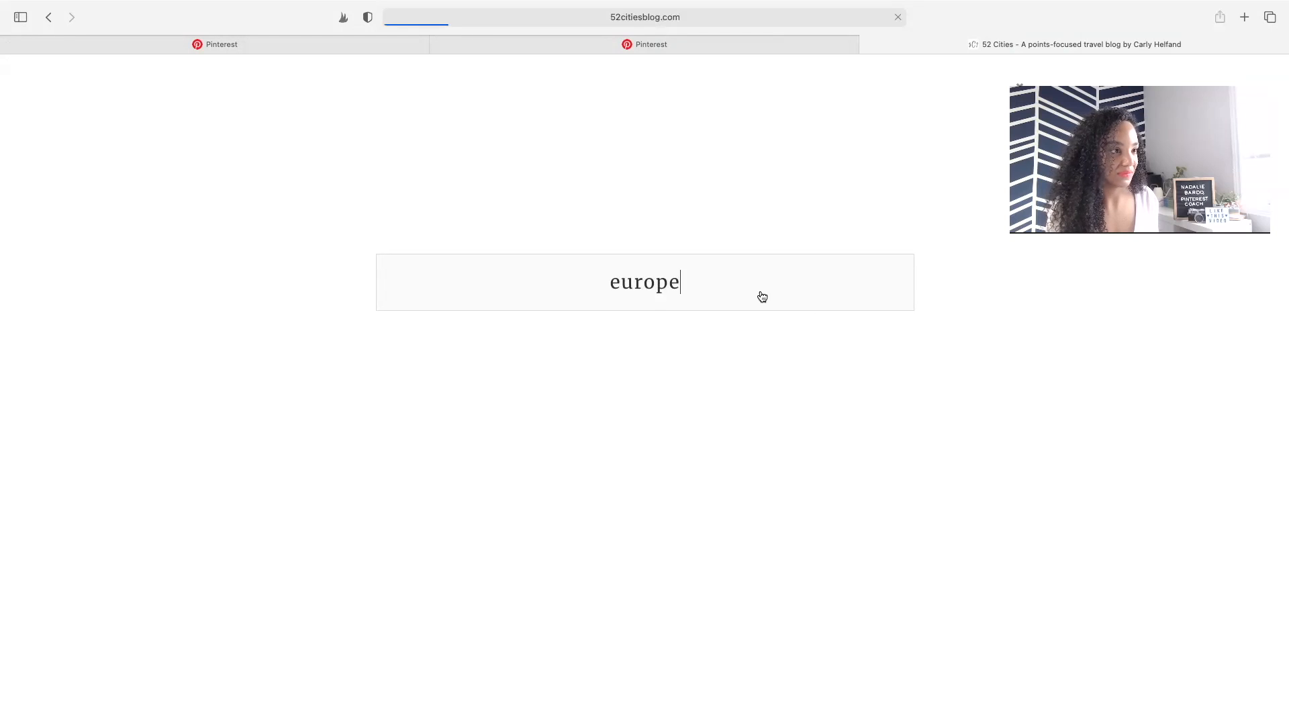
{"action": "key", "text": "enter"}
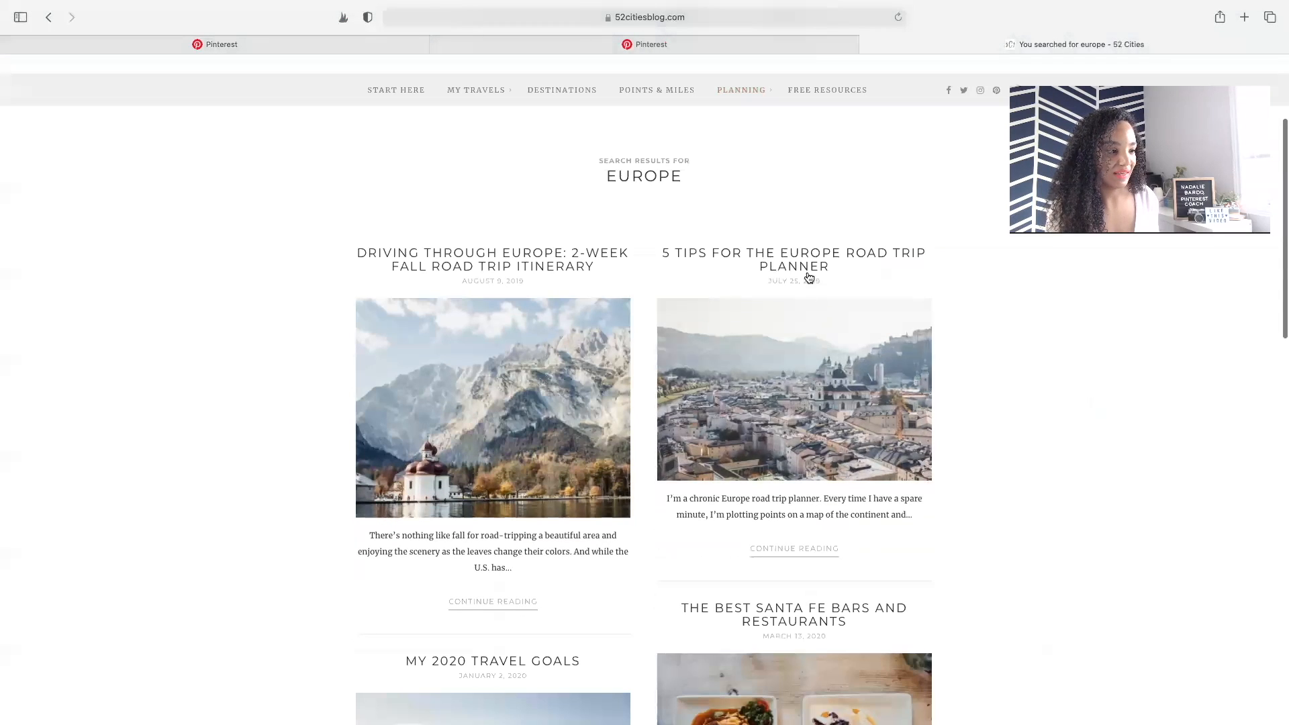
{"action": "left_click", "coordinate": [793, 259]}
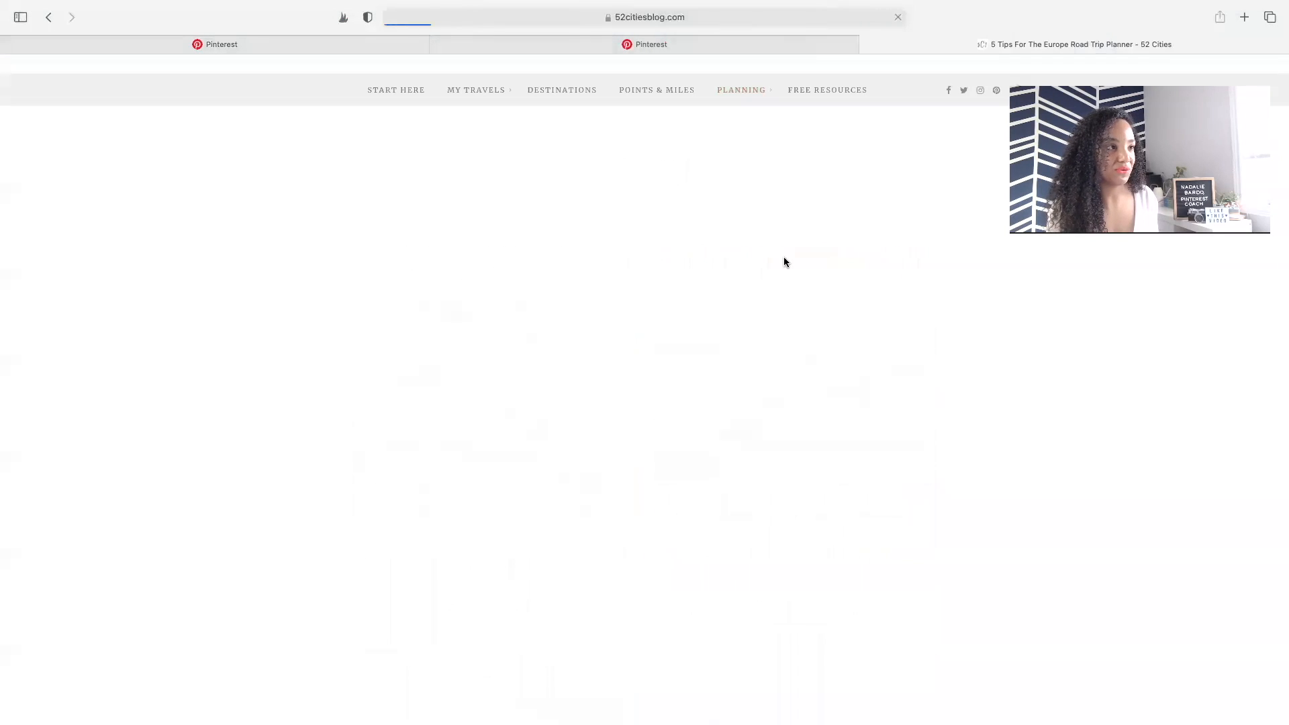
{"action": "left_click", "coordinate": [643, 17]}
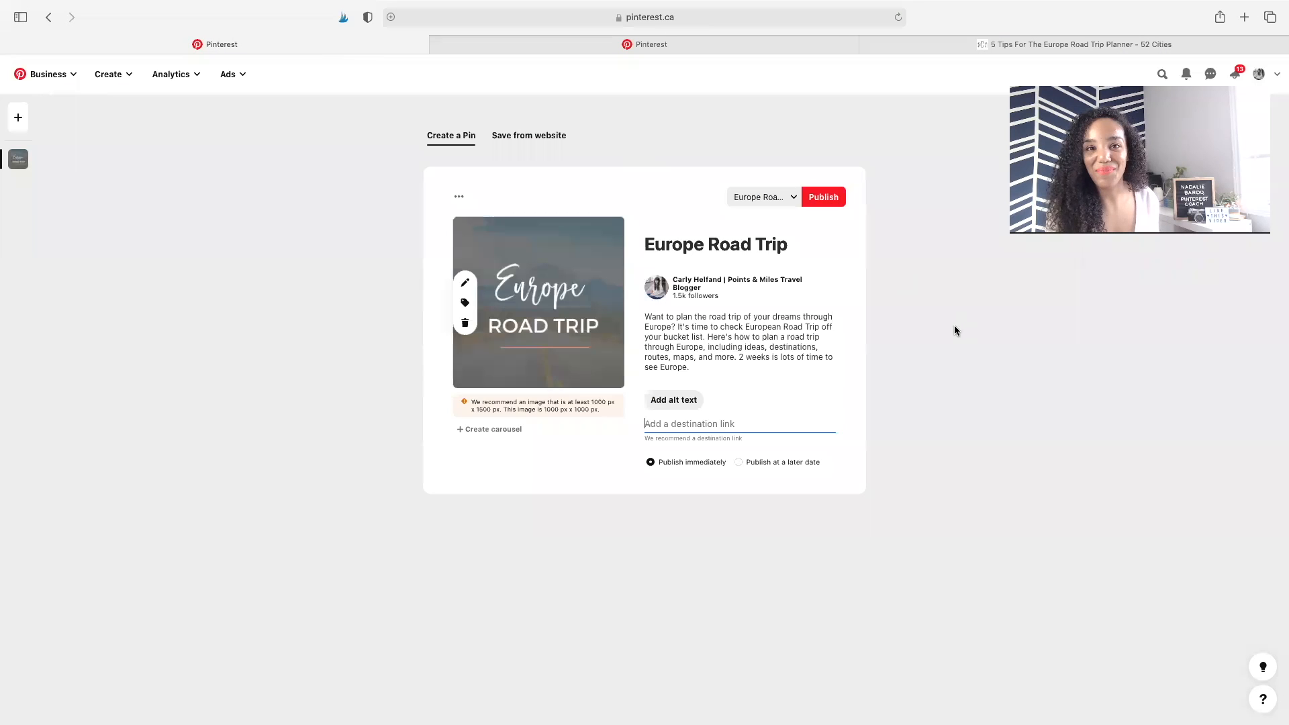
Link the pin to the 5-tips-europe-road-trip-planner post with alt text 'Europe Road Trip with the open road'
{"action": "type", "text": "iesblog.com/5-tips-europe-road-trip-planner/"}
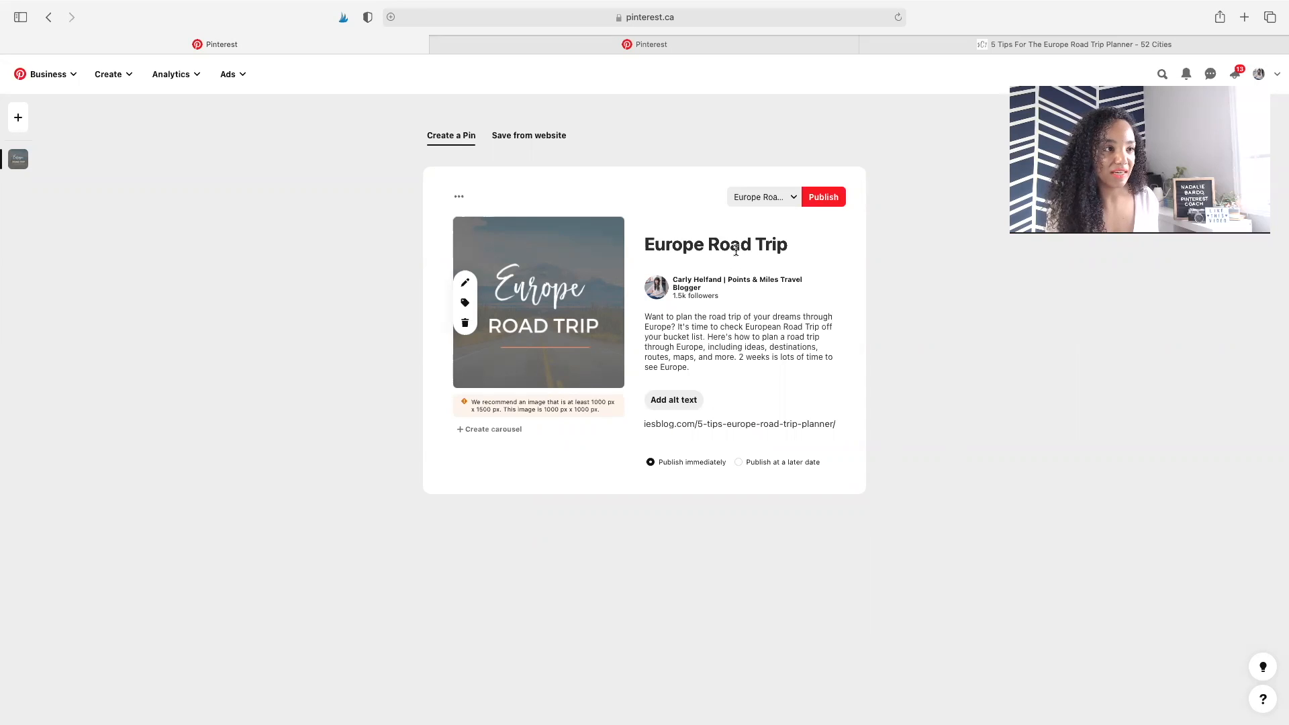
{"action": "left_click", "coordinate": [672, 400]}
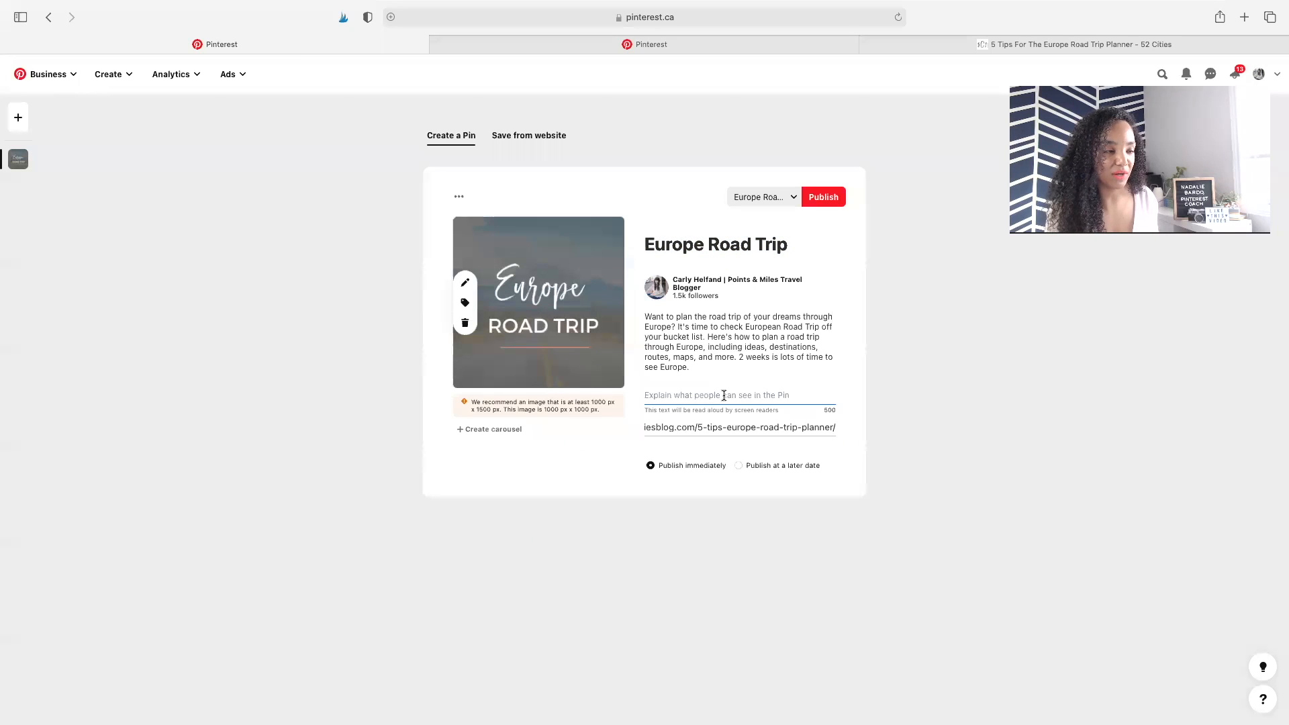
{"action": "type", "text": "Europe Road Trip with"}
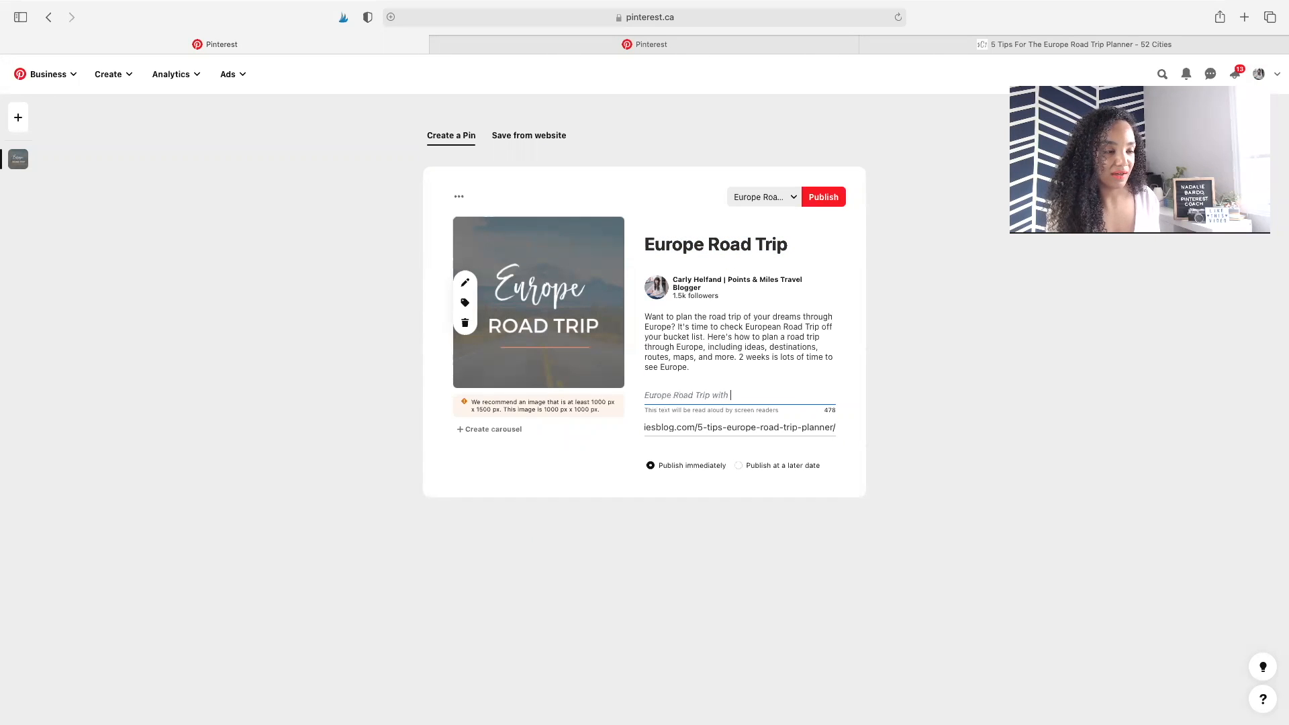
{"action": "type", "text": "the open road"}
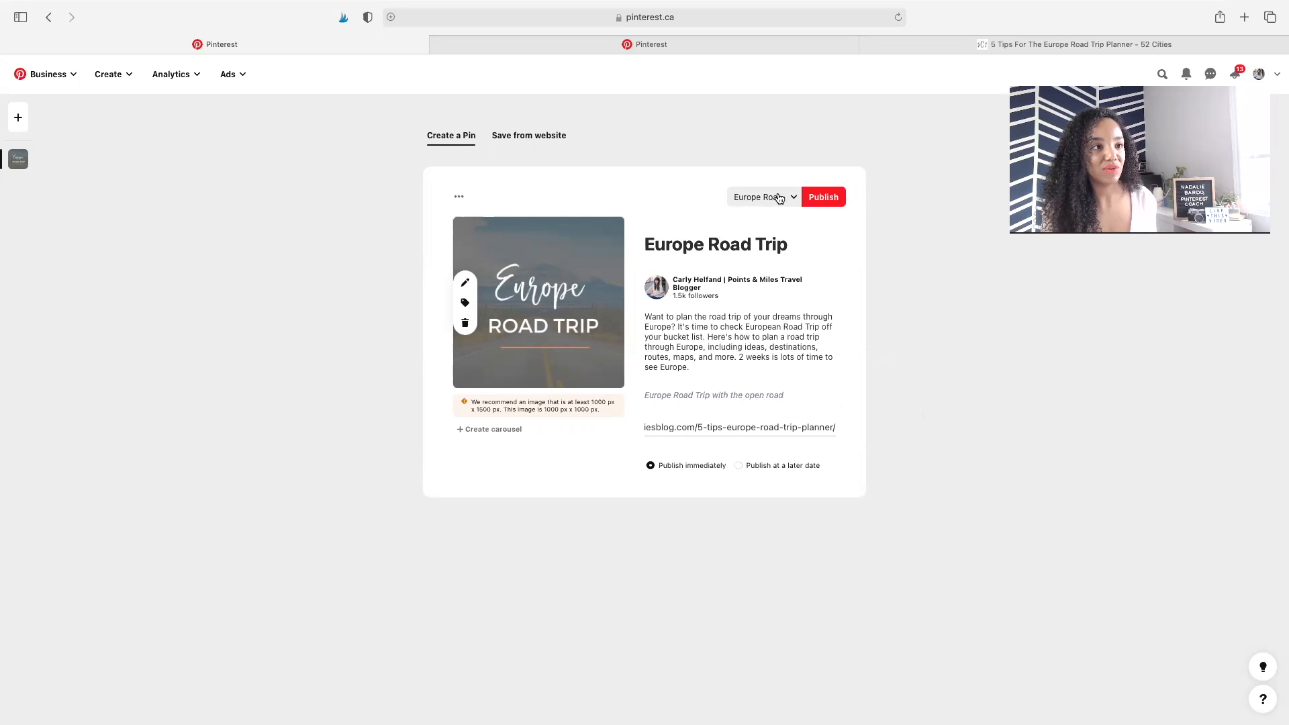
Publish the pin to the Europe Road Trip board and view it
{"action": "left_click", "coordinate": [823, 197]}
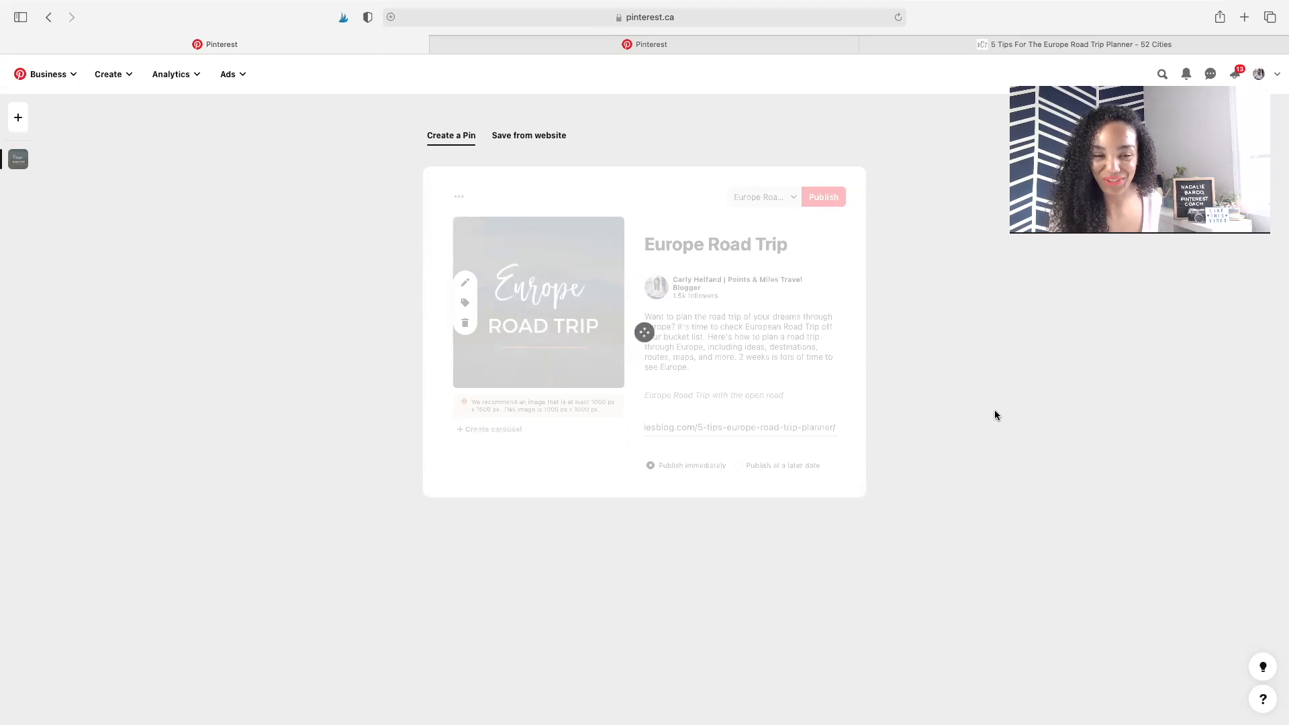
{"action": "left_click", "coordinate": [822, 196]}
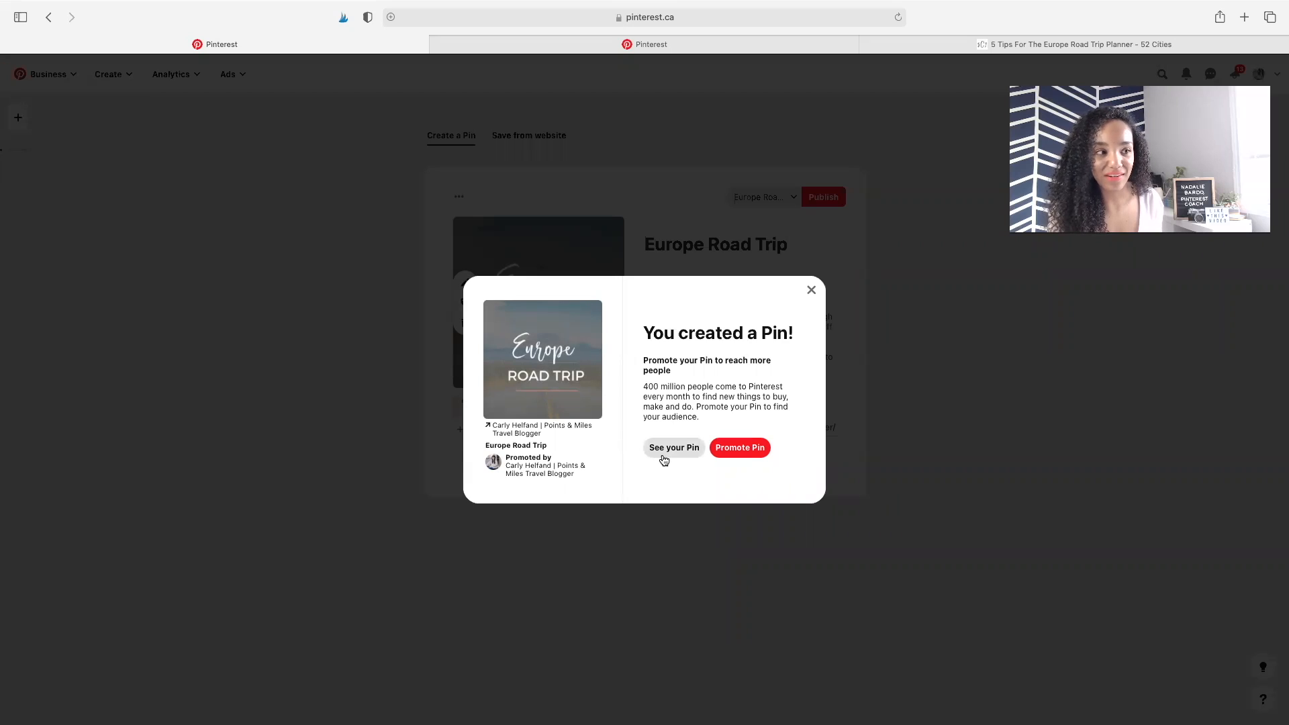
{"action": "left_click", "coordinate": [673, 447]}
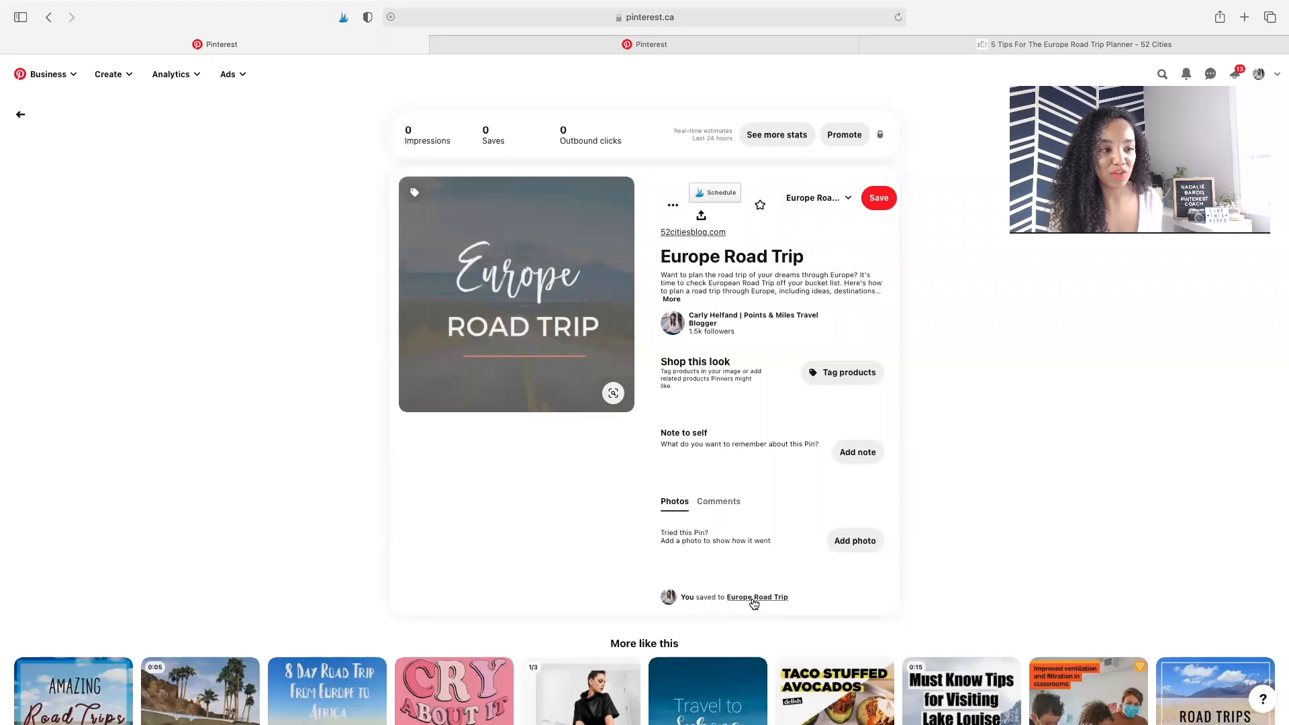
Set the Europe ROAD TRIP pin as the board cover through Edit board
{"action": "left_click", "coordinate": [755, 597]}
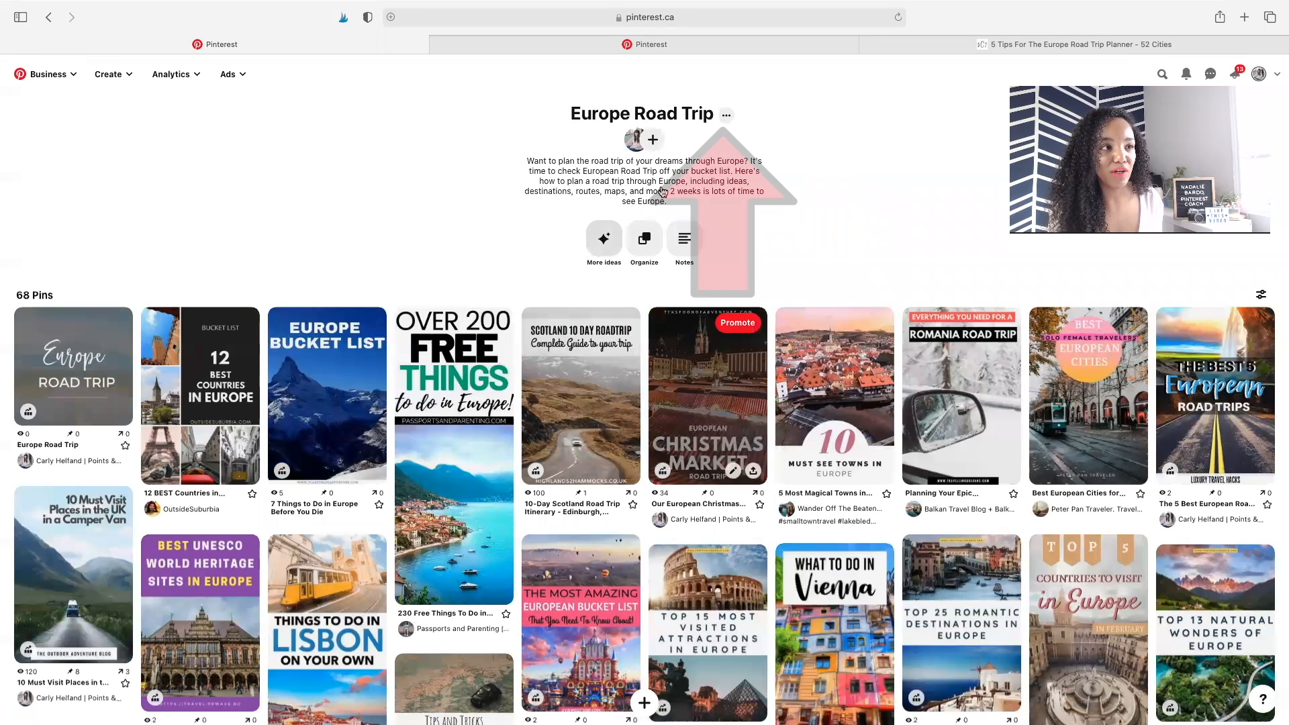
{"action": "left_click", "coordinate": [725, 114]}
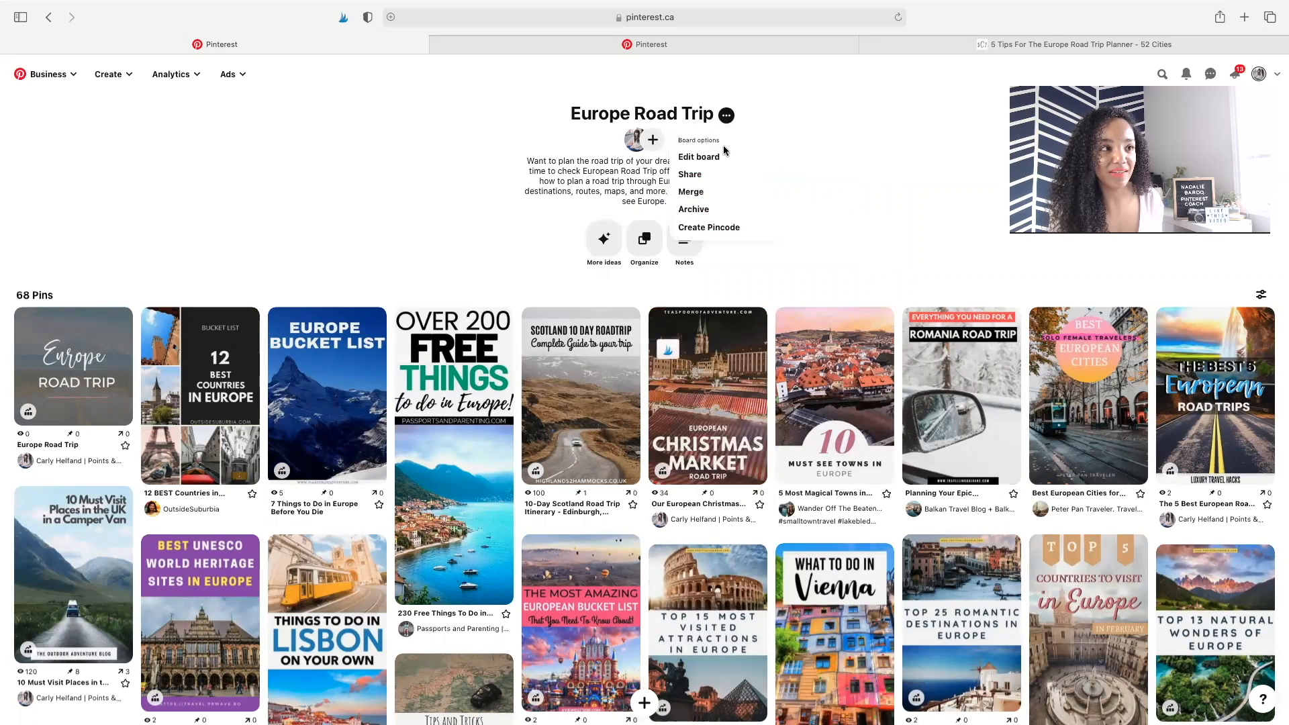
{"action": "left_click", "coordinate": [699, 157]}
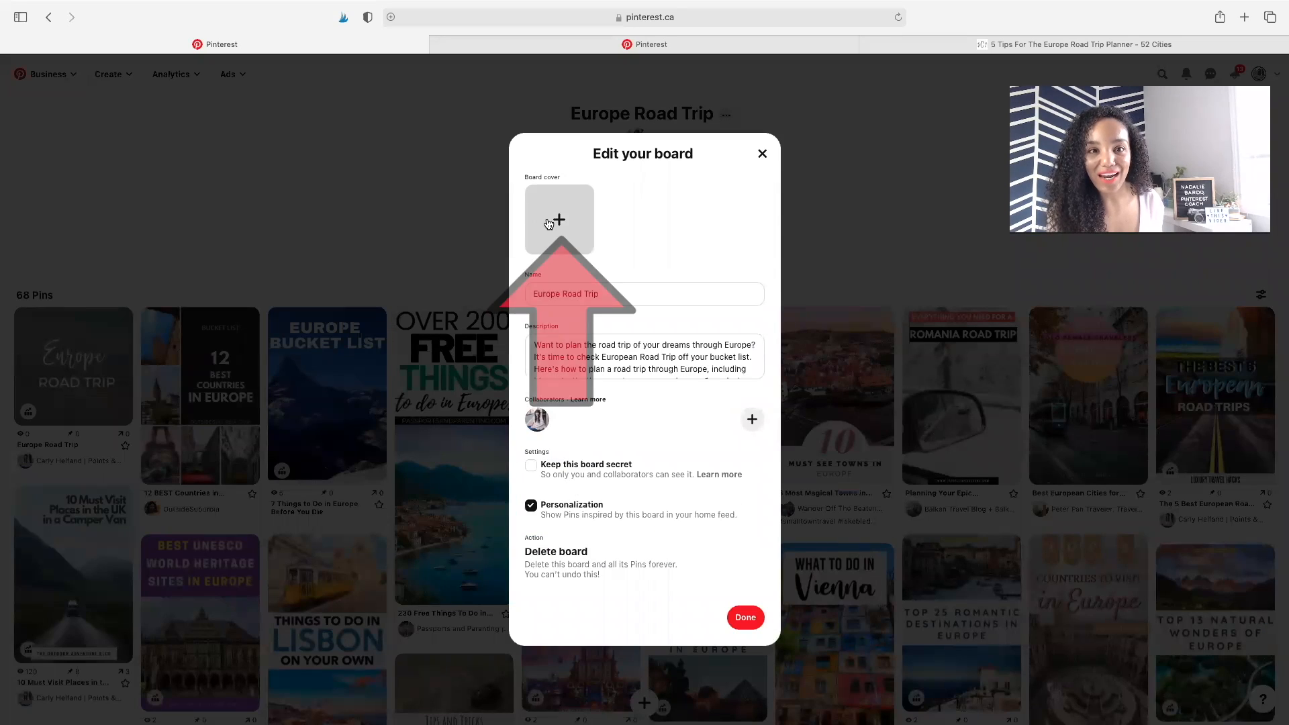
{"action": "left_click", "coordinate": [558, 219]}
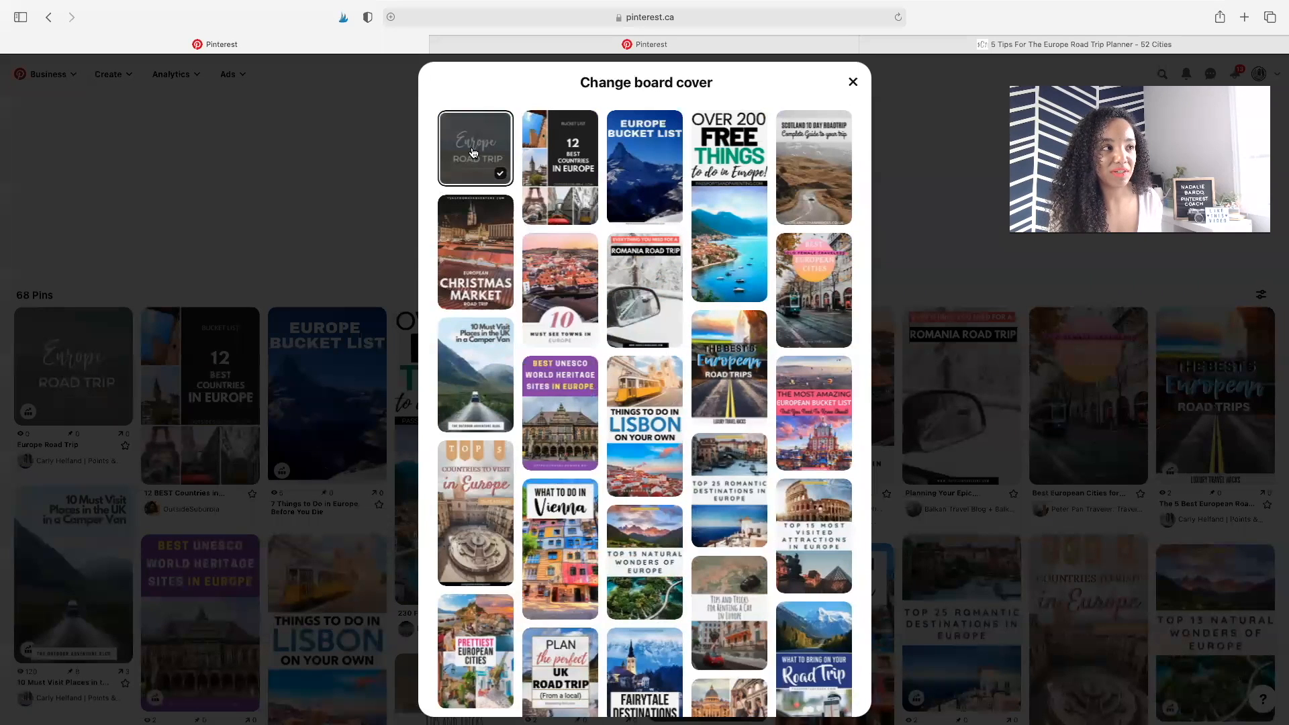
{"action": "left_click", "coordinate": [475, 148]}
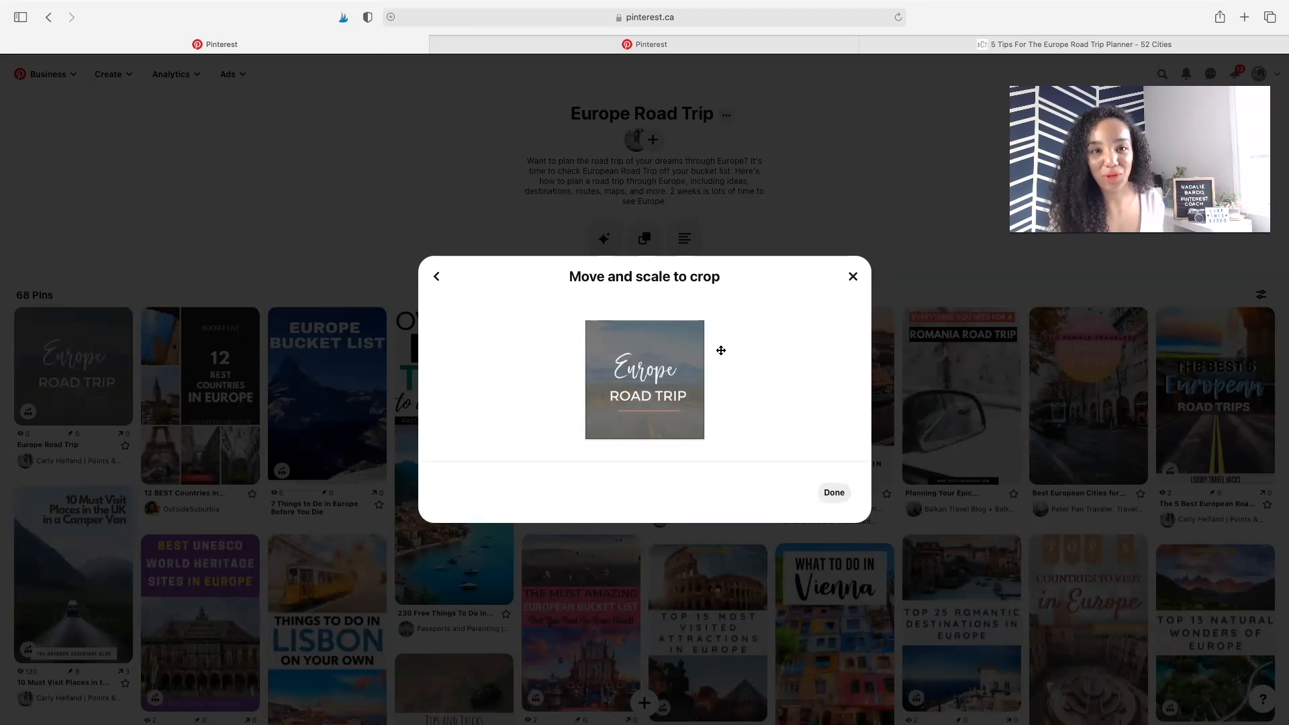
{"action": "left_click", "coordinate": [832, 492]}
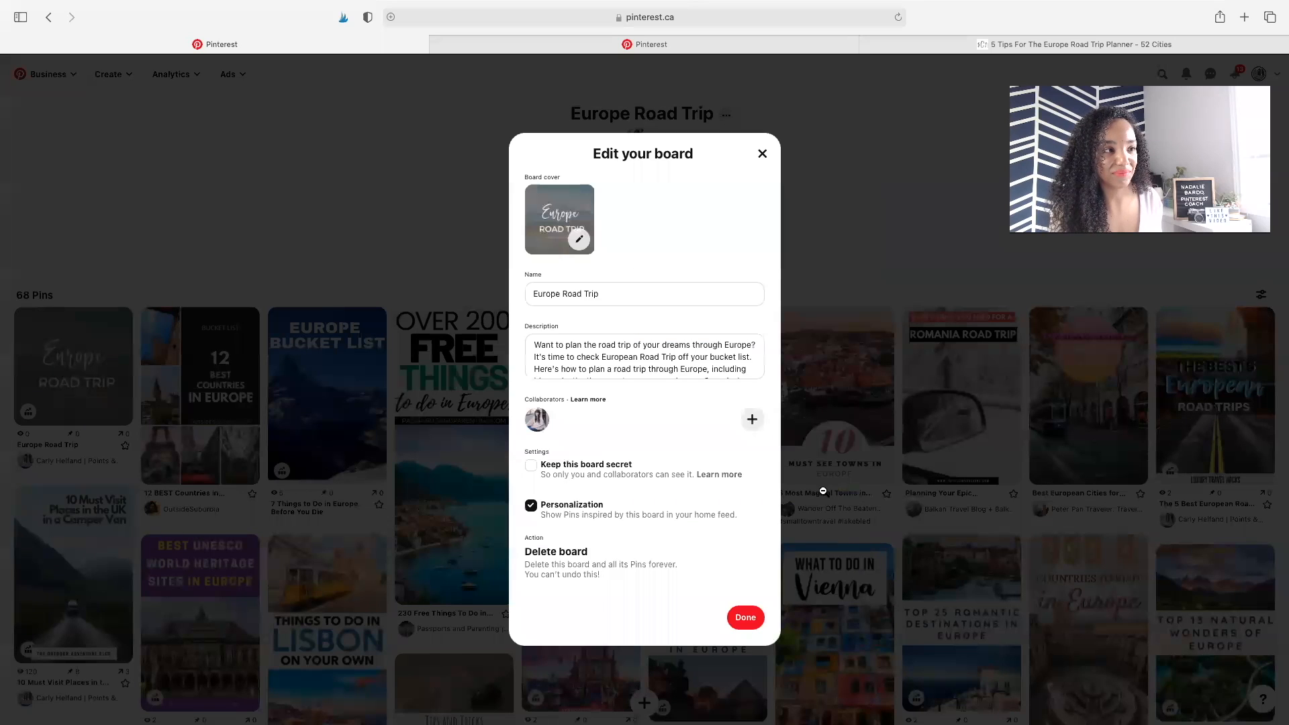
{"action": "left_click", "coordinate": [744, 618]}
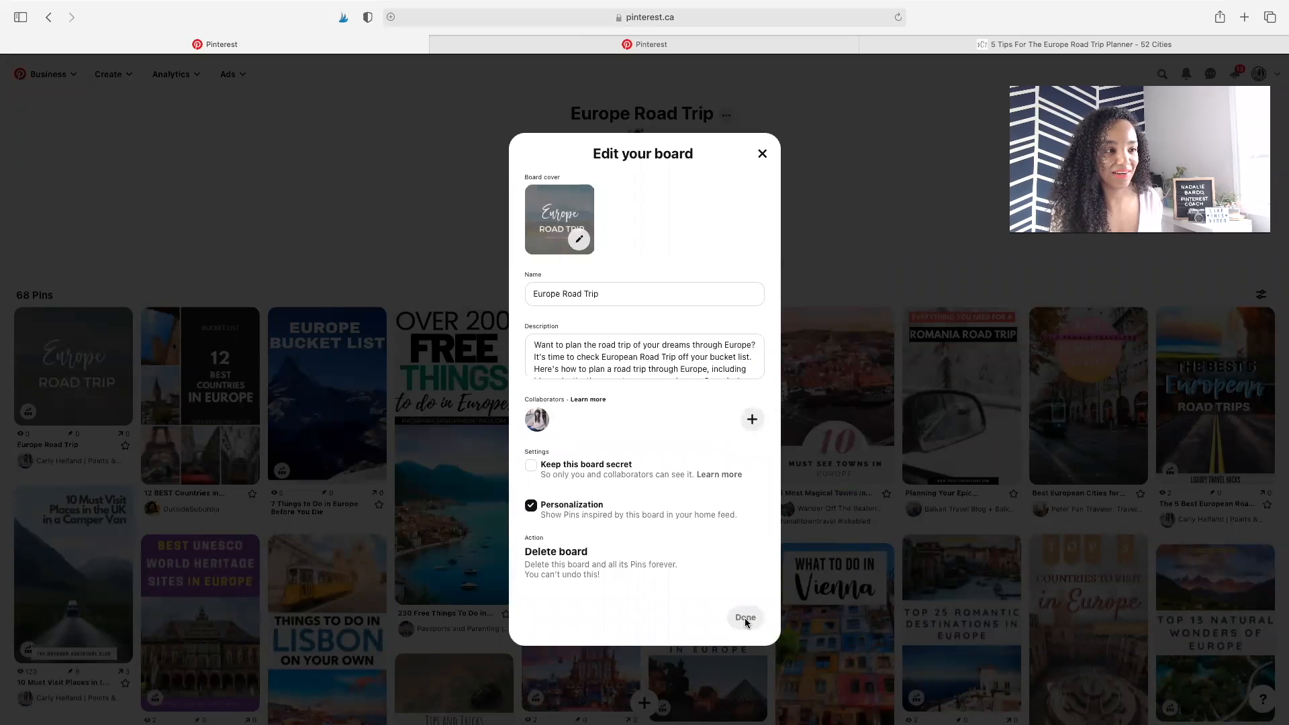
{"action": "left_click", "coordinate": [744, 618]}
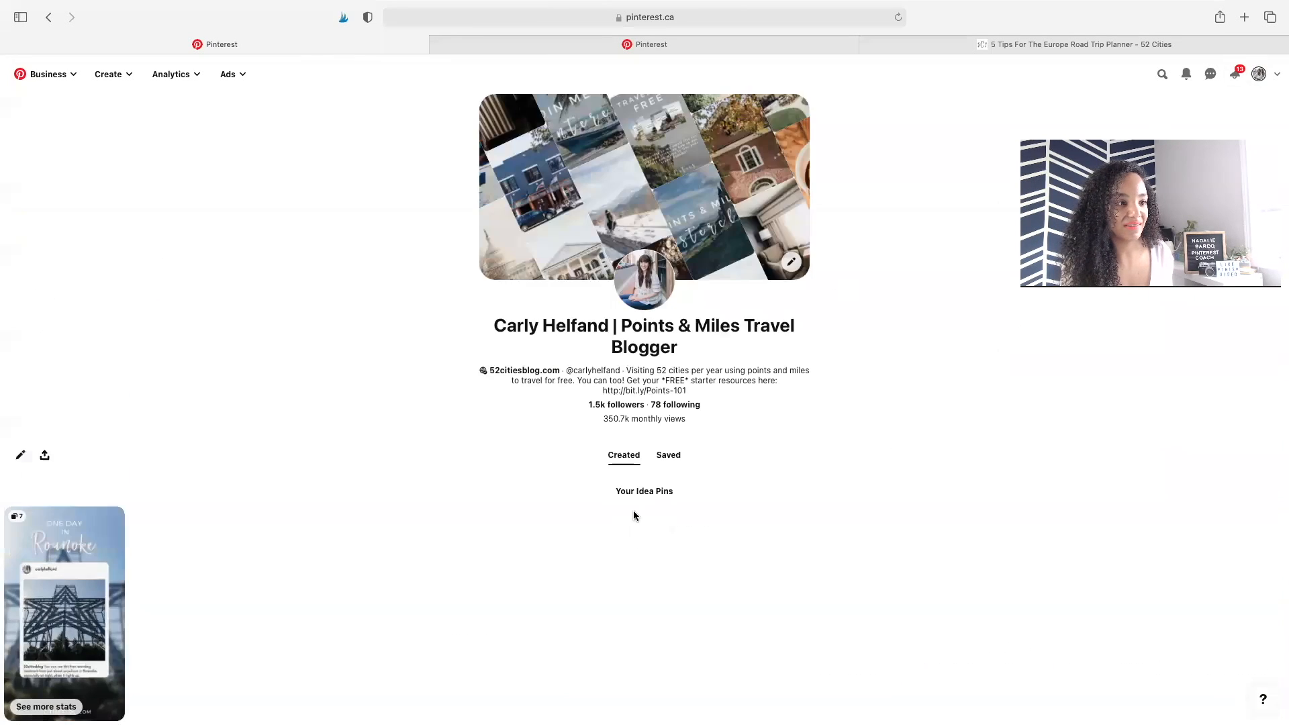
Open the profile's Saved boards and scroll to the Europe Road Trip board
{"action": "left_click", "coordinate": [667, 454]}
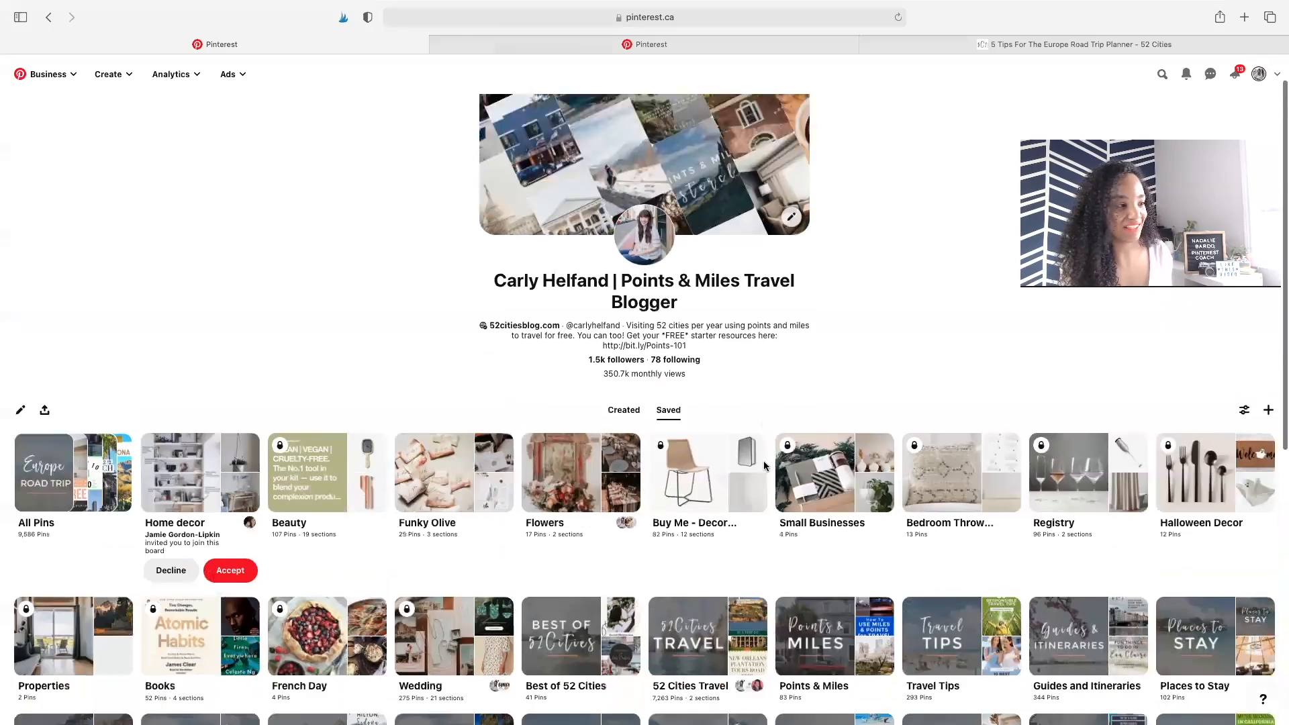
{"action": "scroll", "scroll_direction": "down", "scroll_amount": 3}
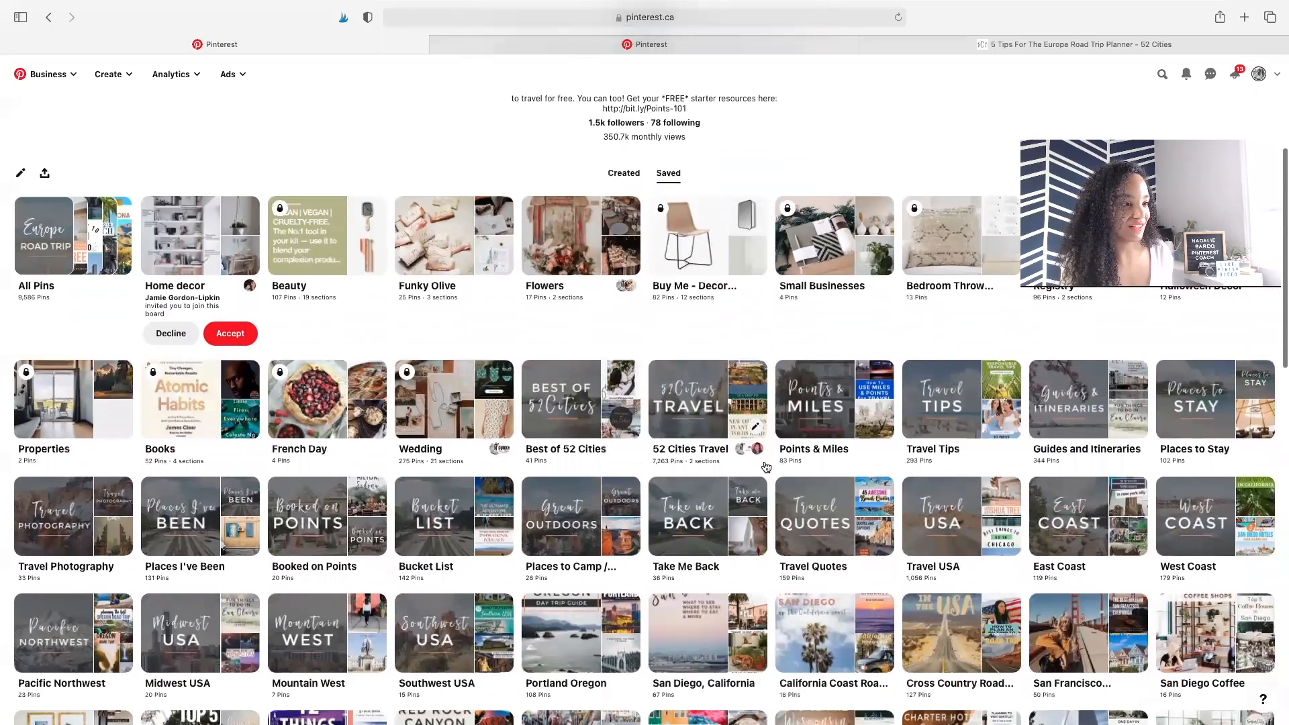
{"action": "scroll", "scroll_direction": "down", "scroll_amount": 3}
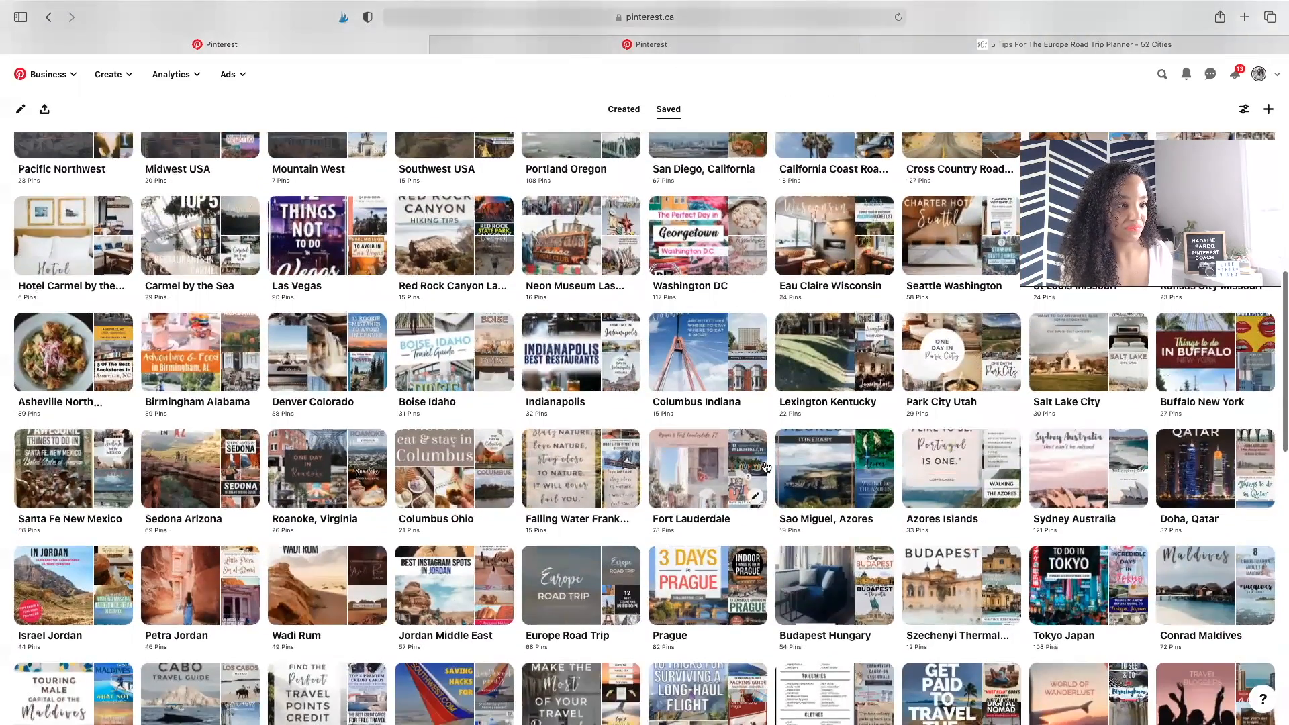
{"action": "scroll", "scroll_direction": "down", "scroll_amount": 3}
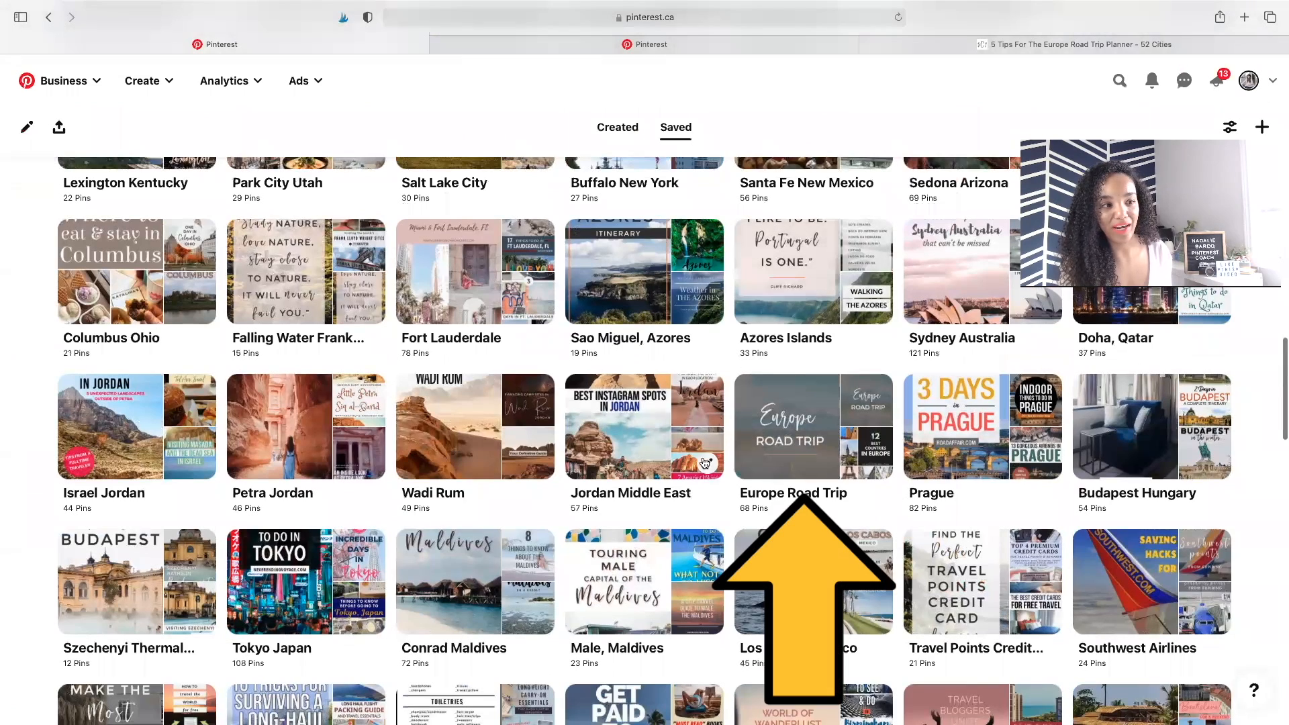